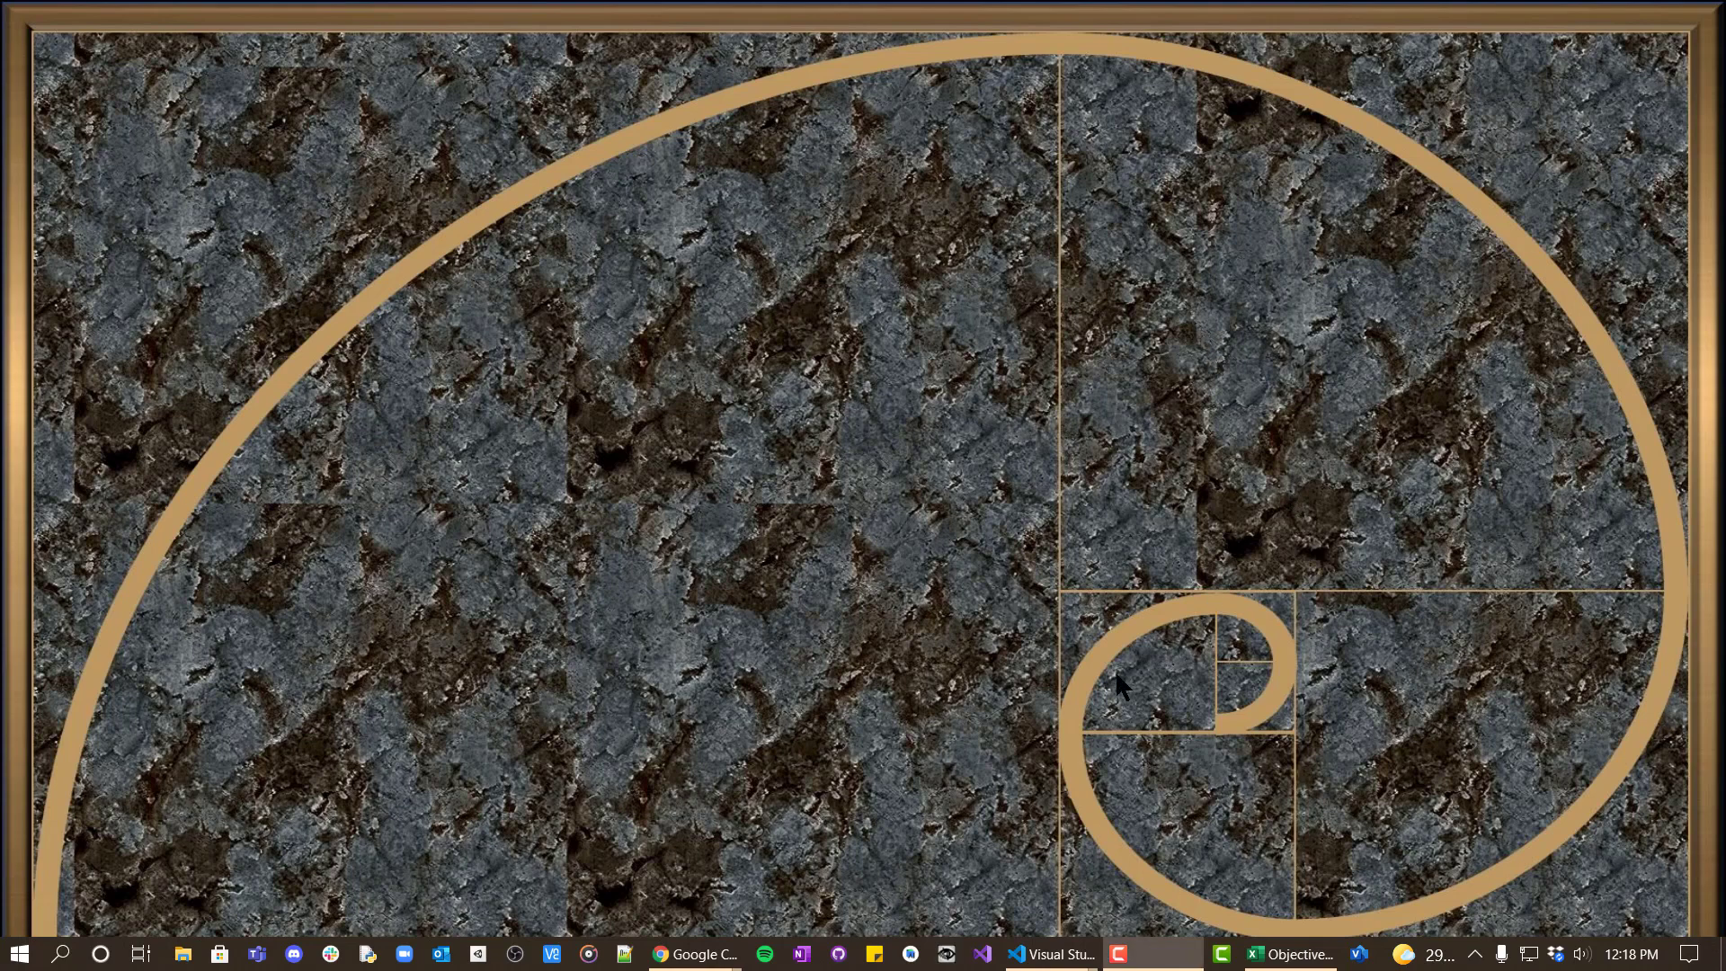
Bring the Visual Studio Code window with the ConditionalsLoopsDemos workspace to the front.
left_click(1047, 953)
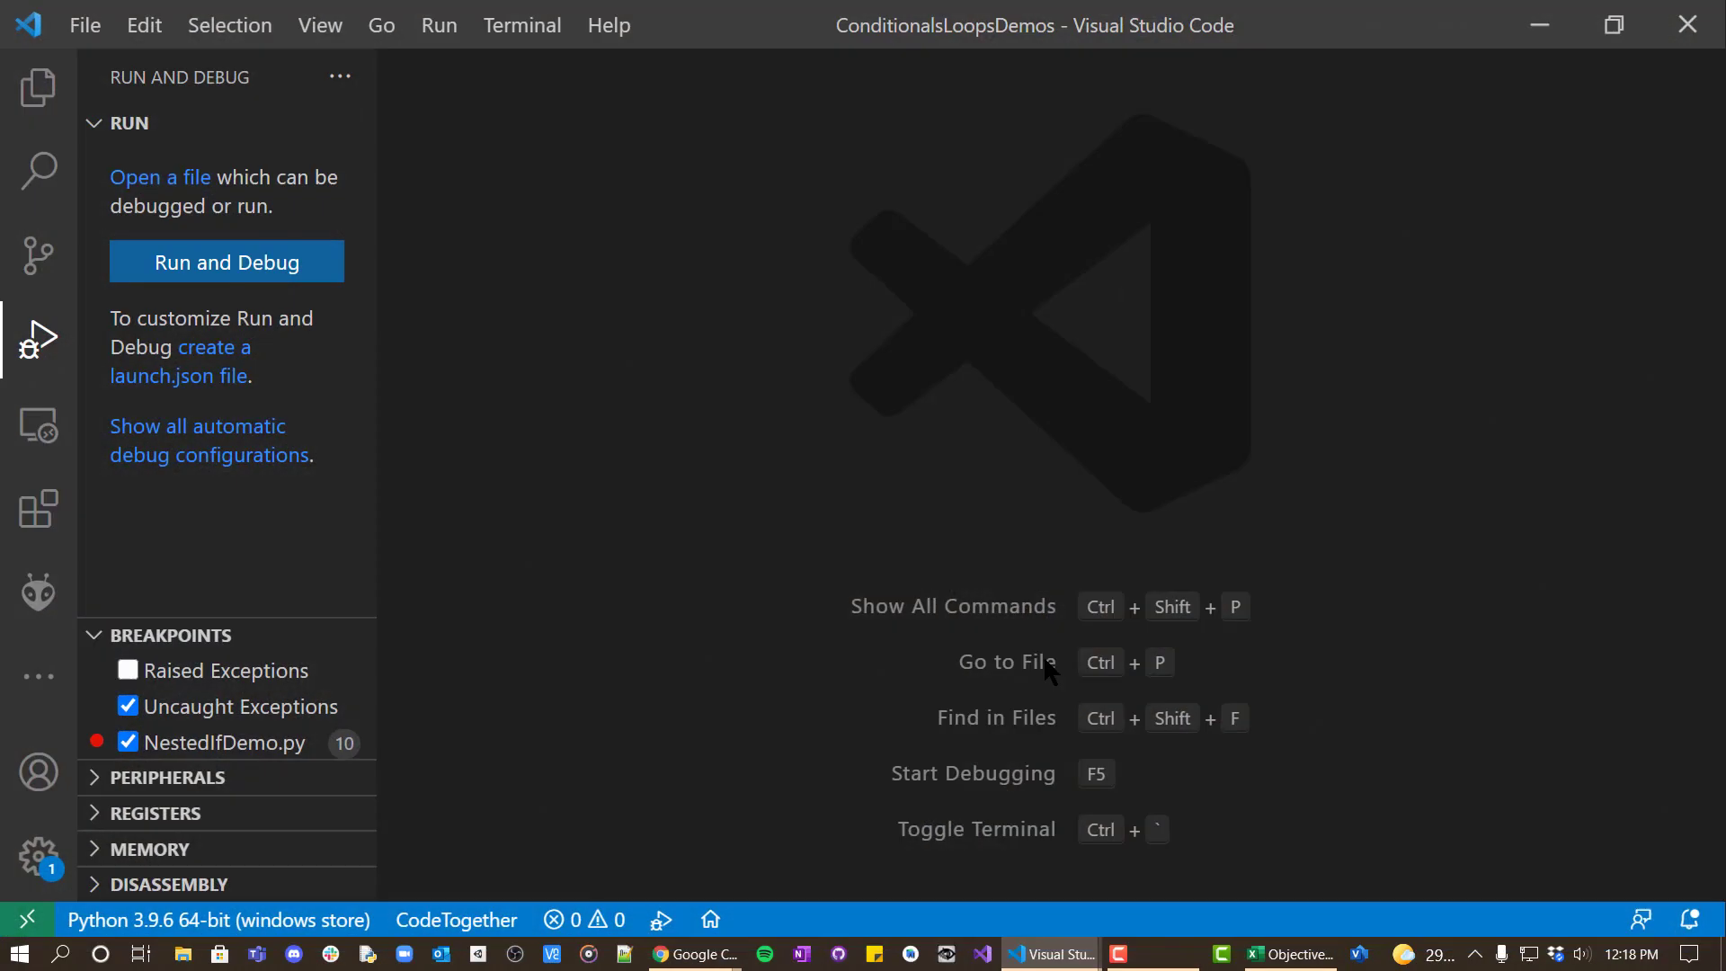
mouse_move(1035, 369)
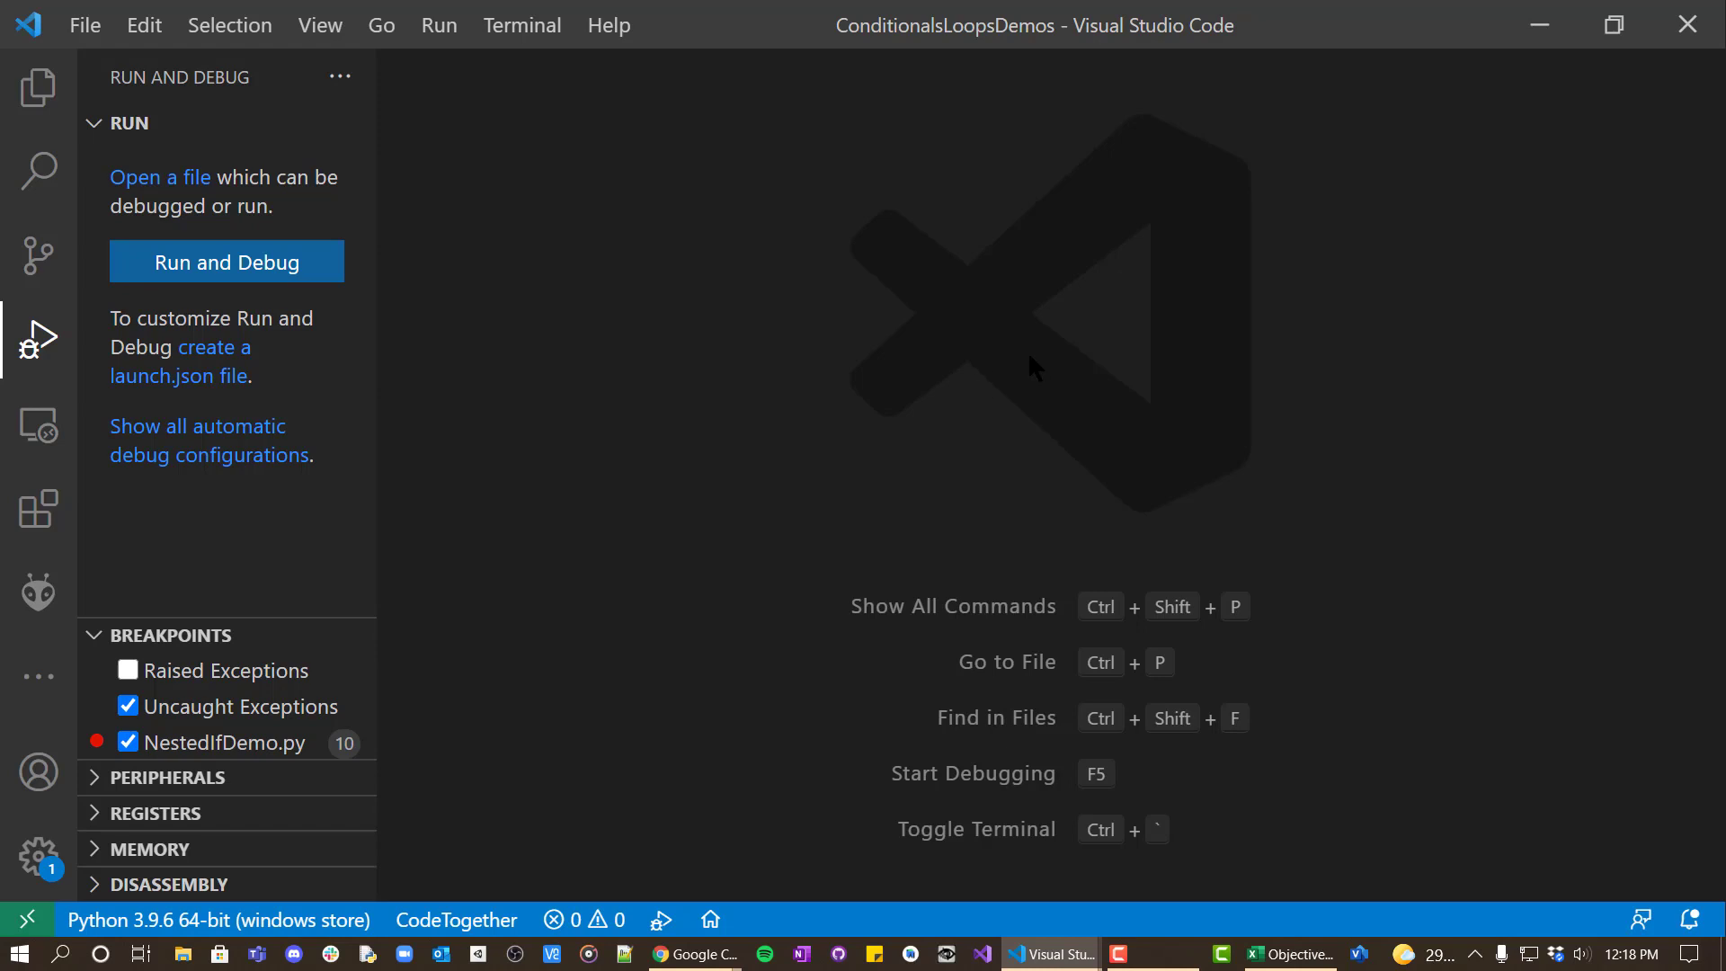
mouse_move(864, 226)
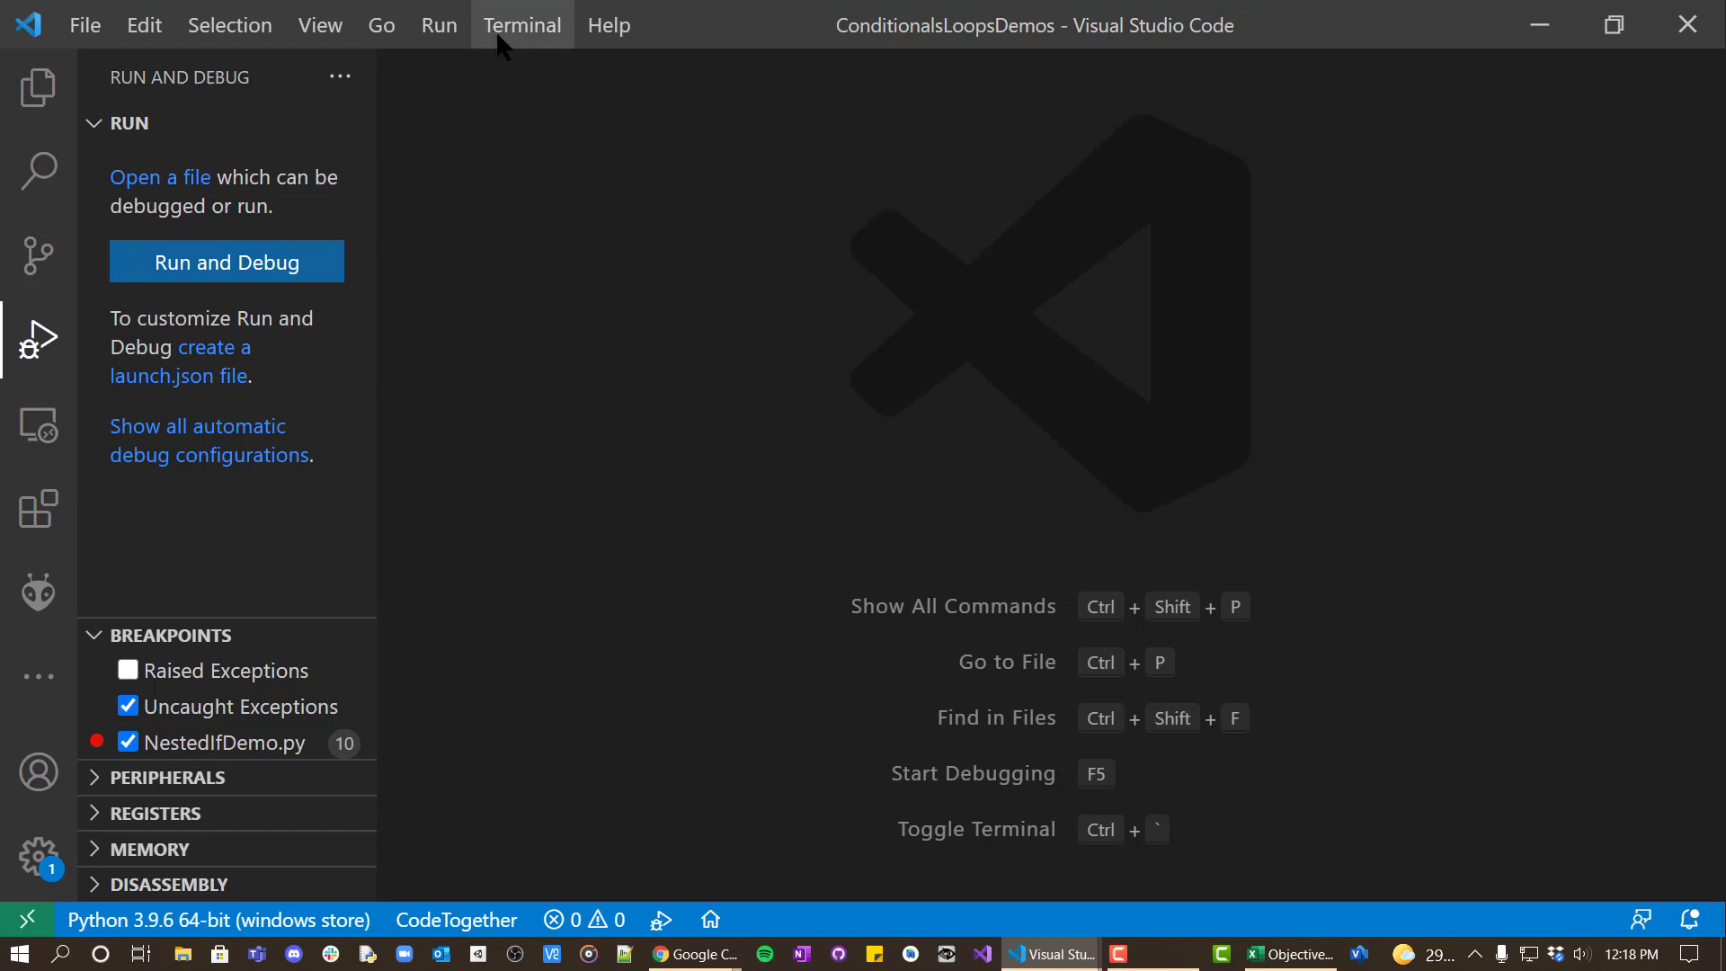
Start a new terminal and launch an interactive Python 3.8.6 session in it.
left_click(521, 23)
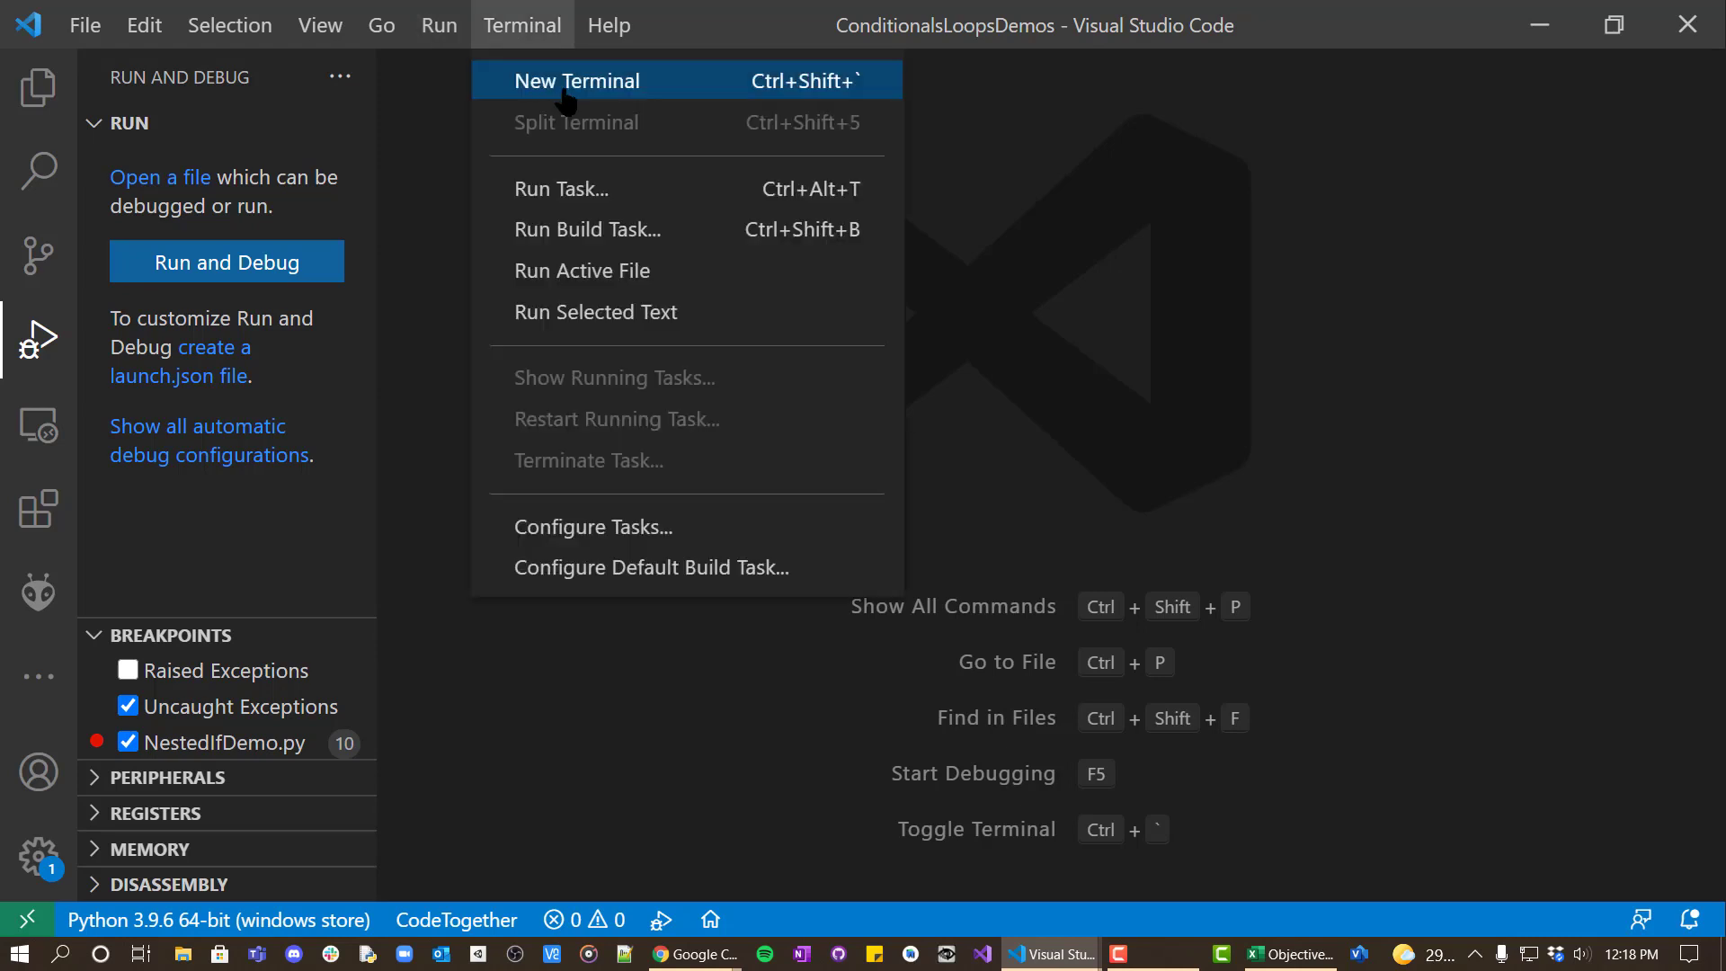
left_click(578, 81)
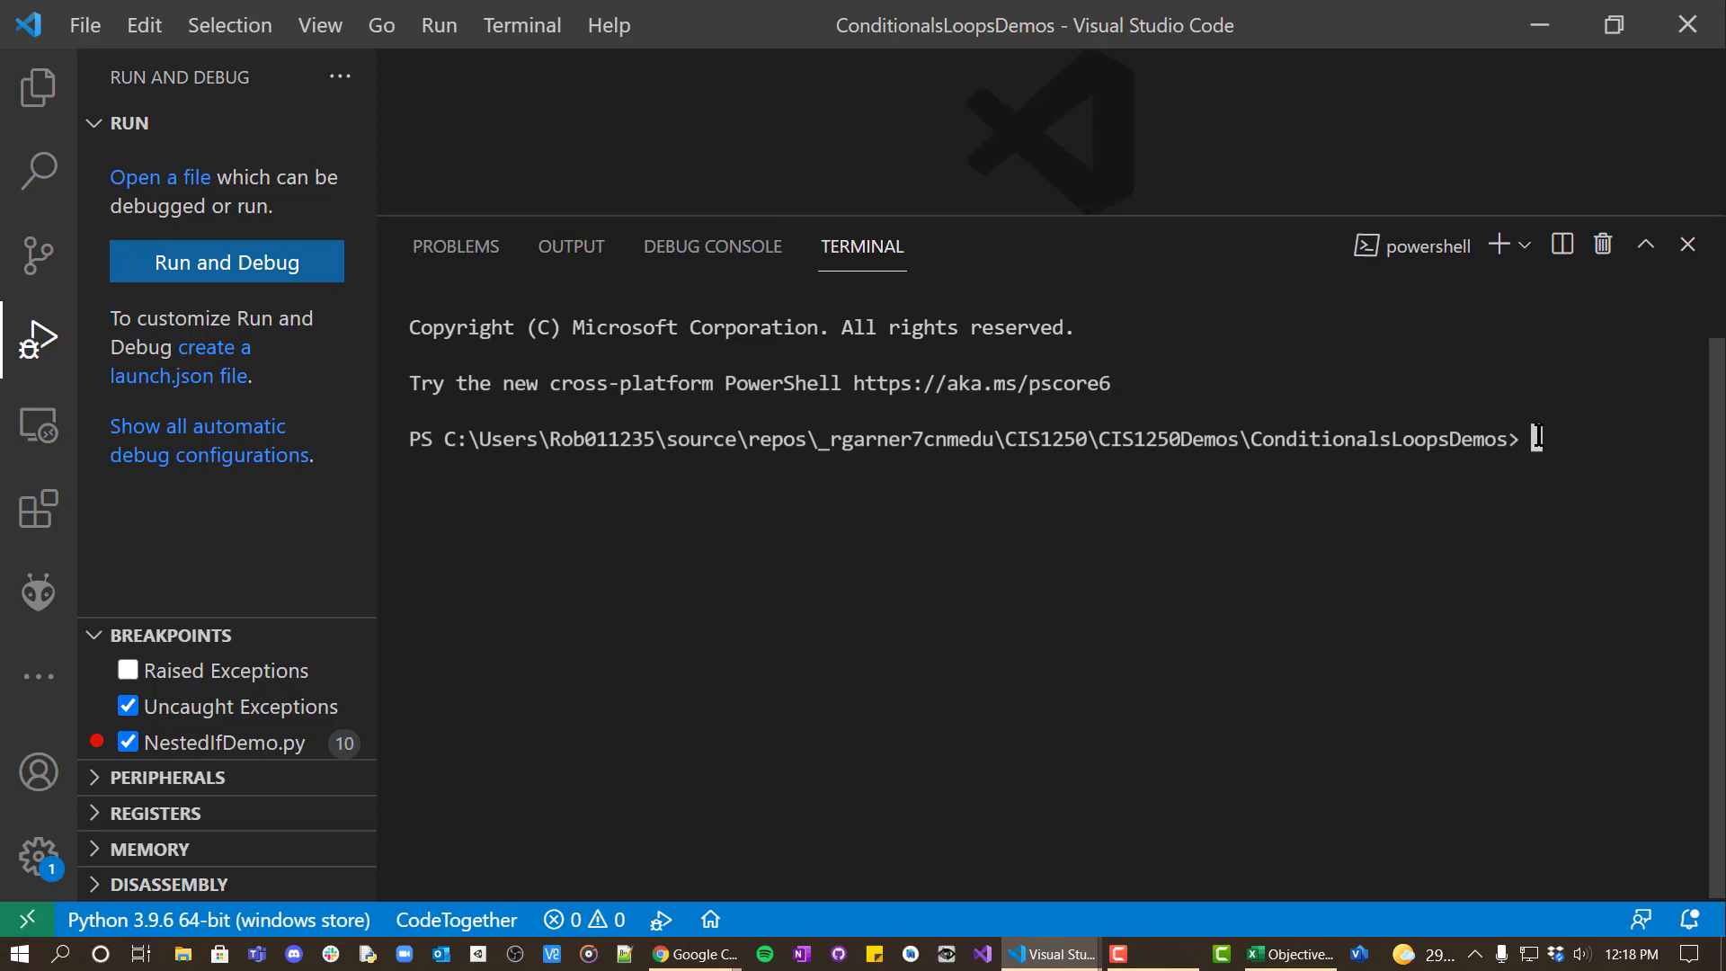
type("p")
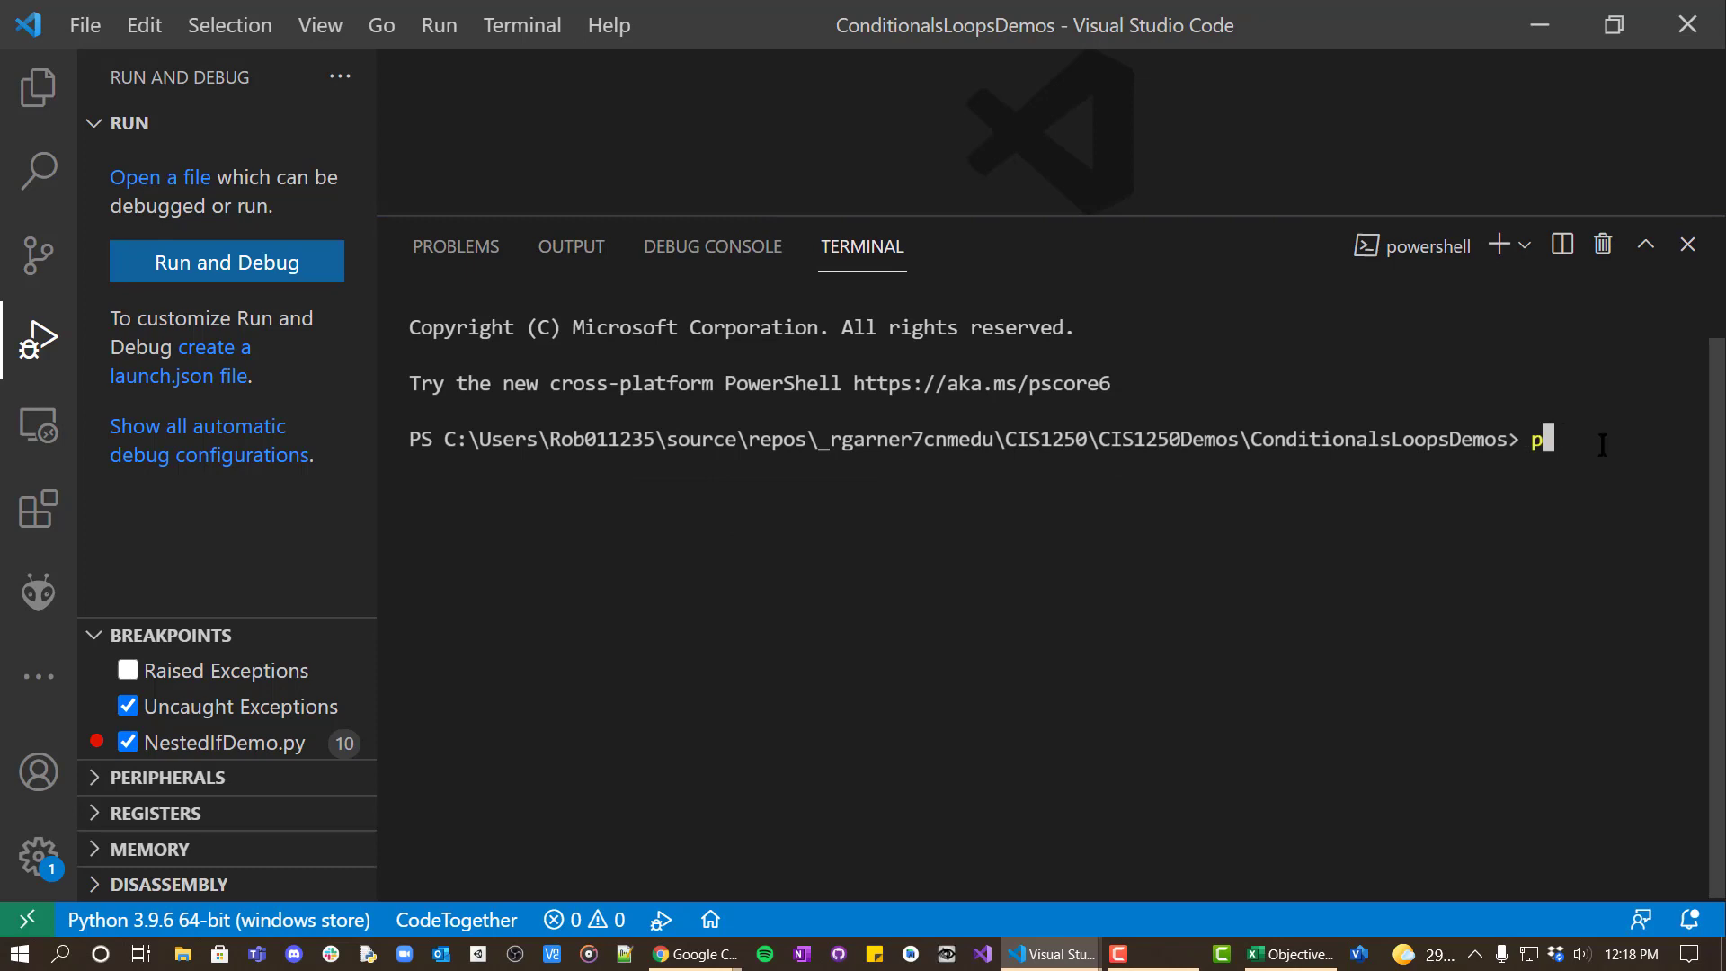
type("ython")
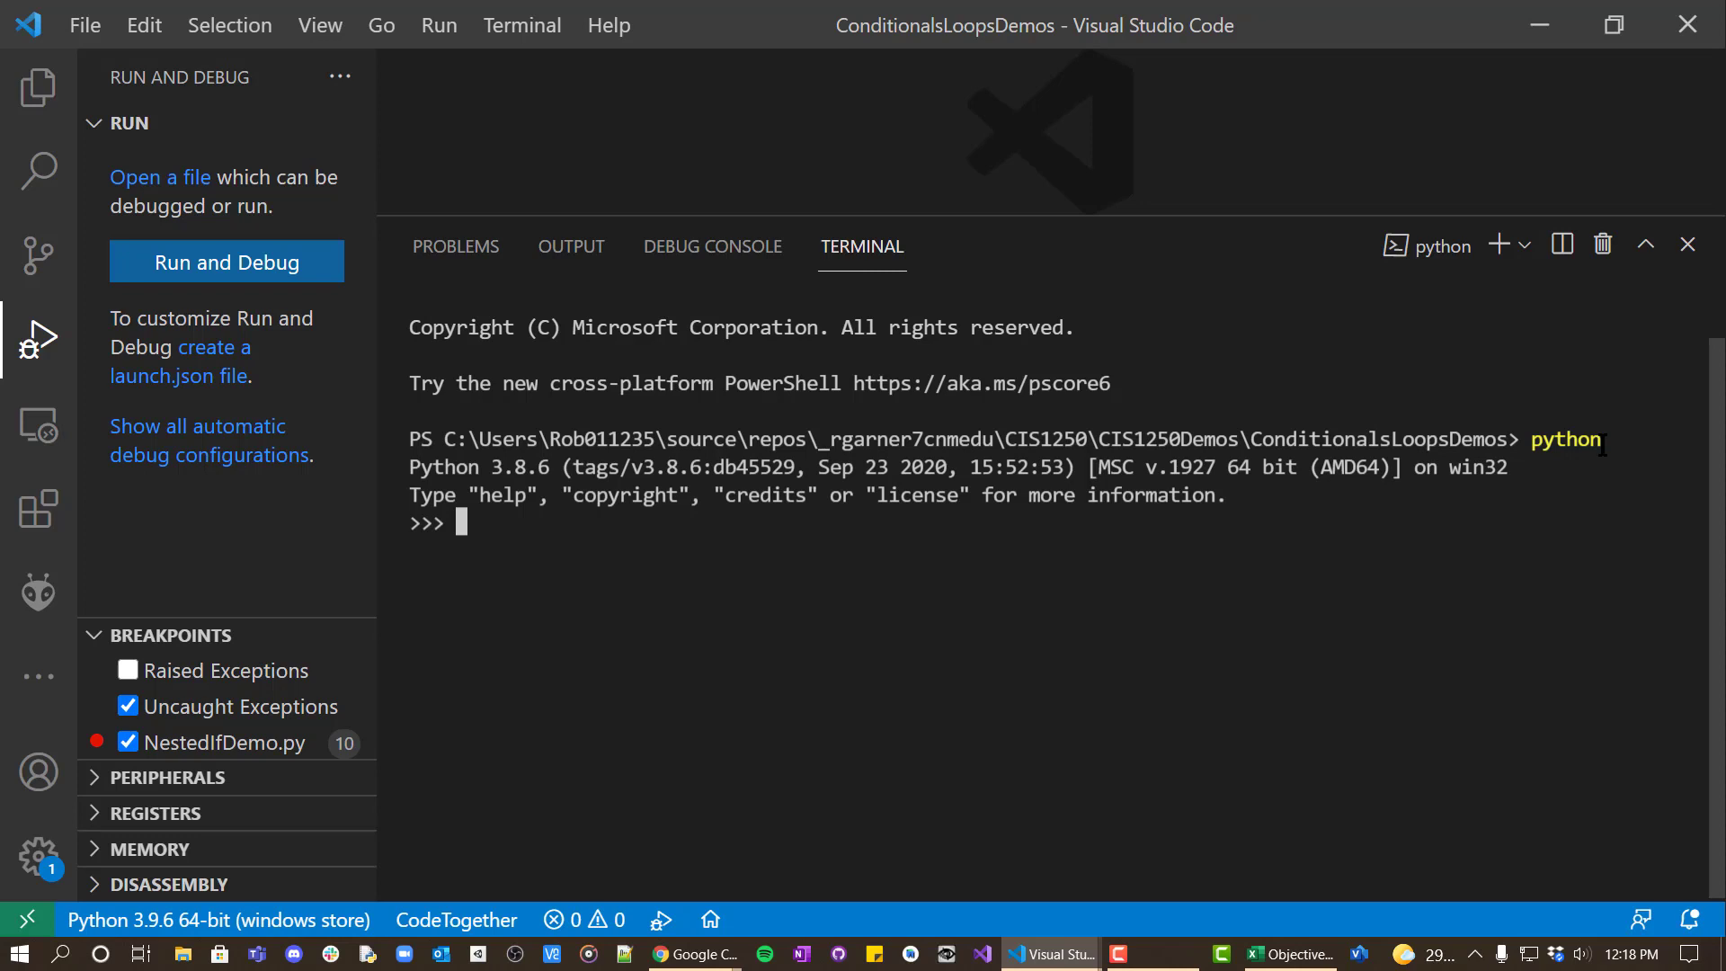
Evaluate 5 == 7 (False) and 5 == 5 (True) in the REPL.
type("5")
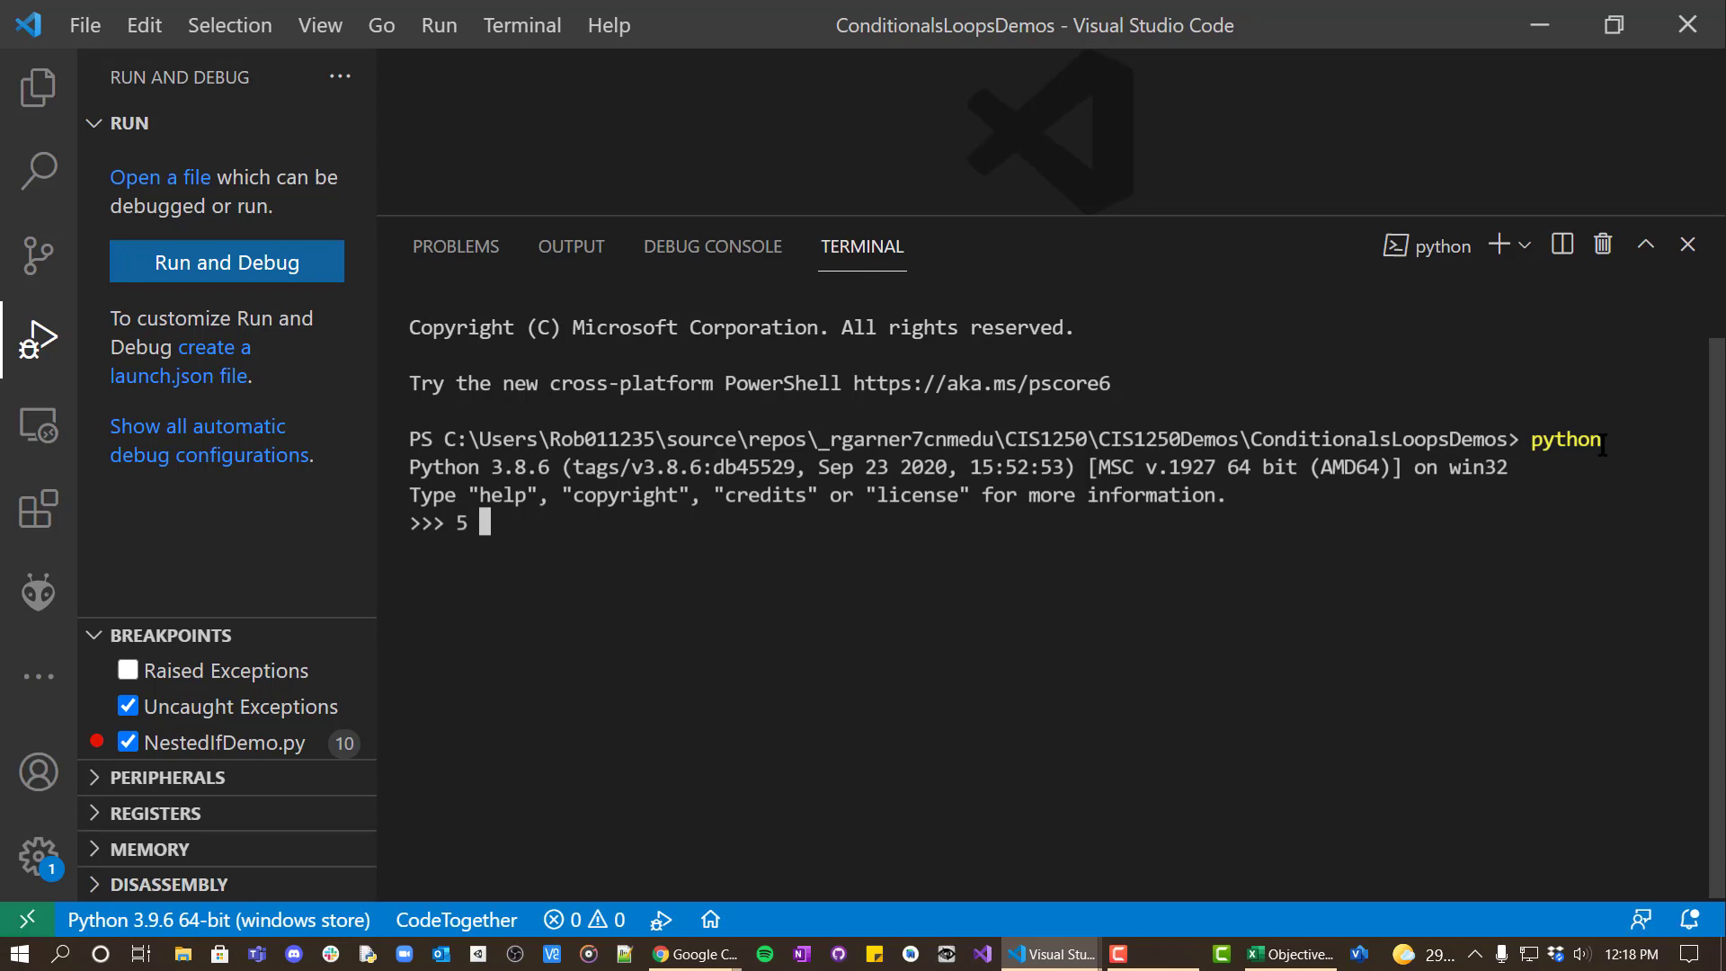
type("== 7")
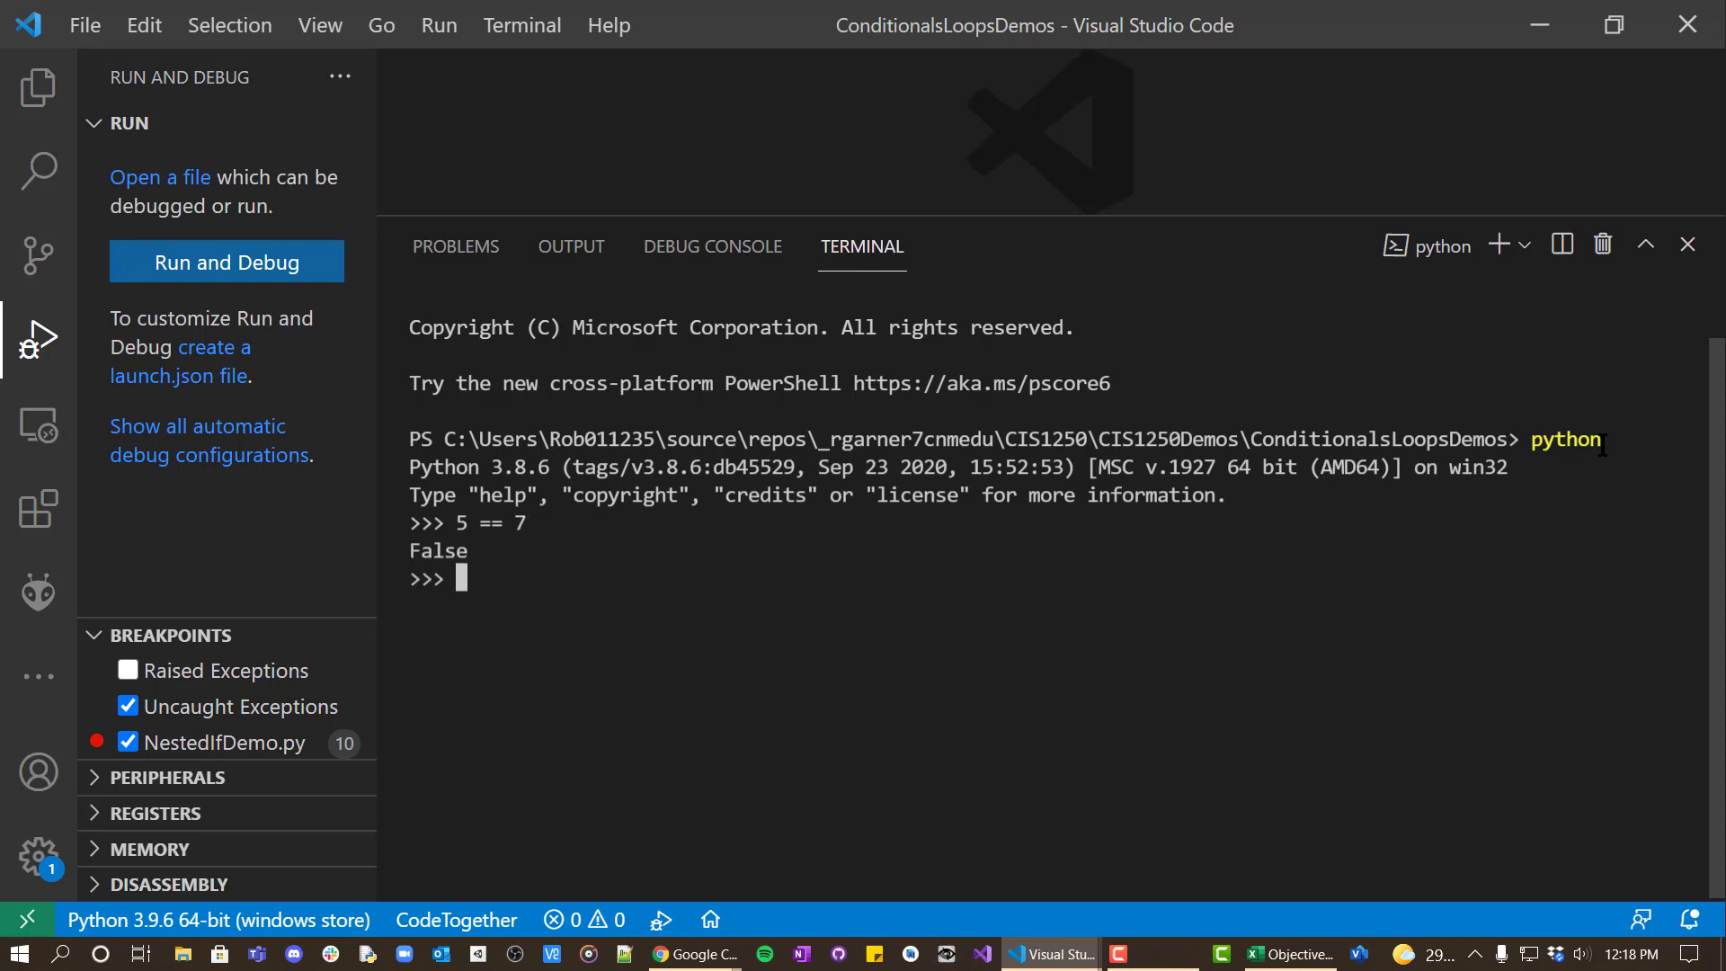
type("5 == 5")
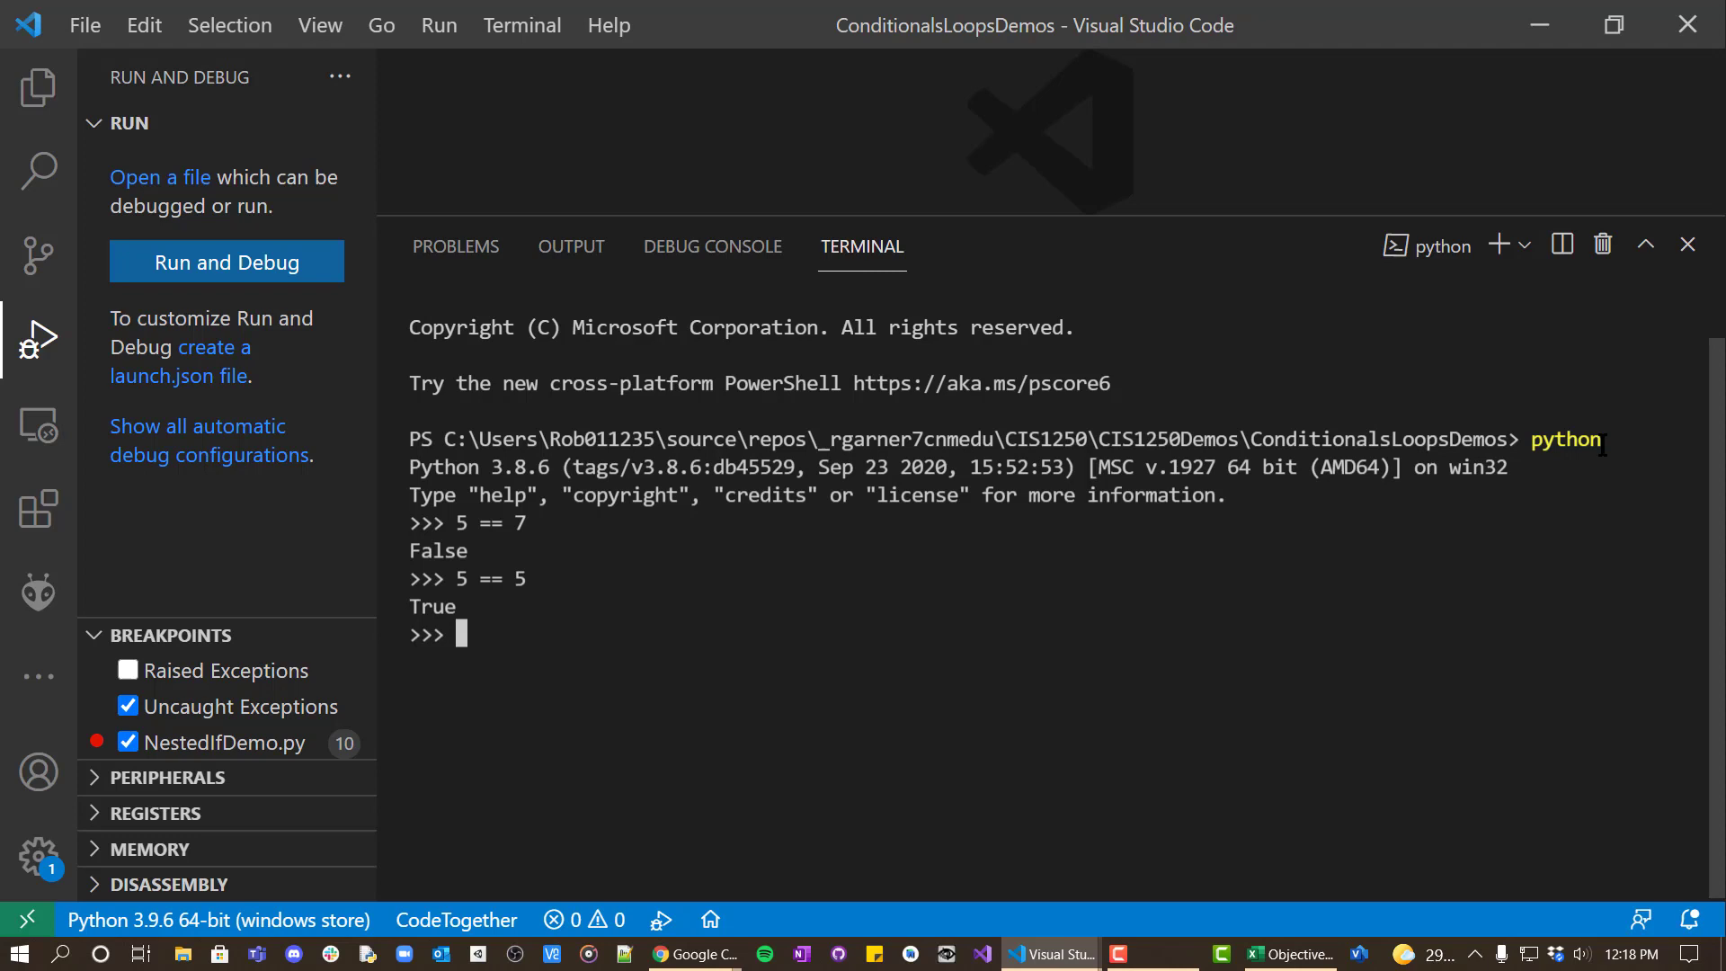
Assign x = 5, y = 7 and evaluate x == y, x == 5 and x == 7.
type("x =")
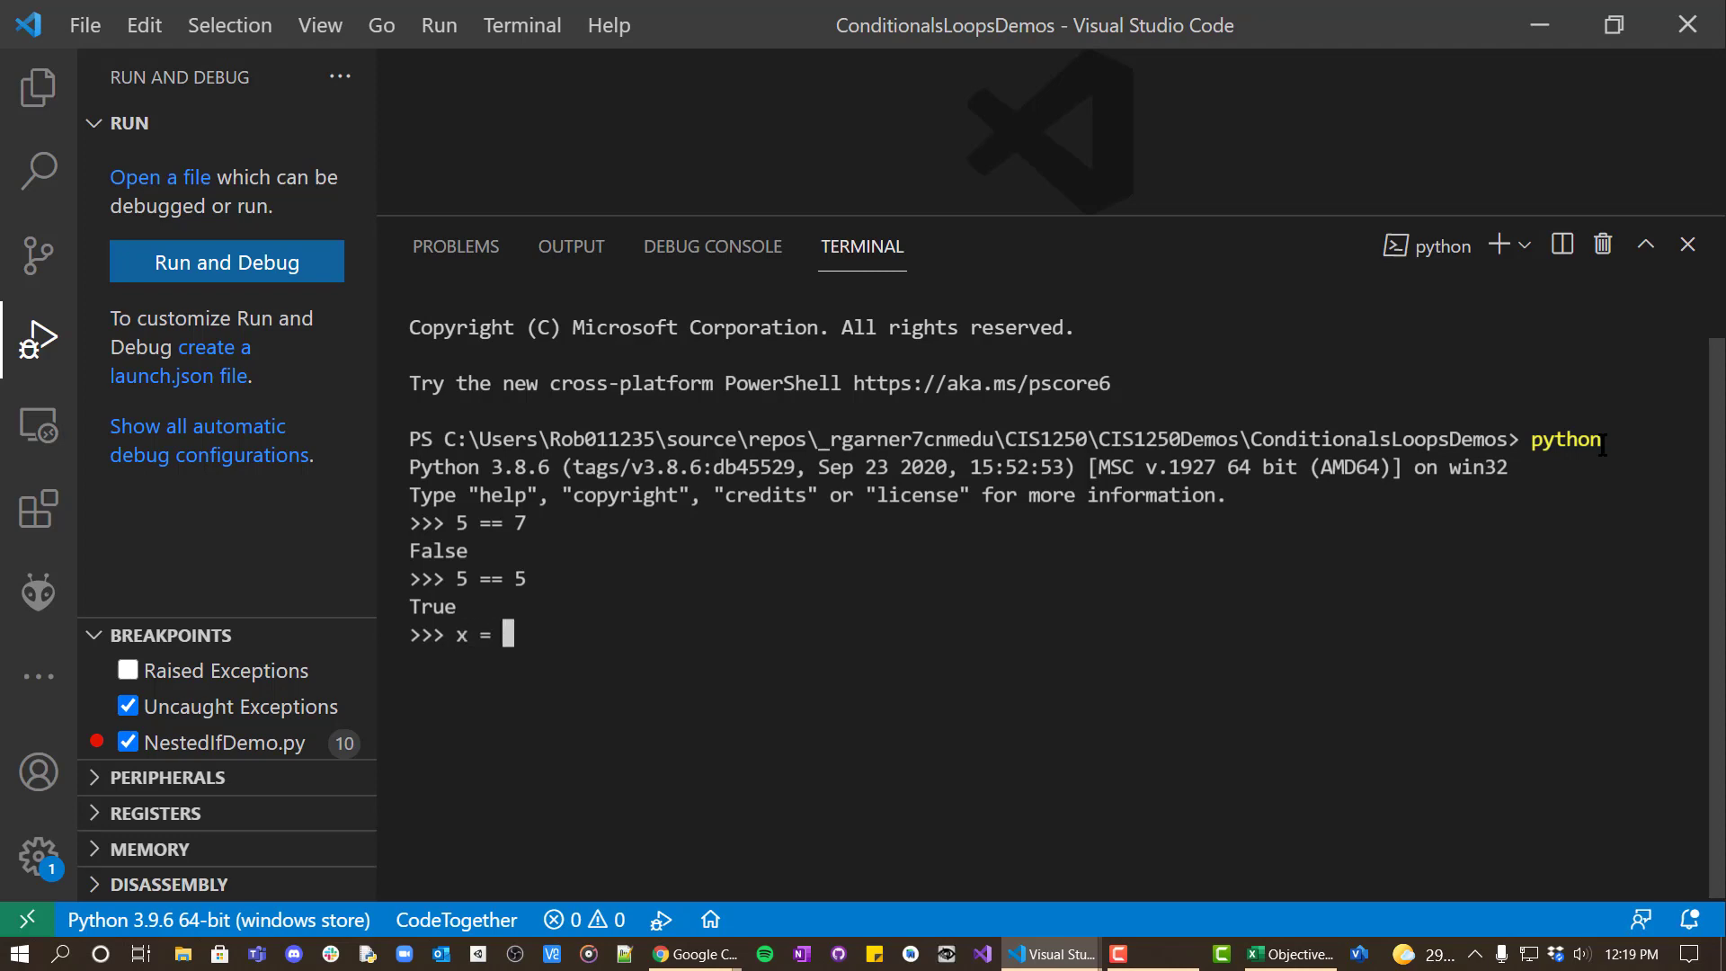
type("5")
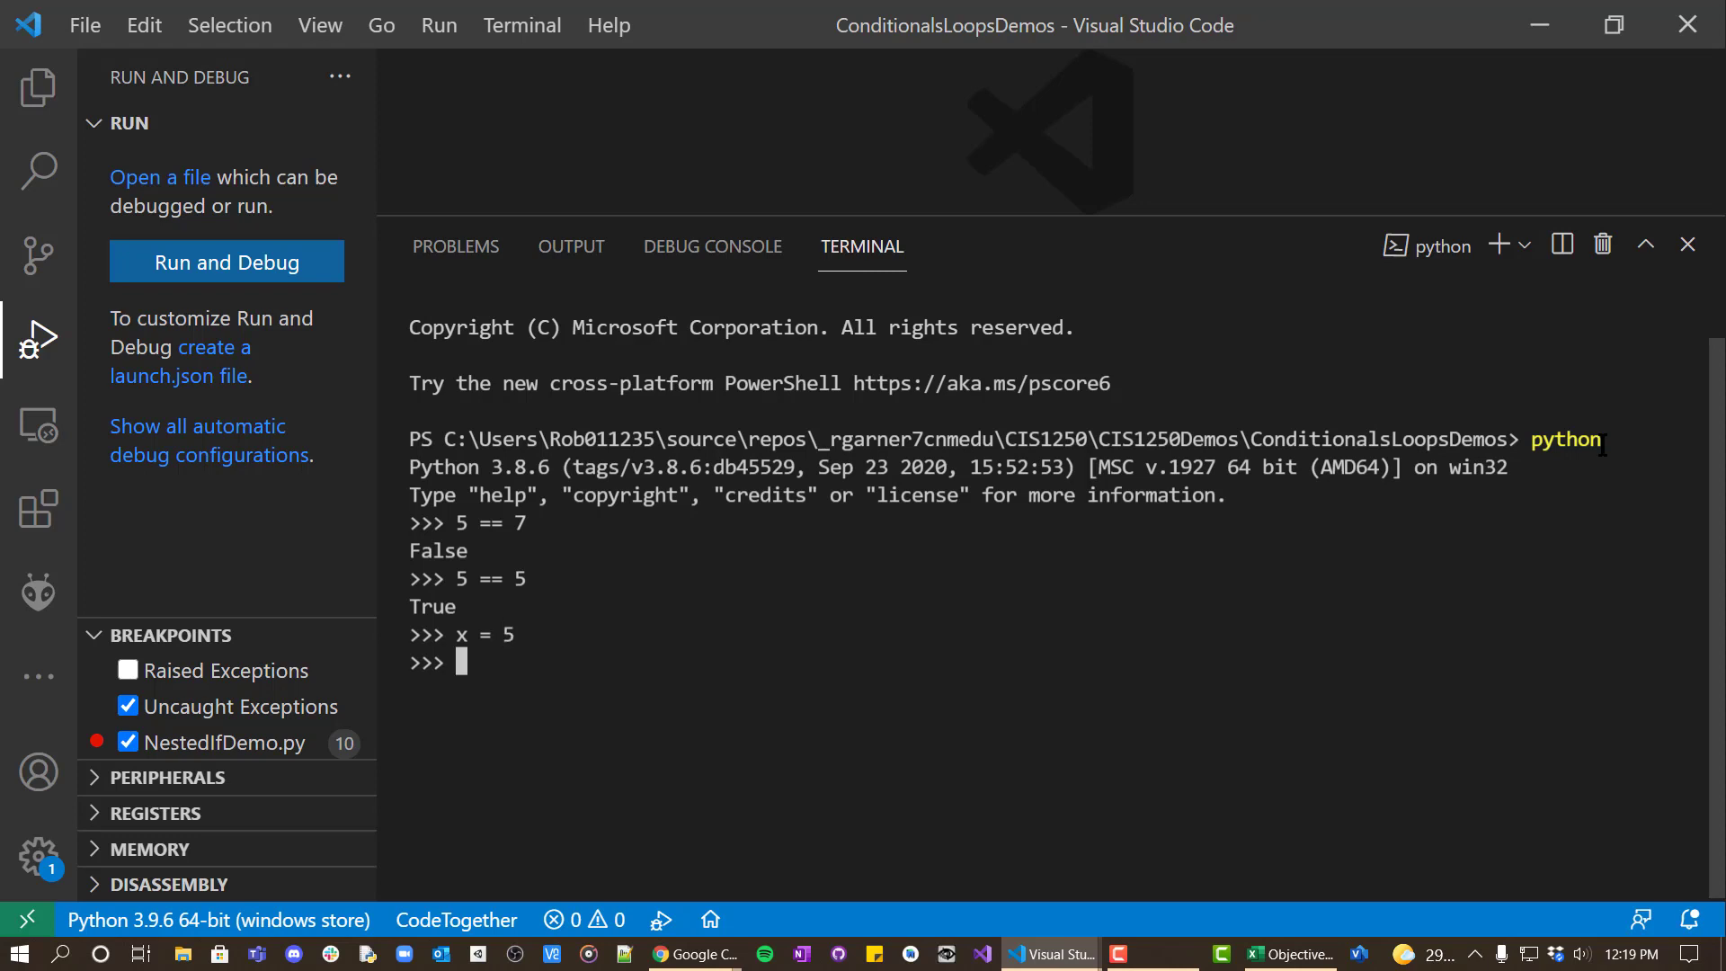
type("y = 7")
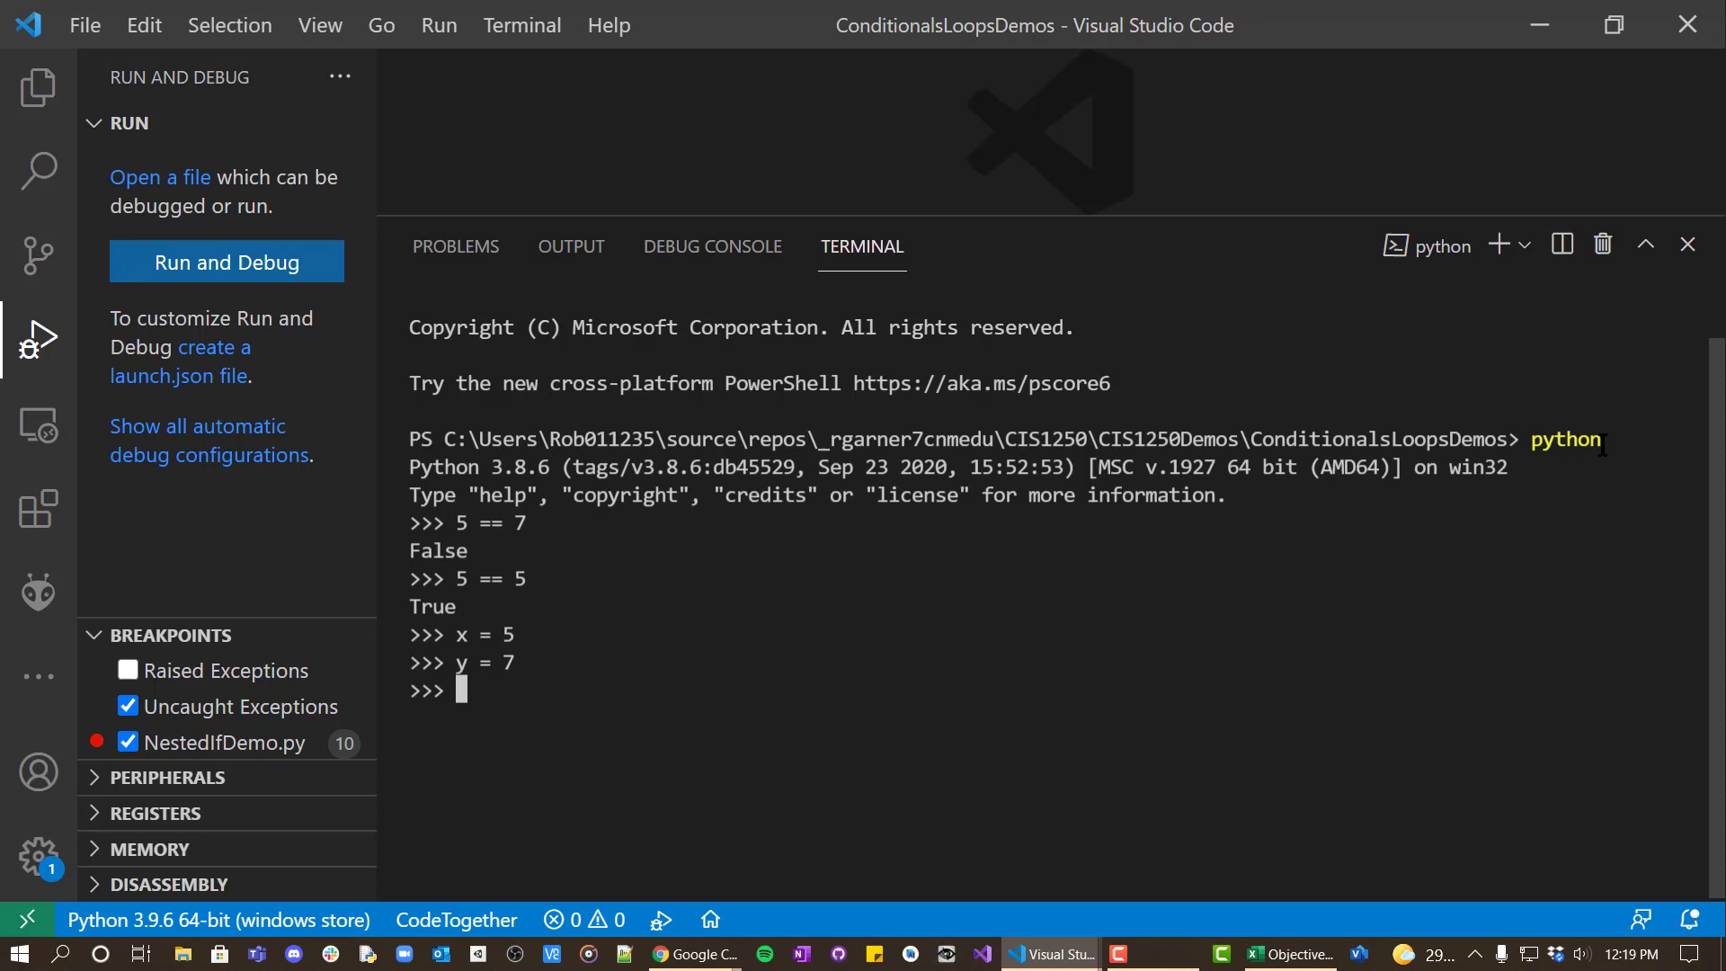
type("x ==")
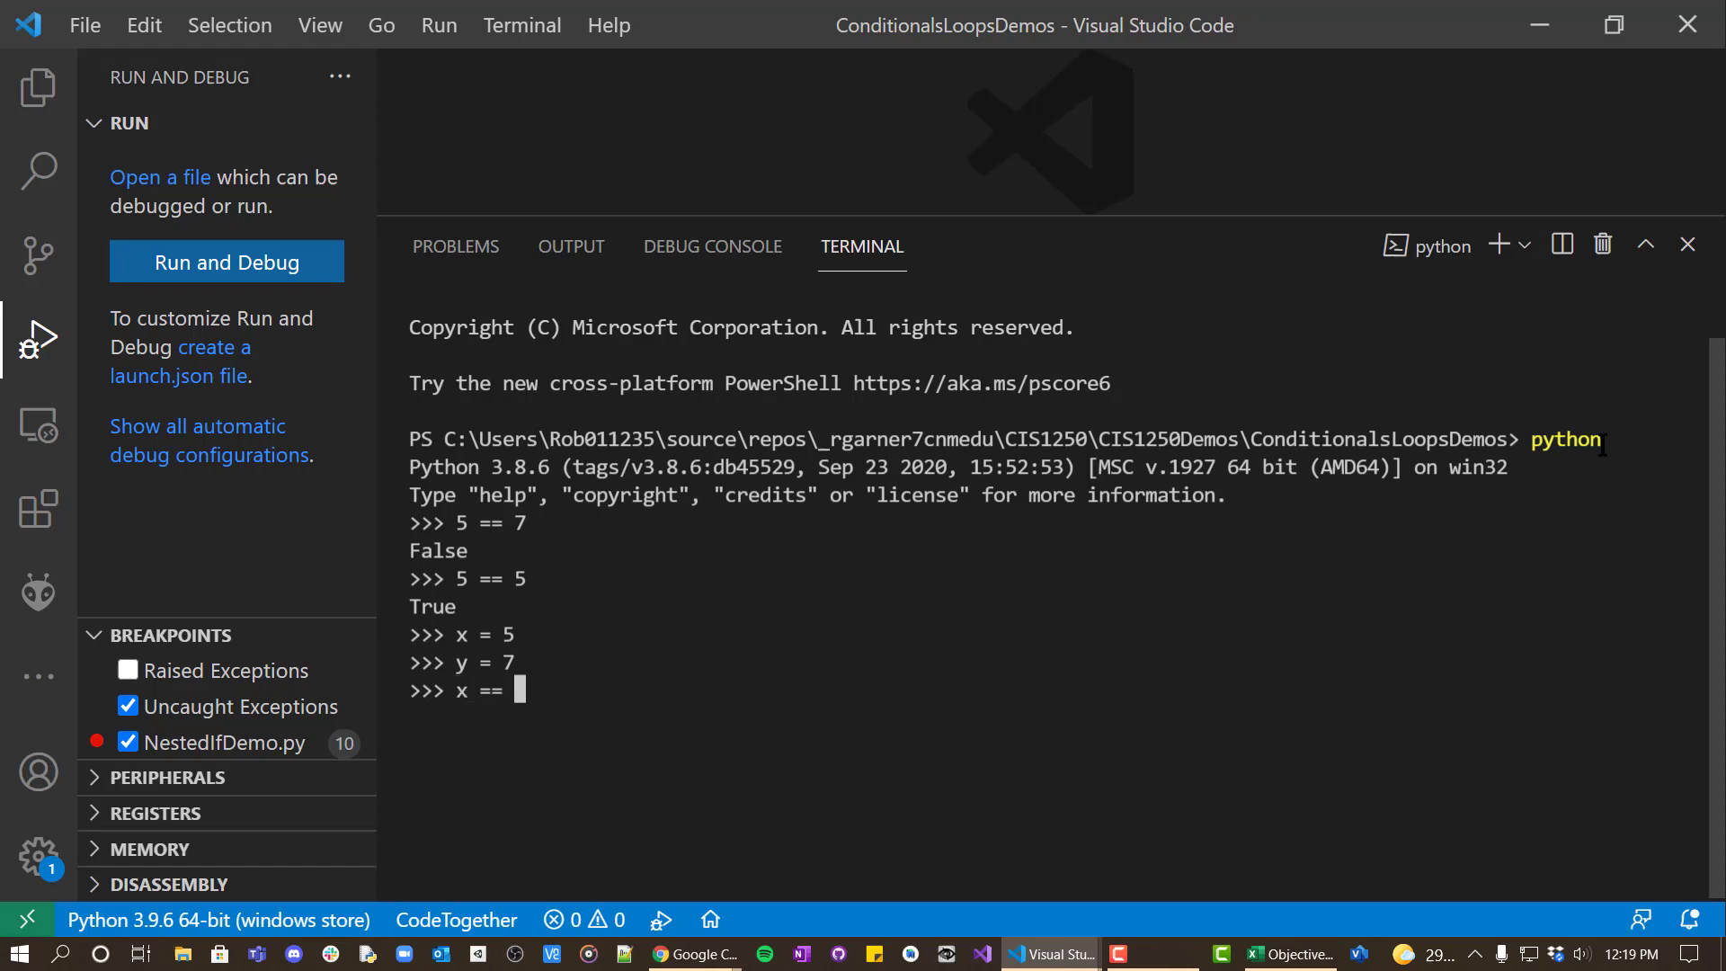
type("y")
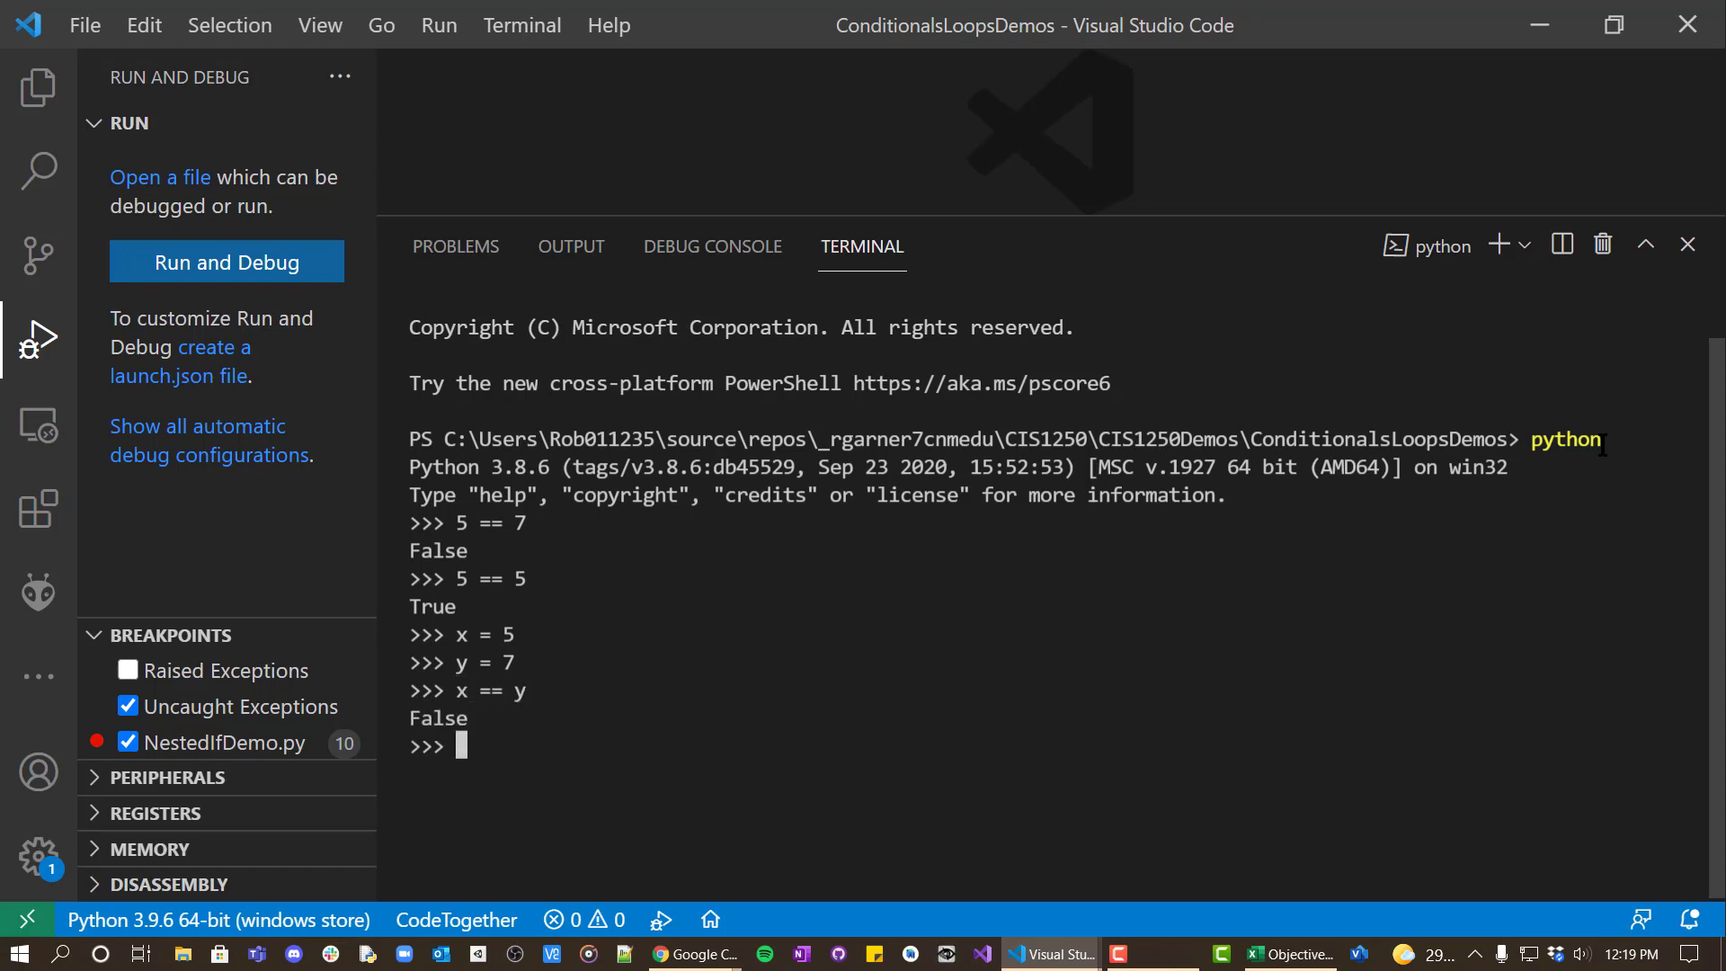
type("x ==")
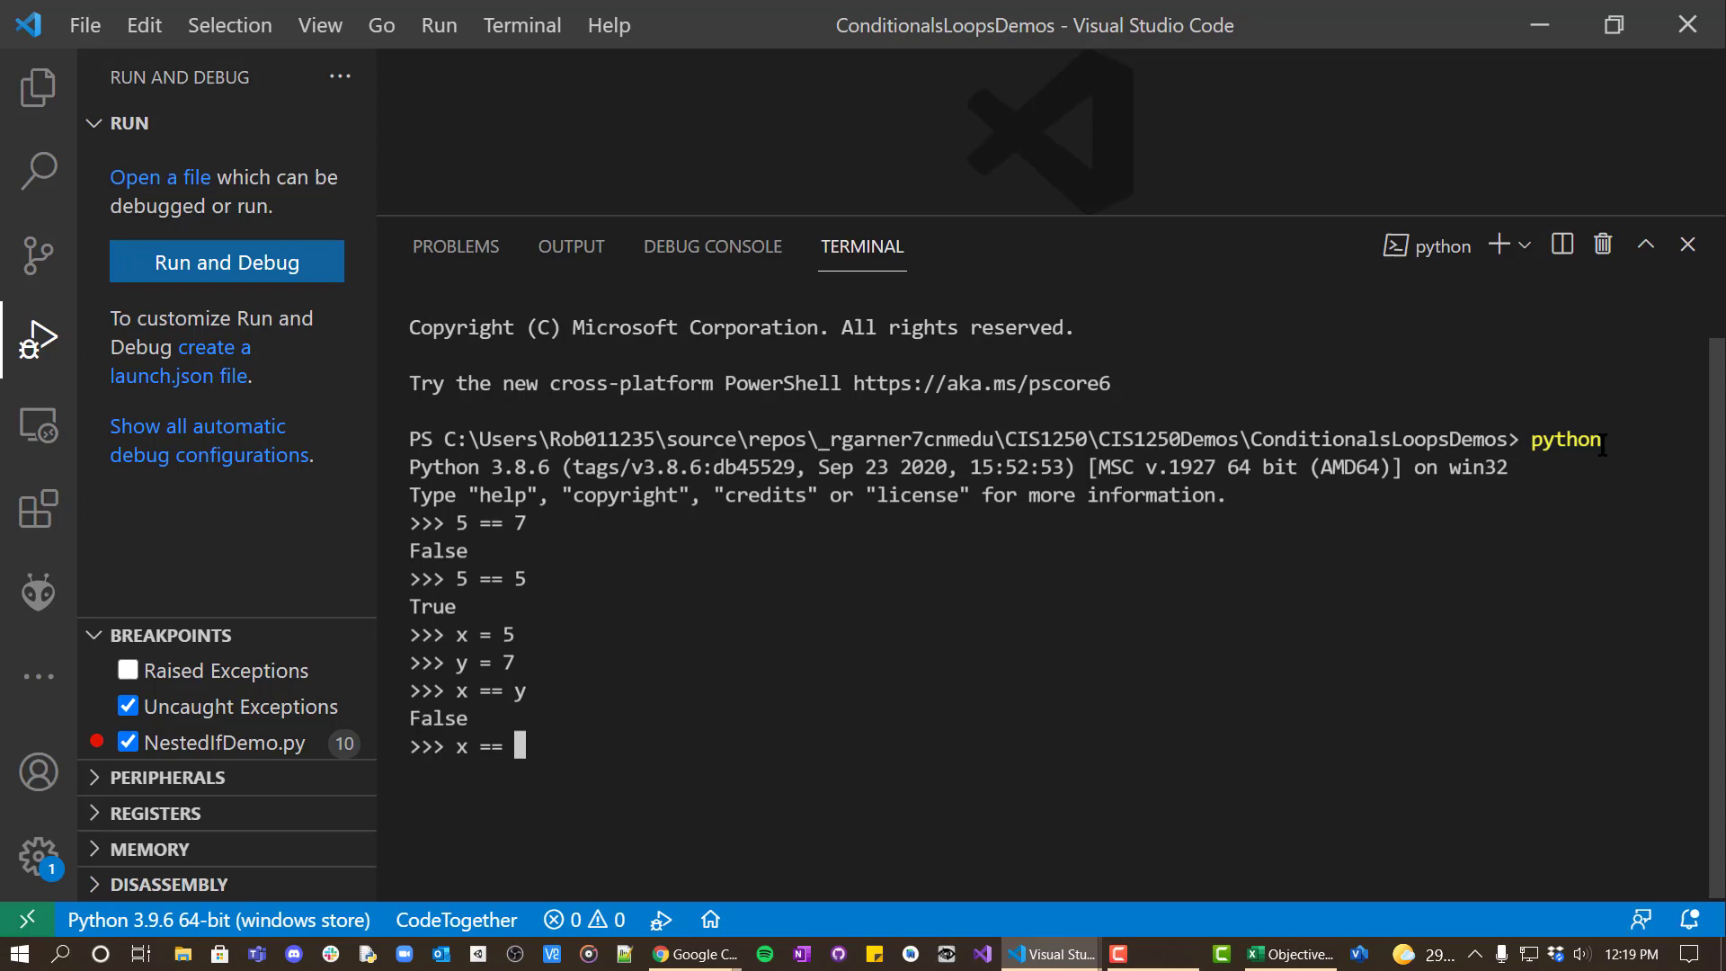
type("5")
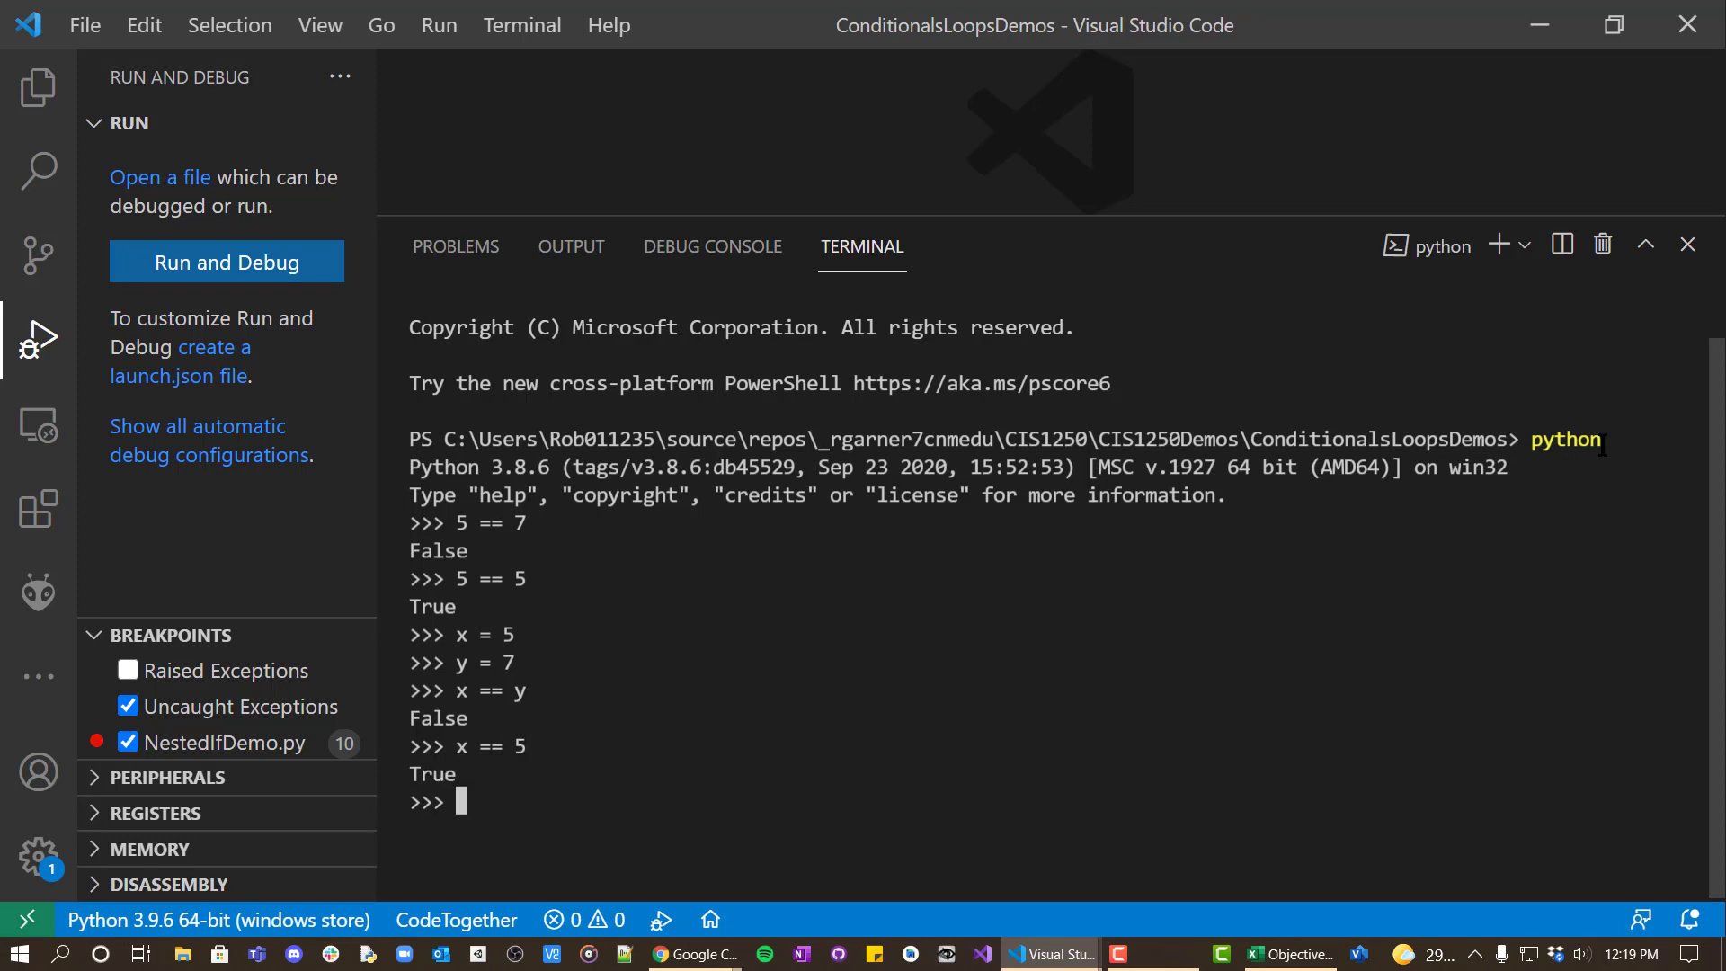
type("x")
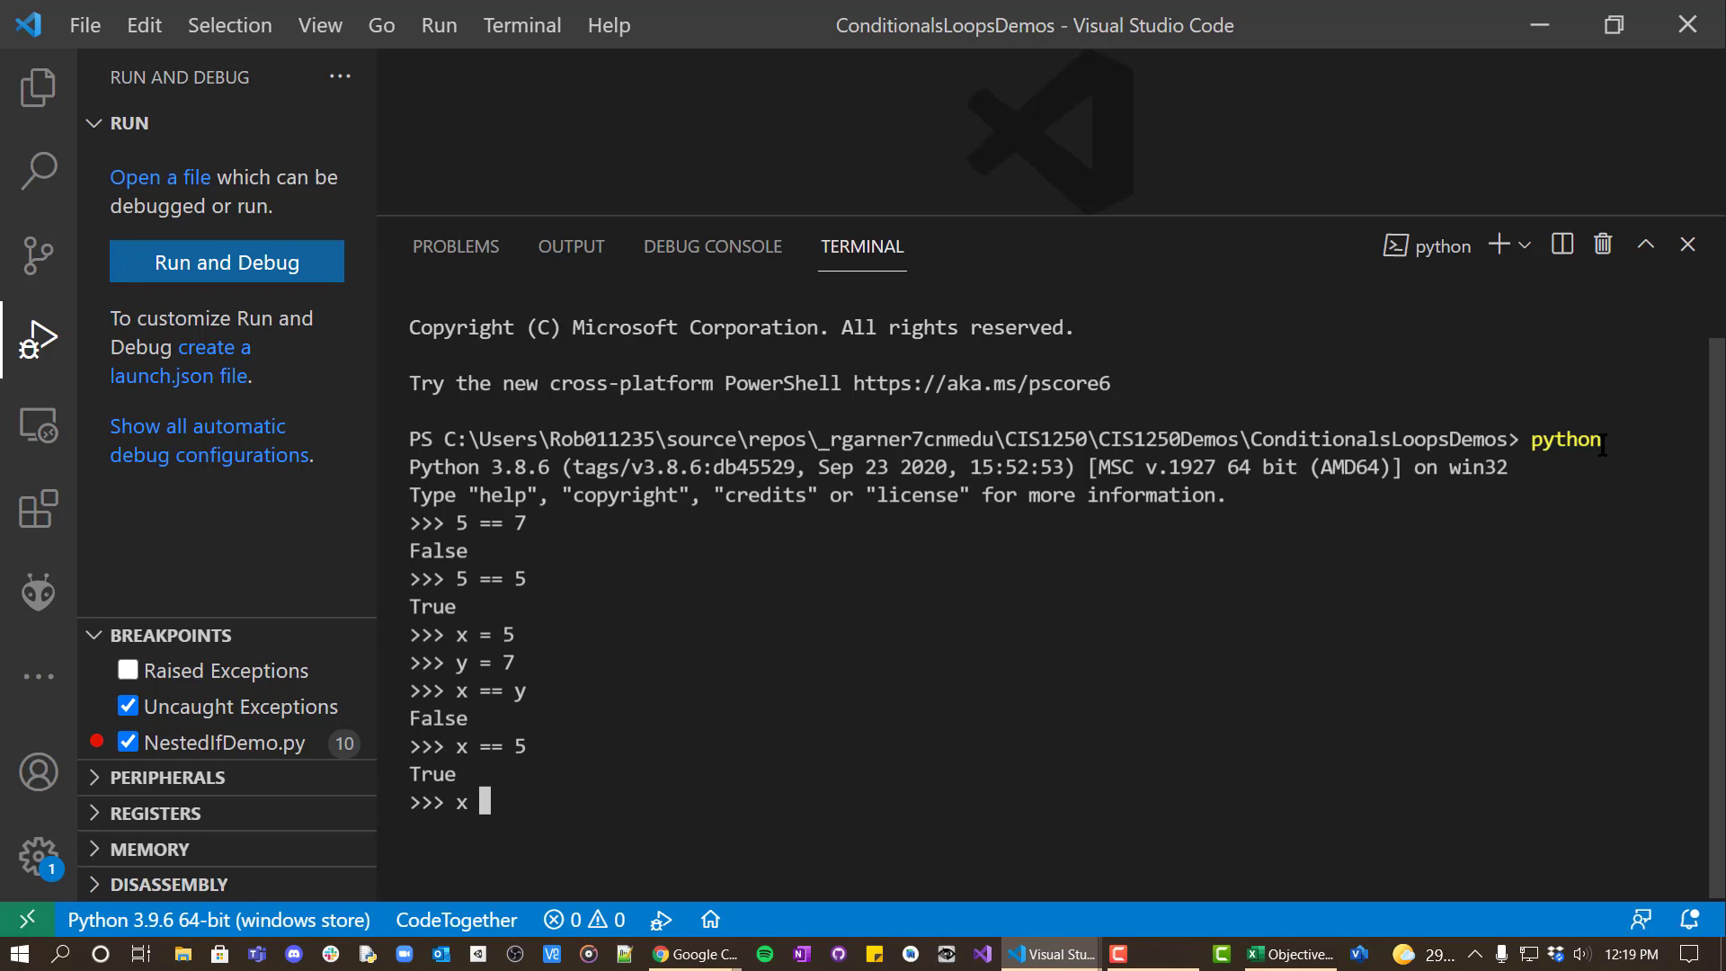
type("== 7")
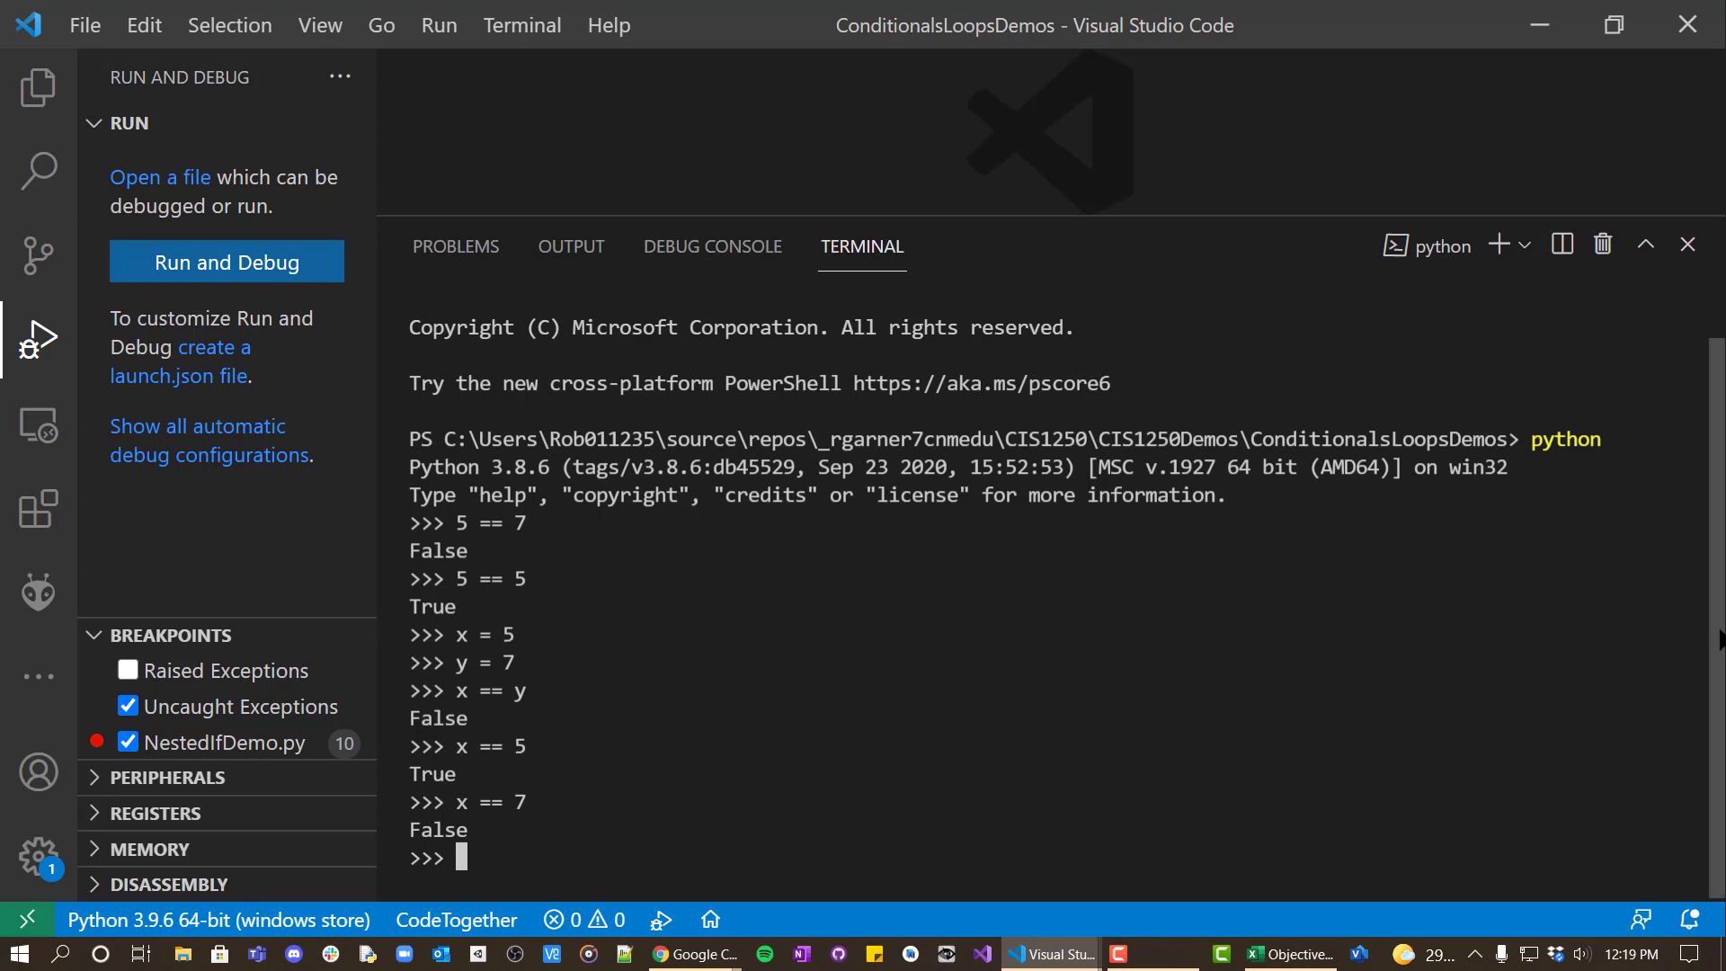
Reassign x to 5 then to 7, echoing its value after each assignment.
type("x")
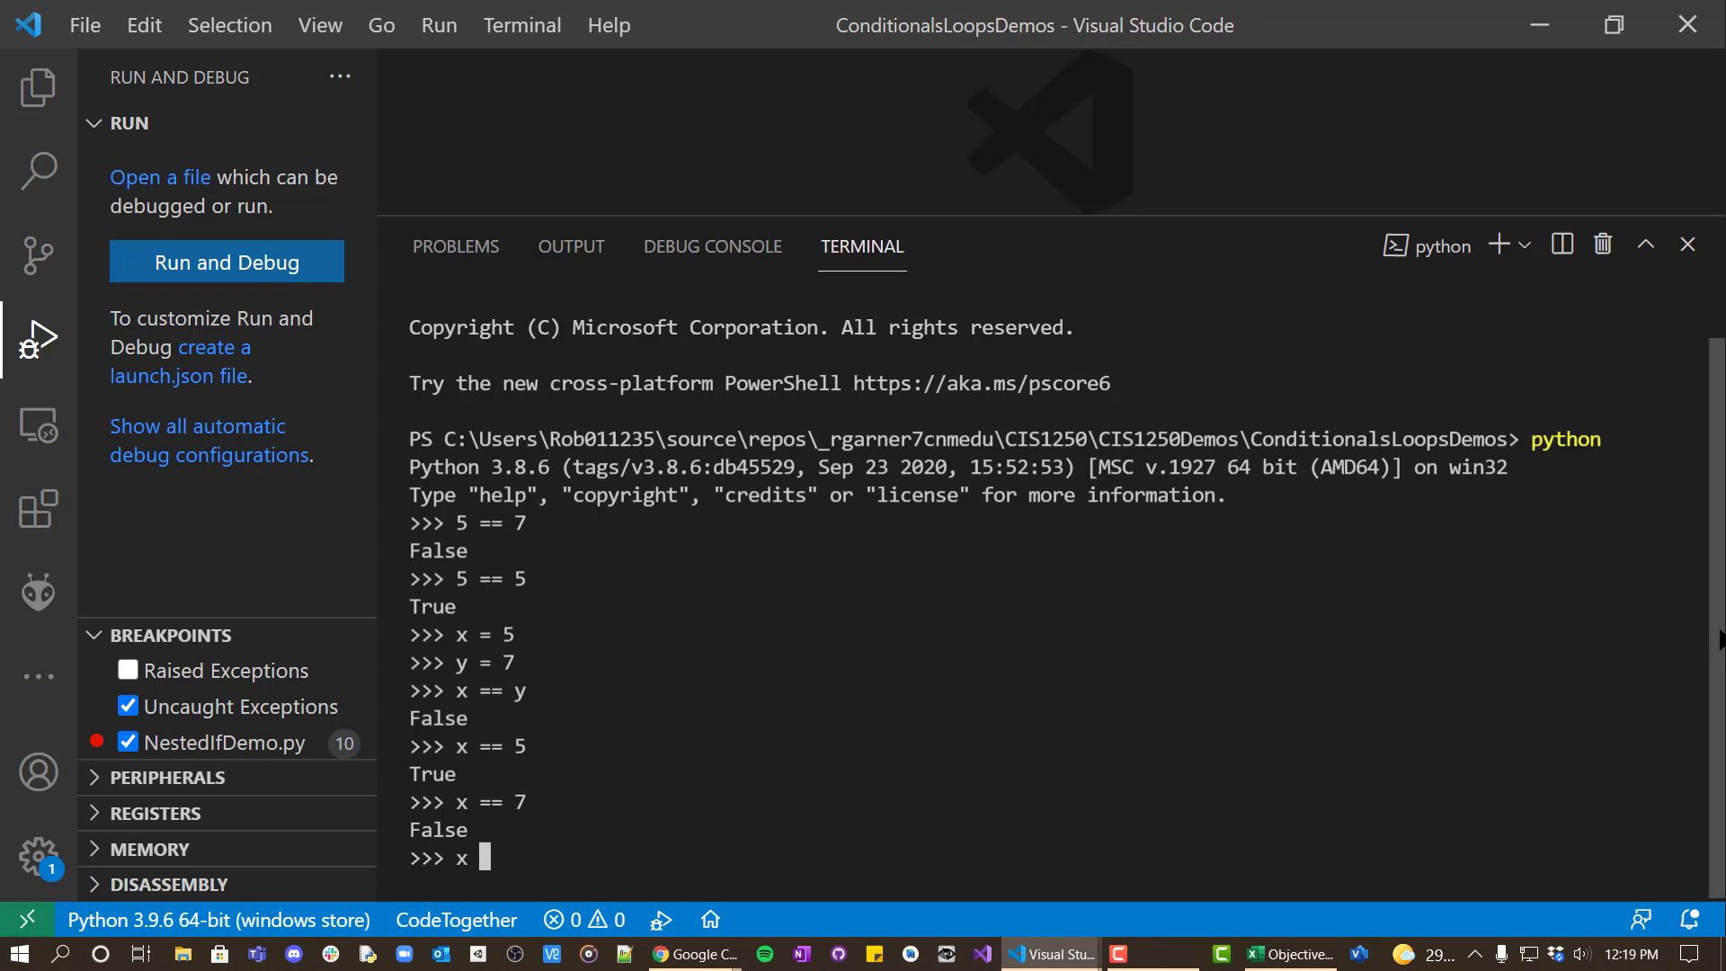
type("= 5")
type("x =")
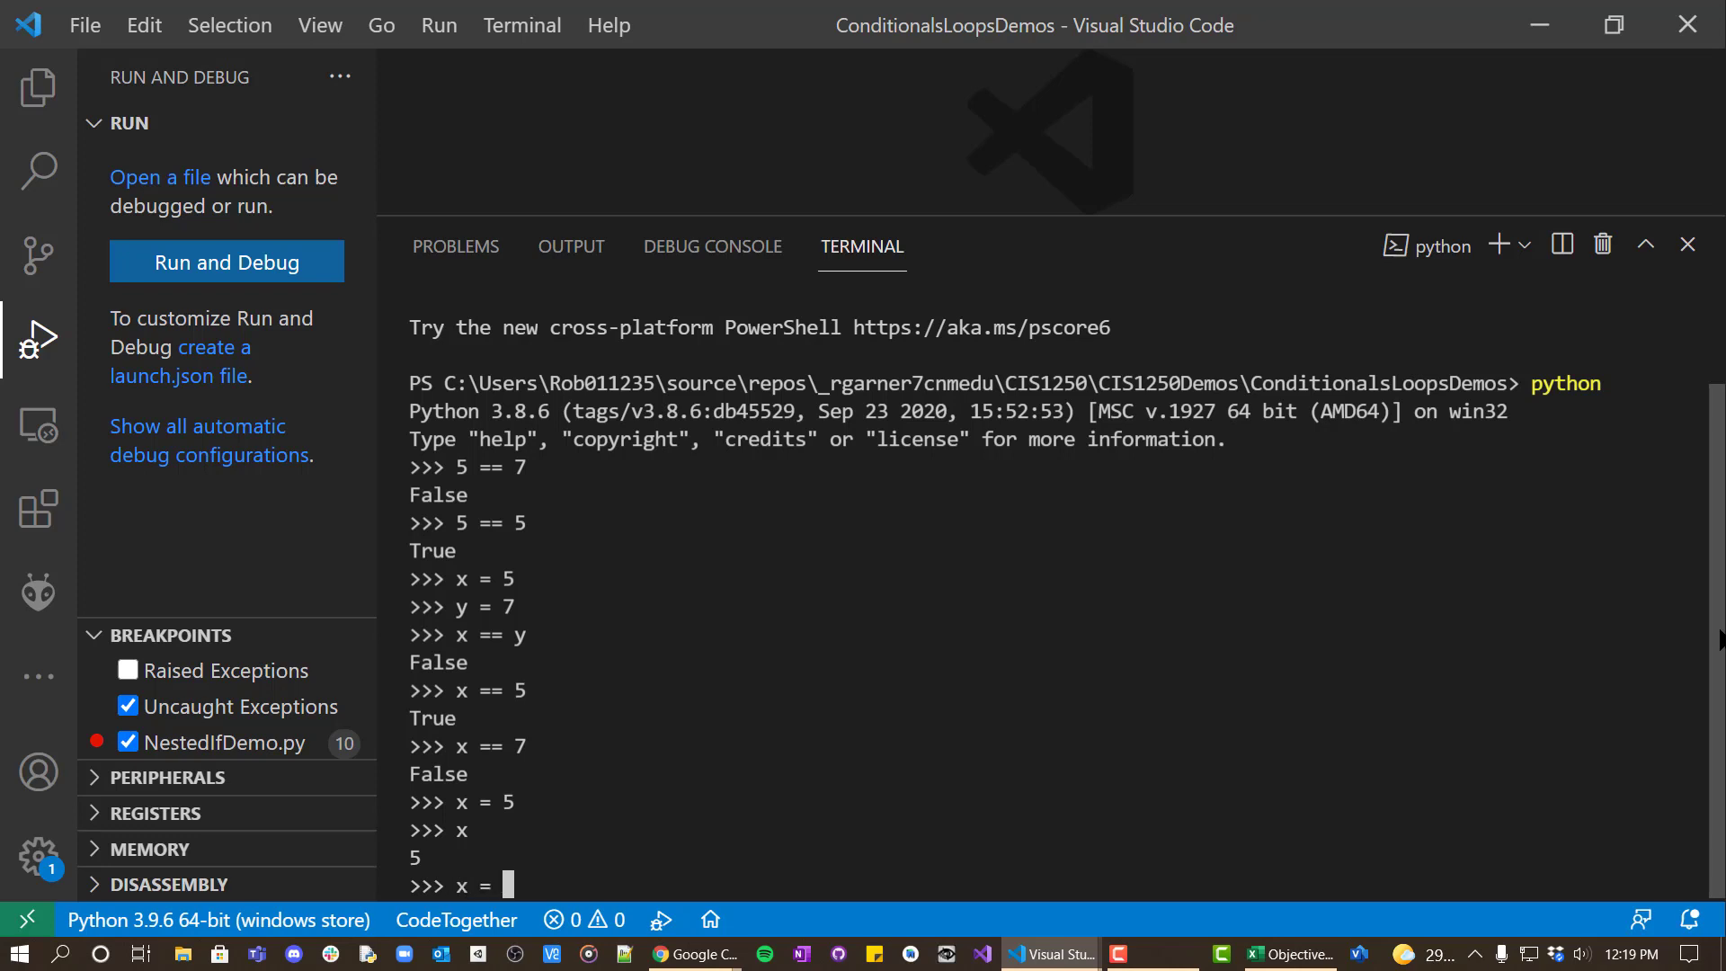
type("7")
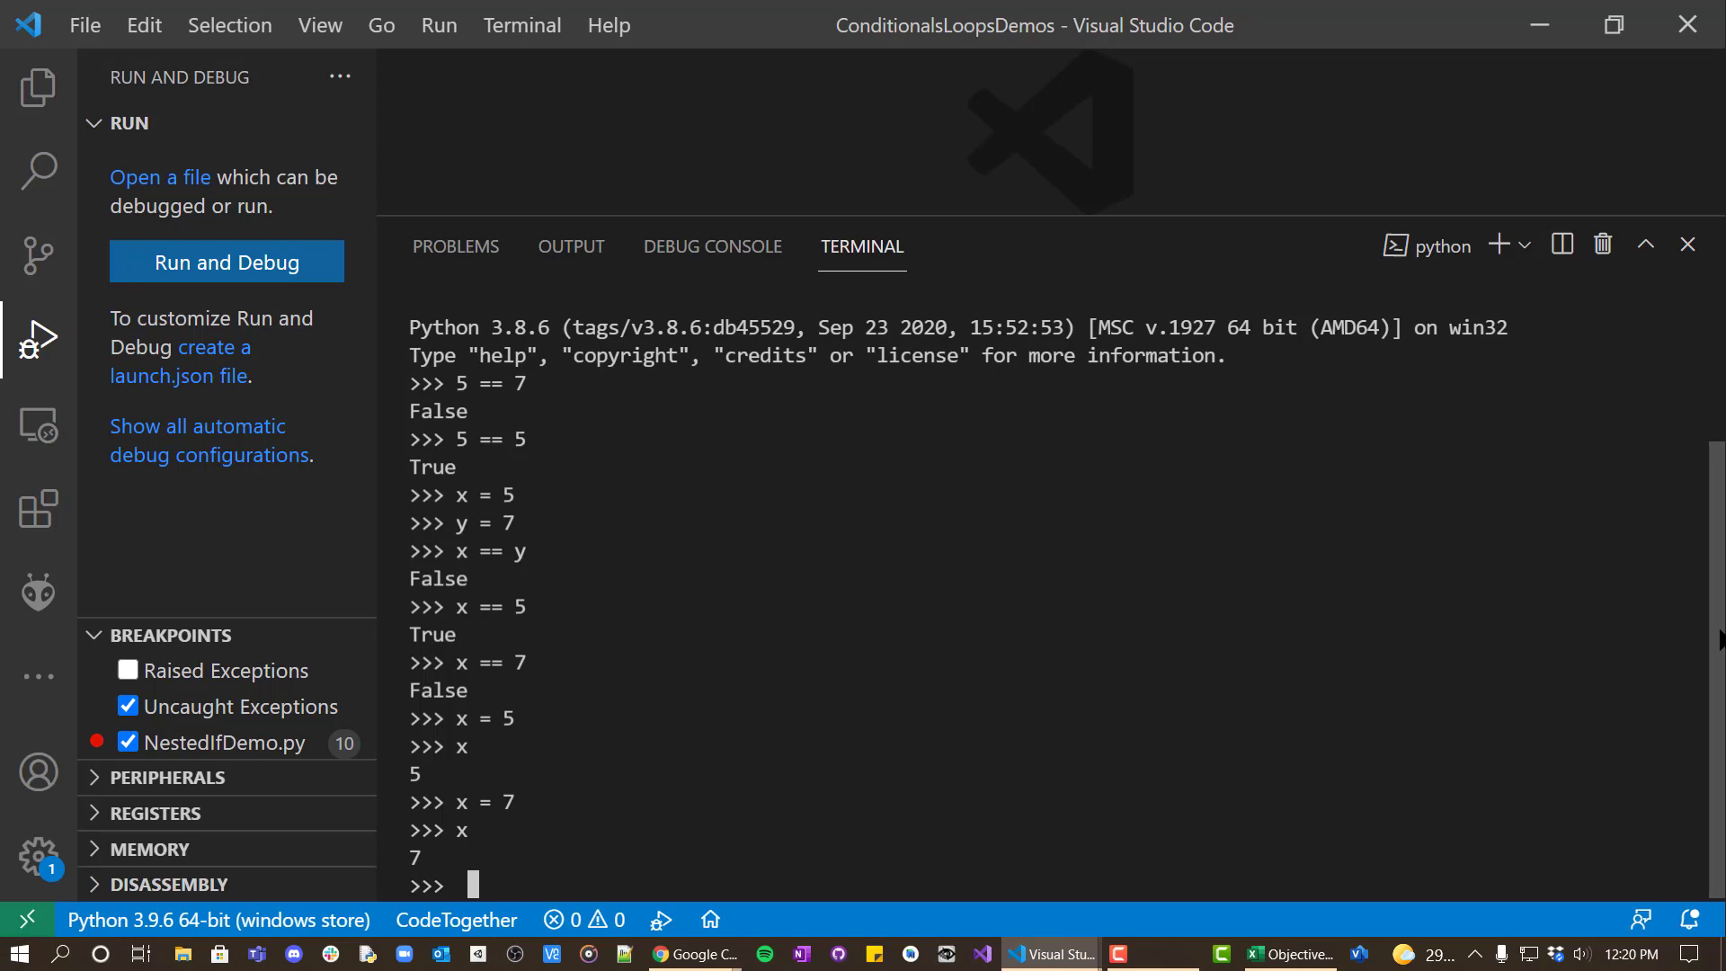
Set x and y, then evaluate x > y and x < y in the REPL.
type("x = 5")
type("y = 8")
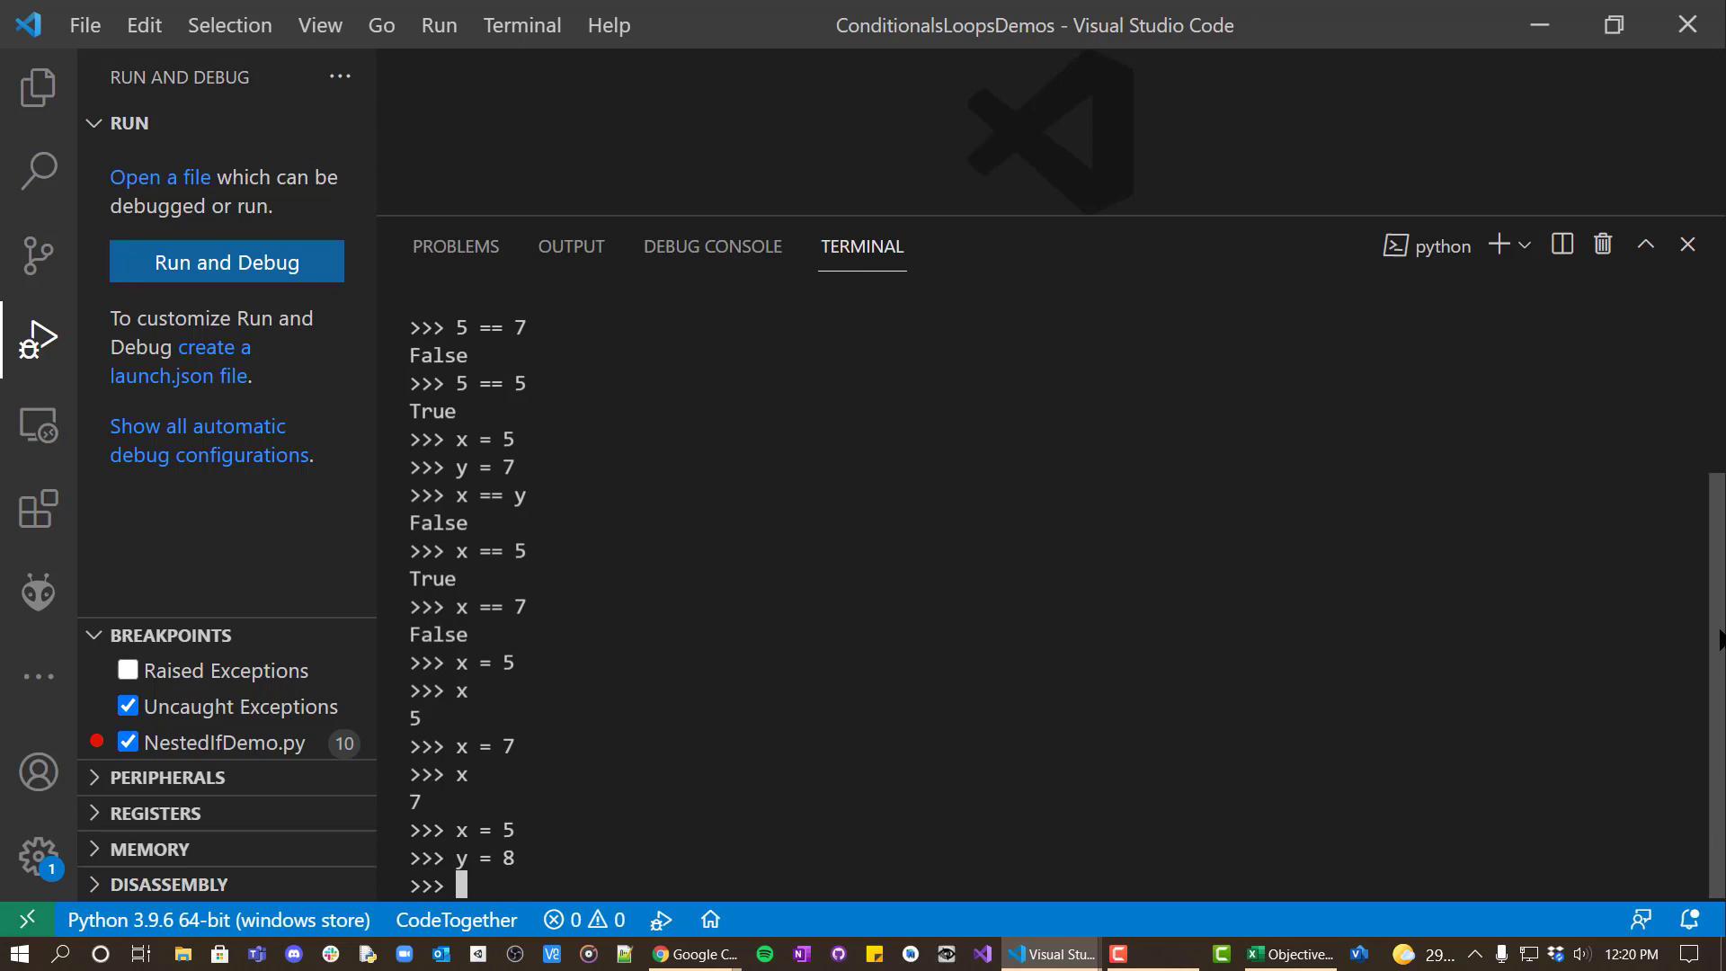
type("x")
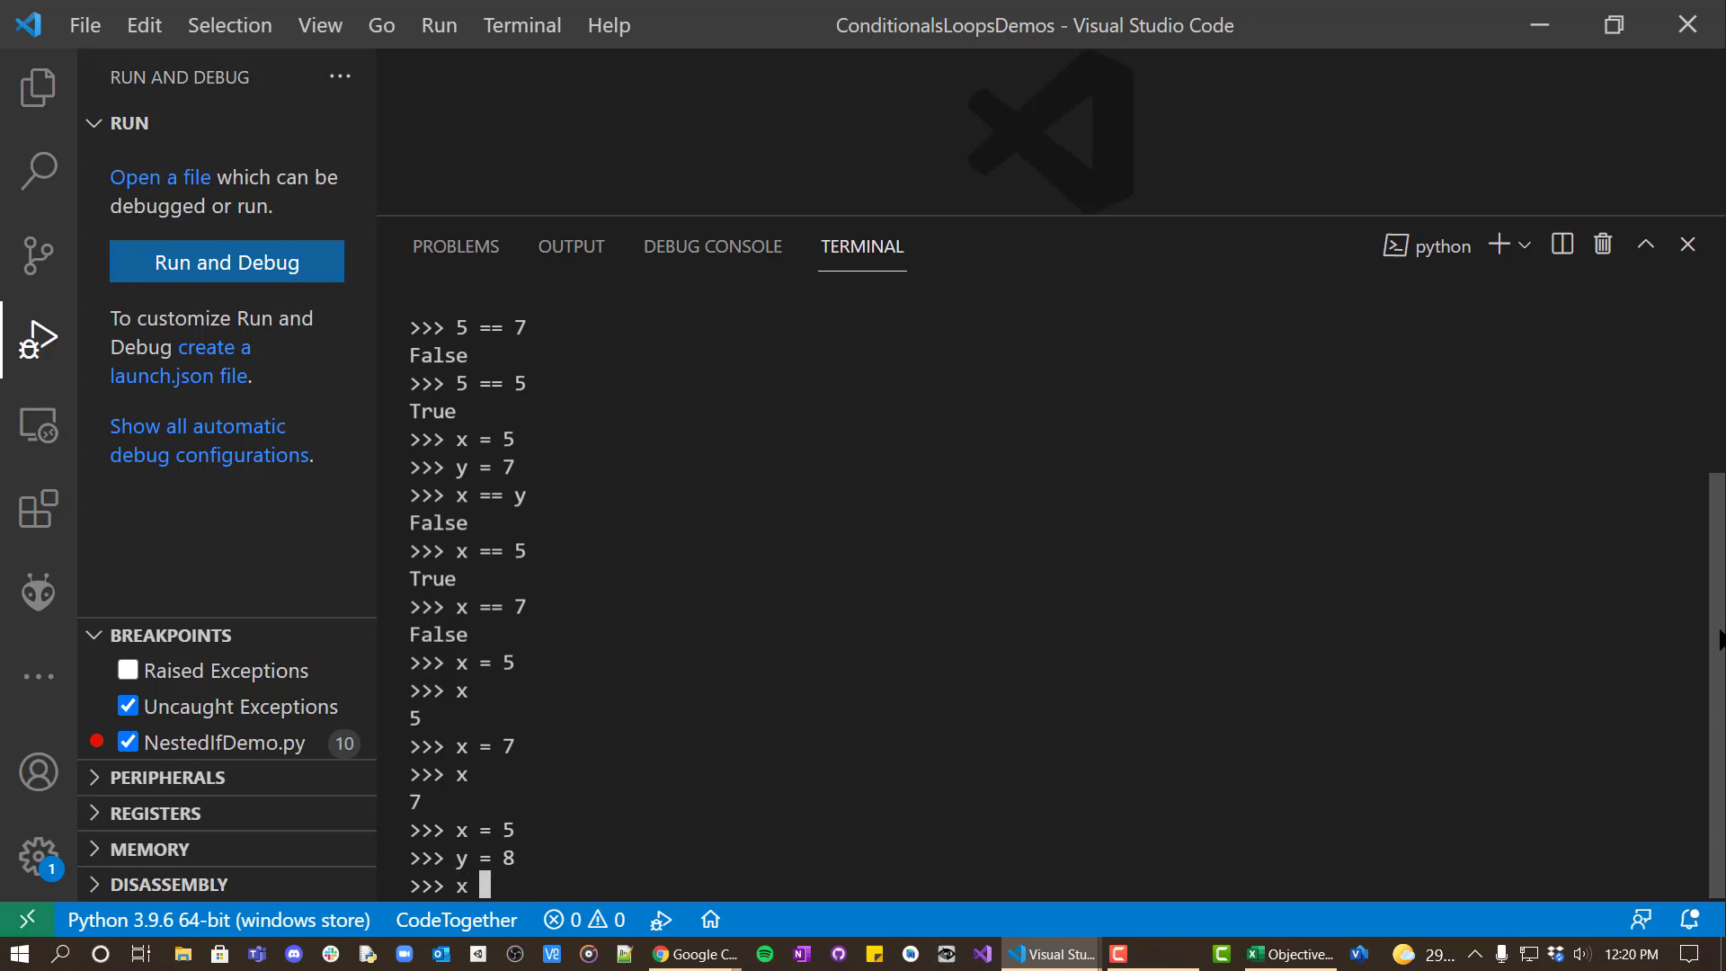
type("> y")
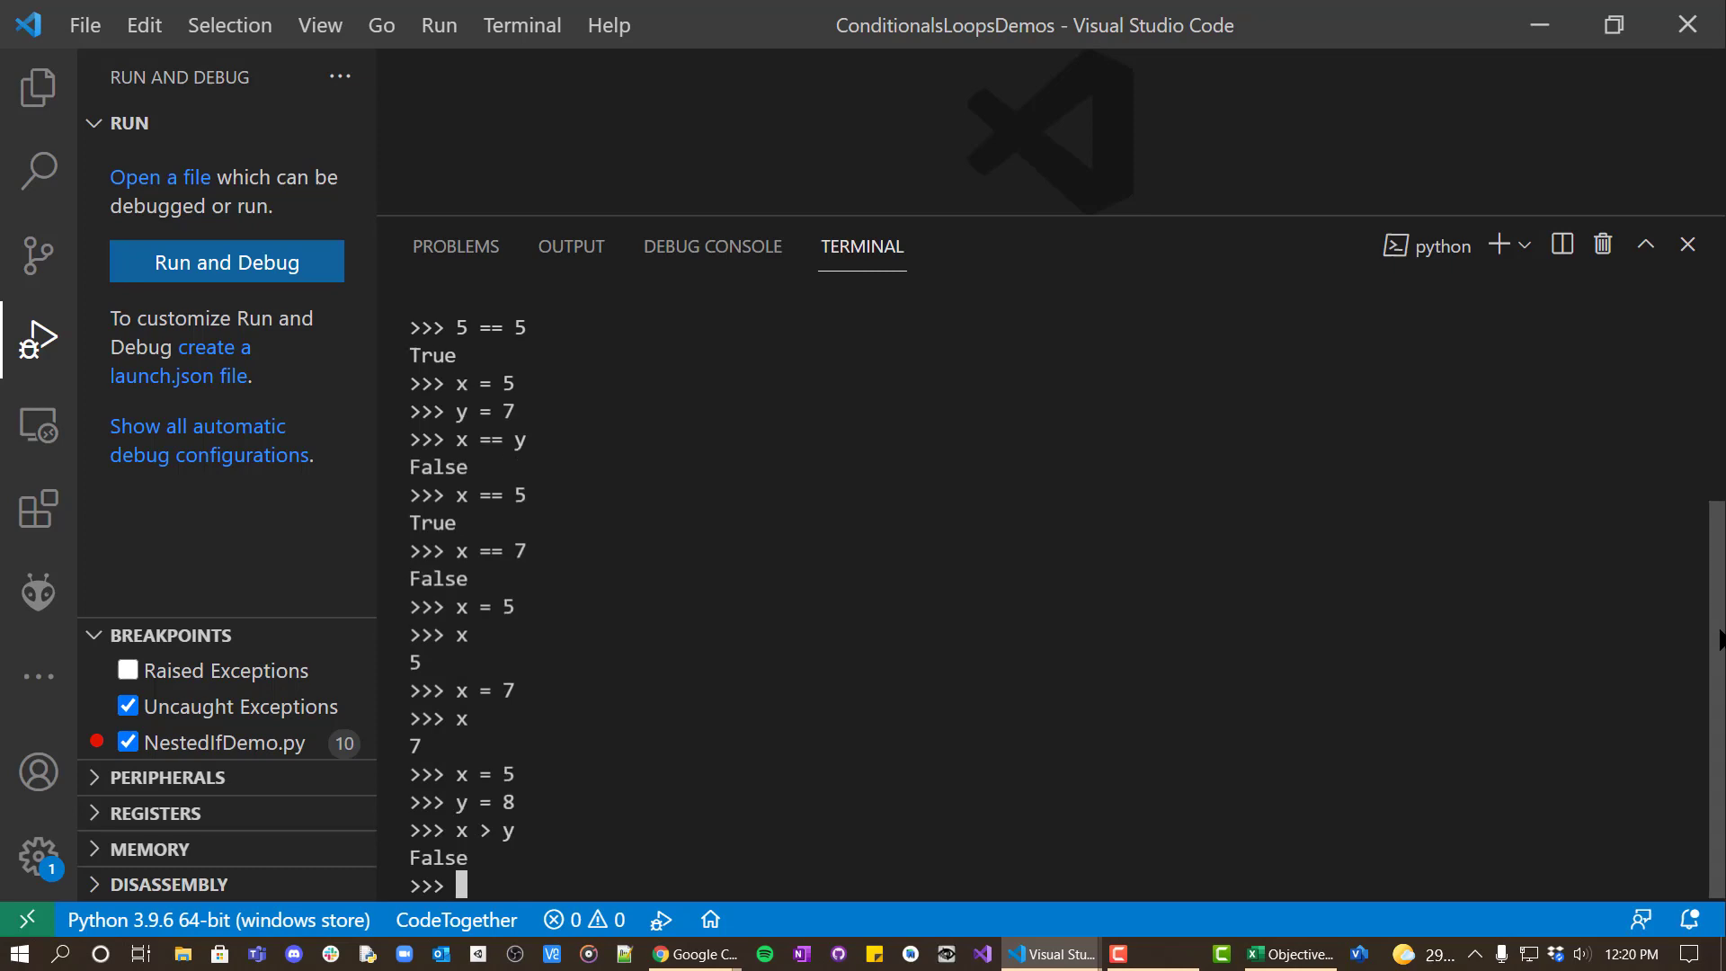
type("x")
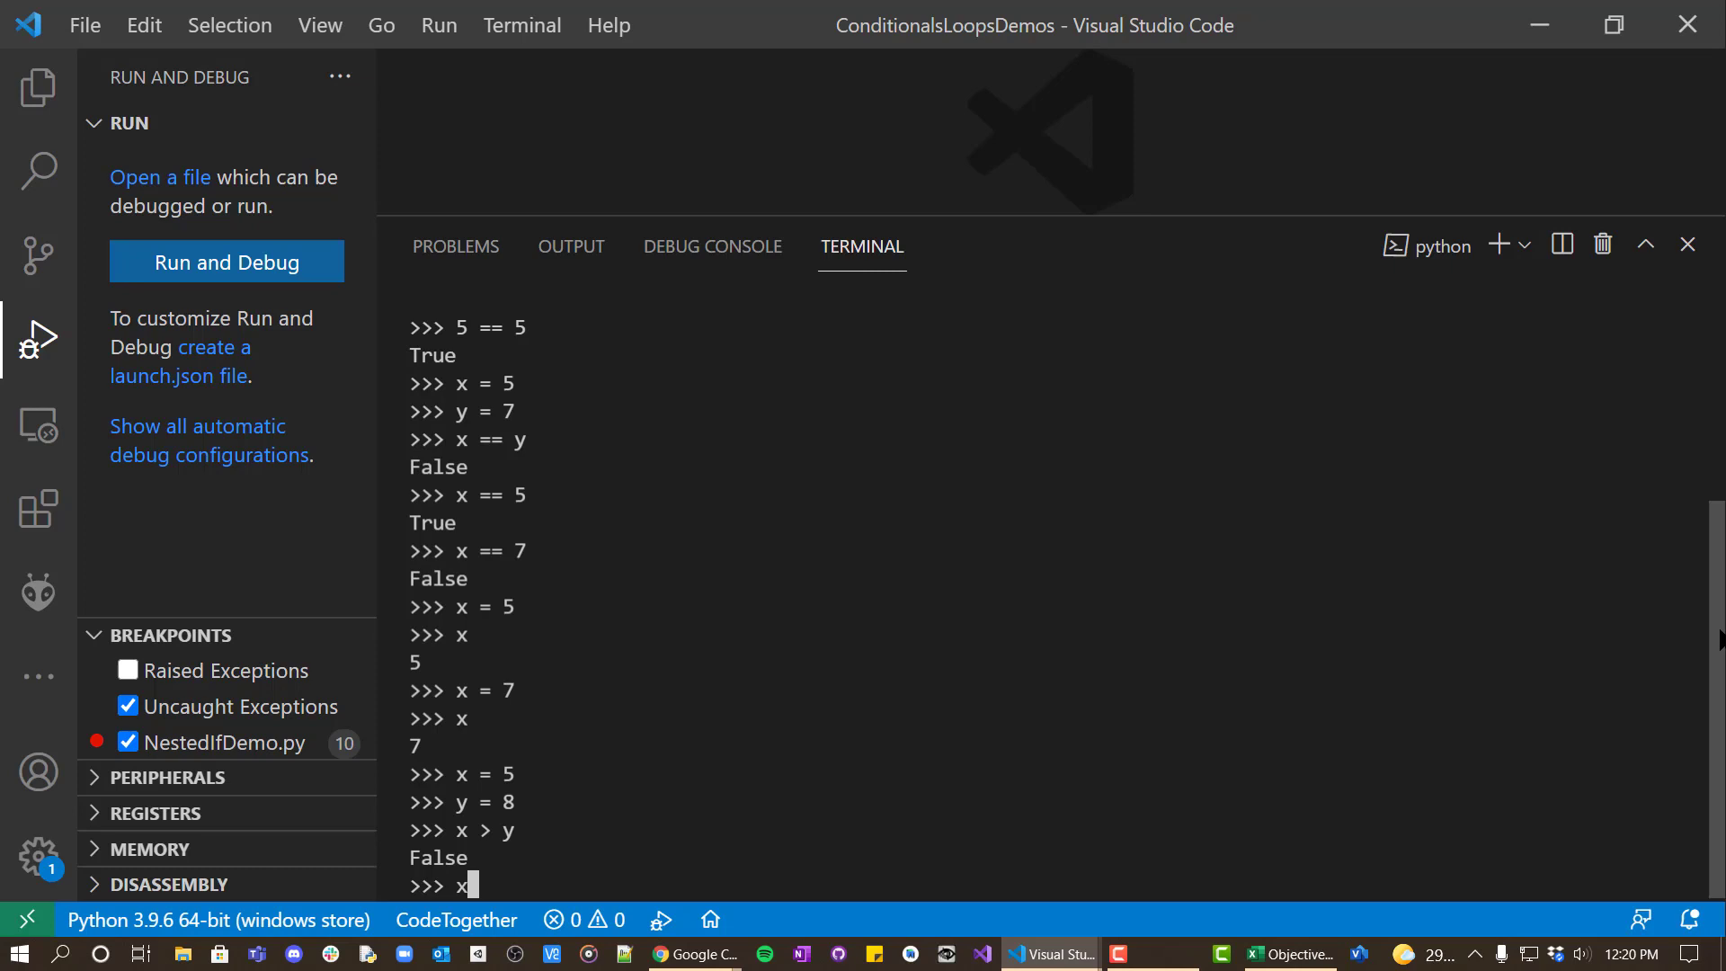
type("x < y")
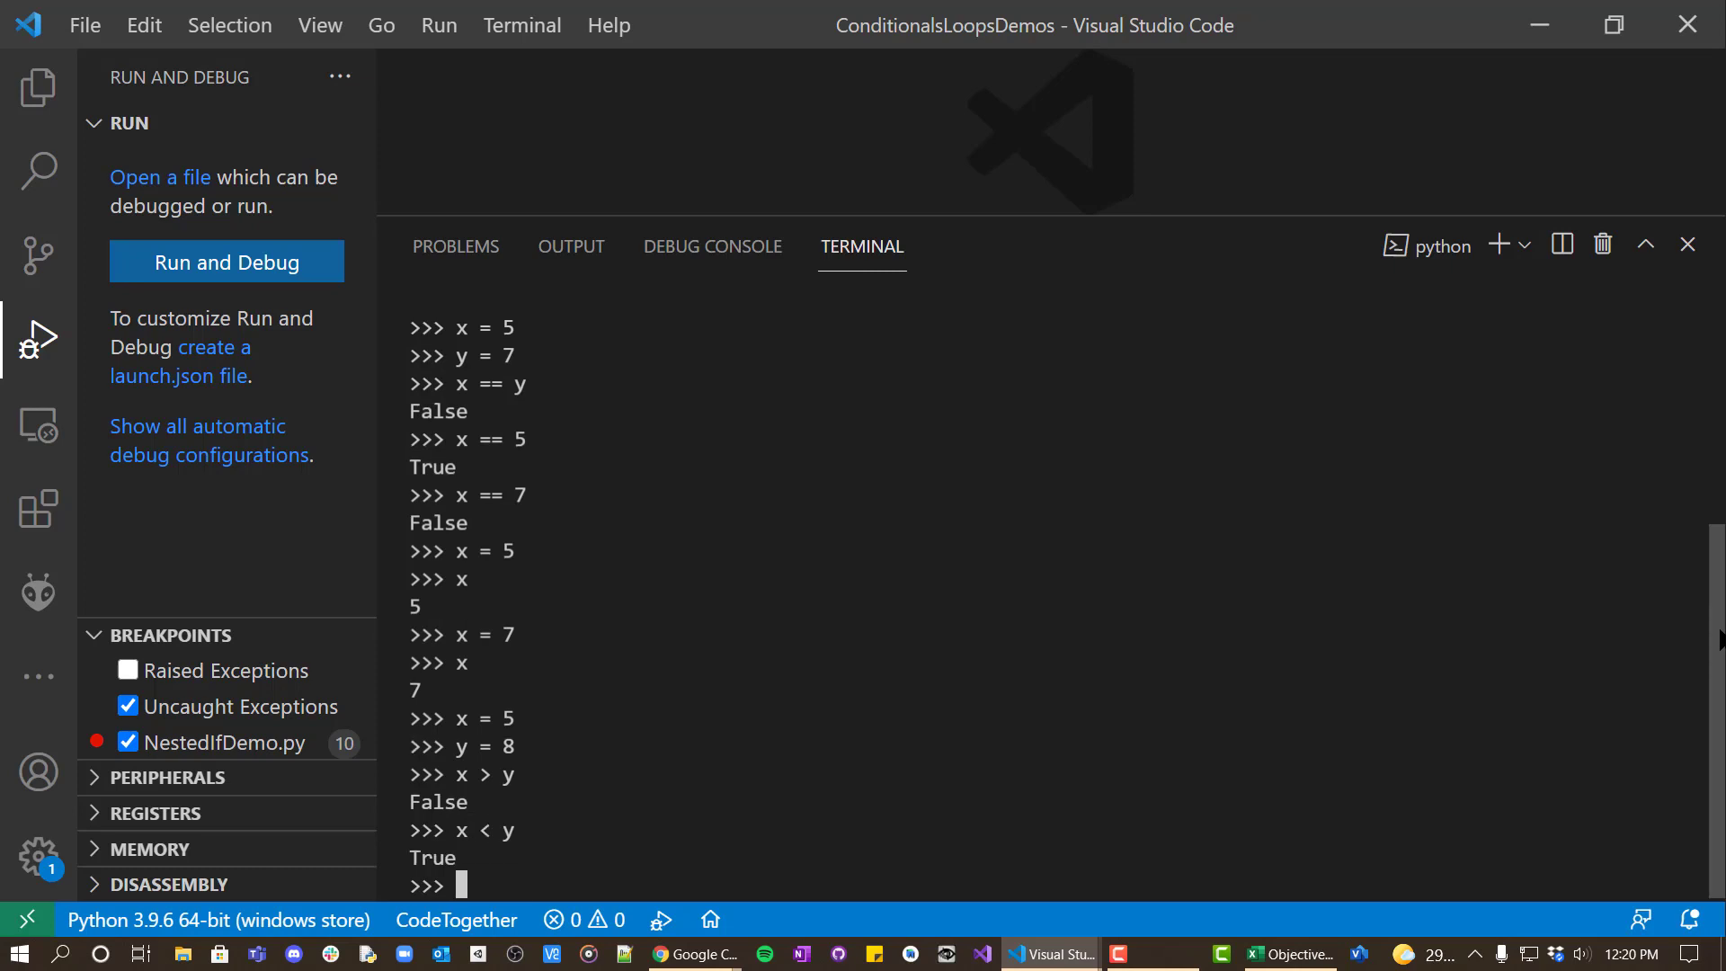
type("x")
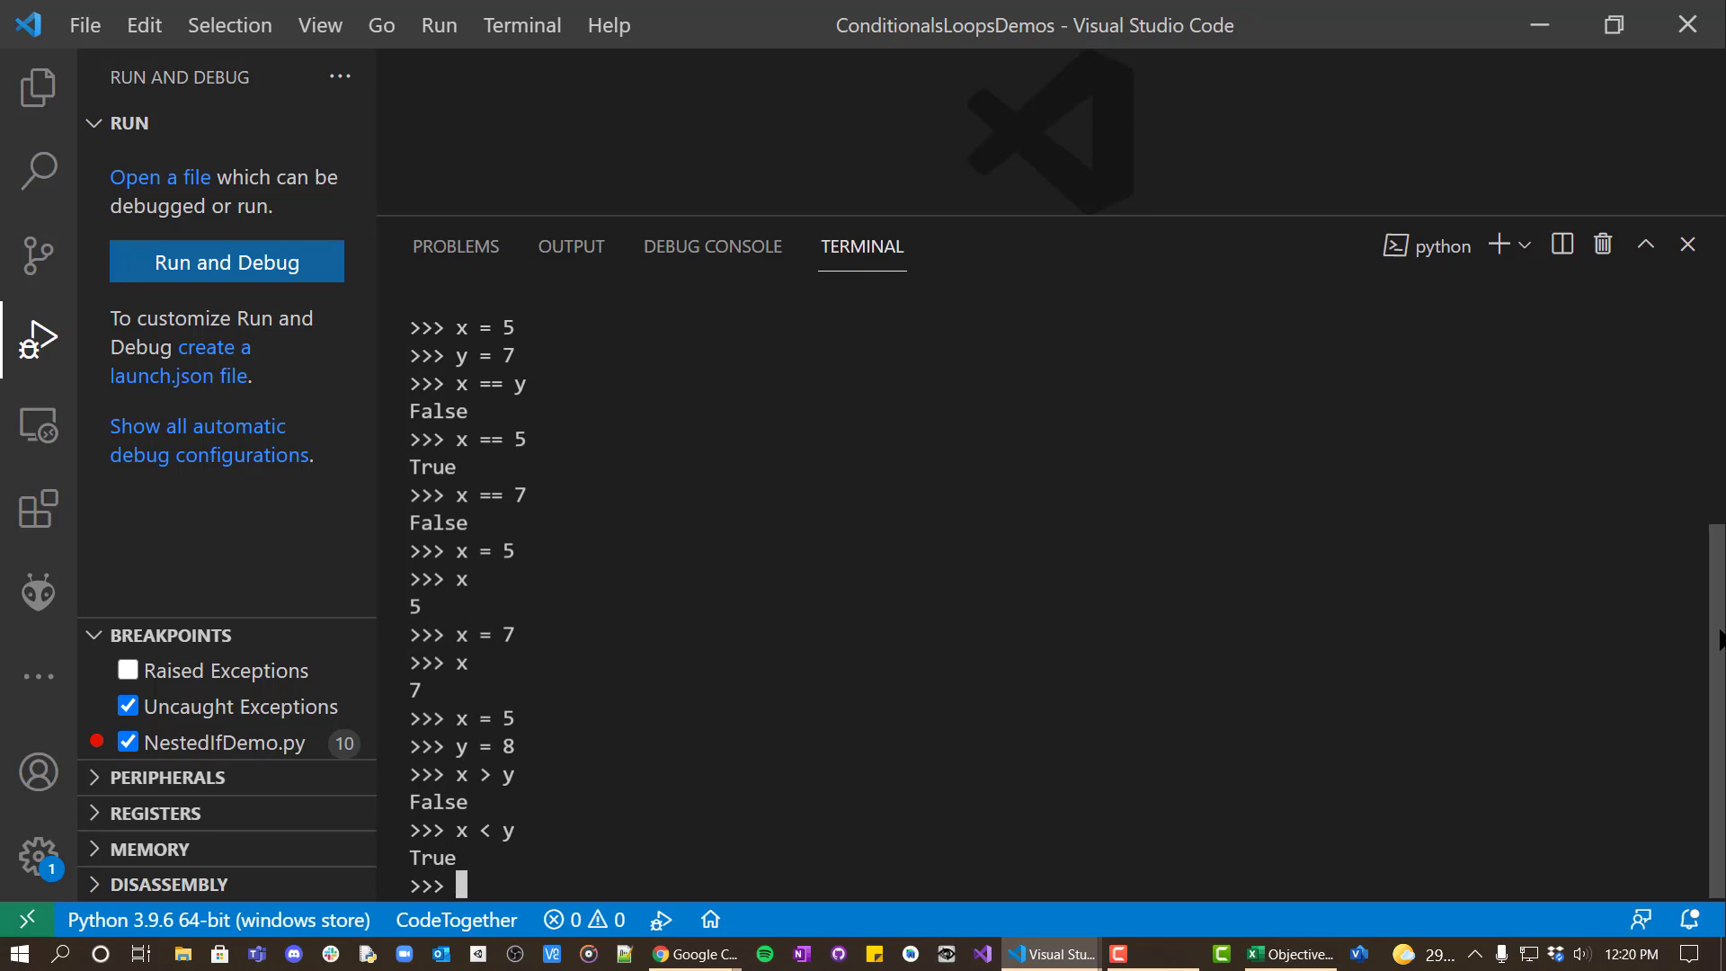
Evaluate x <= y (True), x >= y (False) and x <= 5 (True).
type("x <")
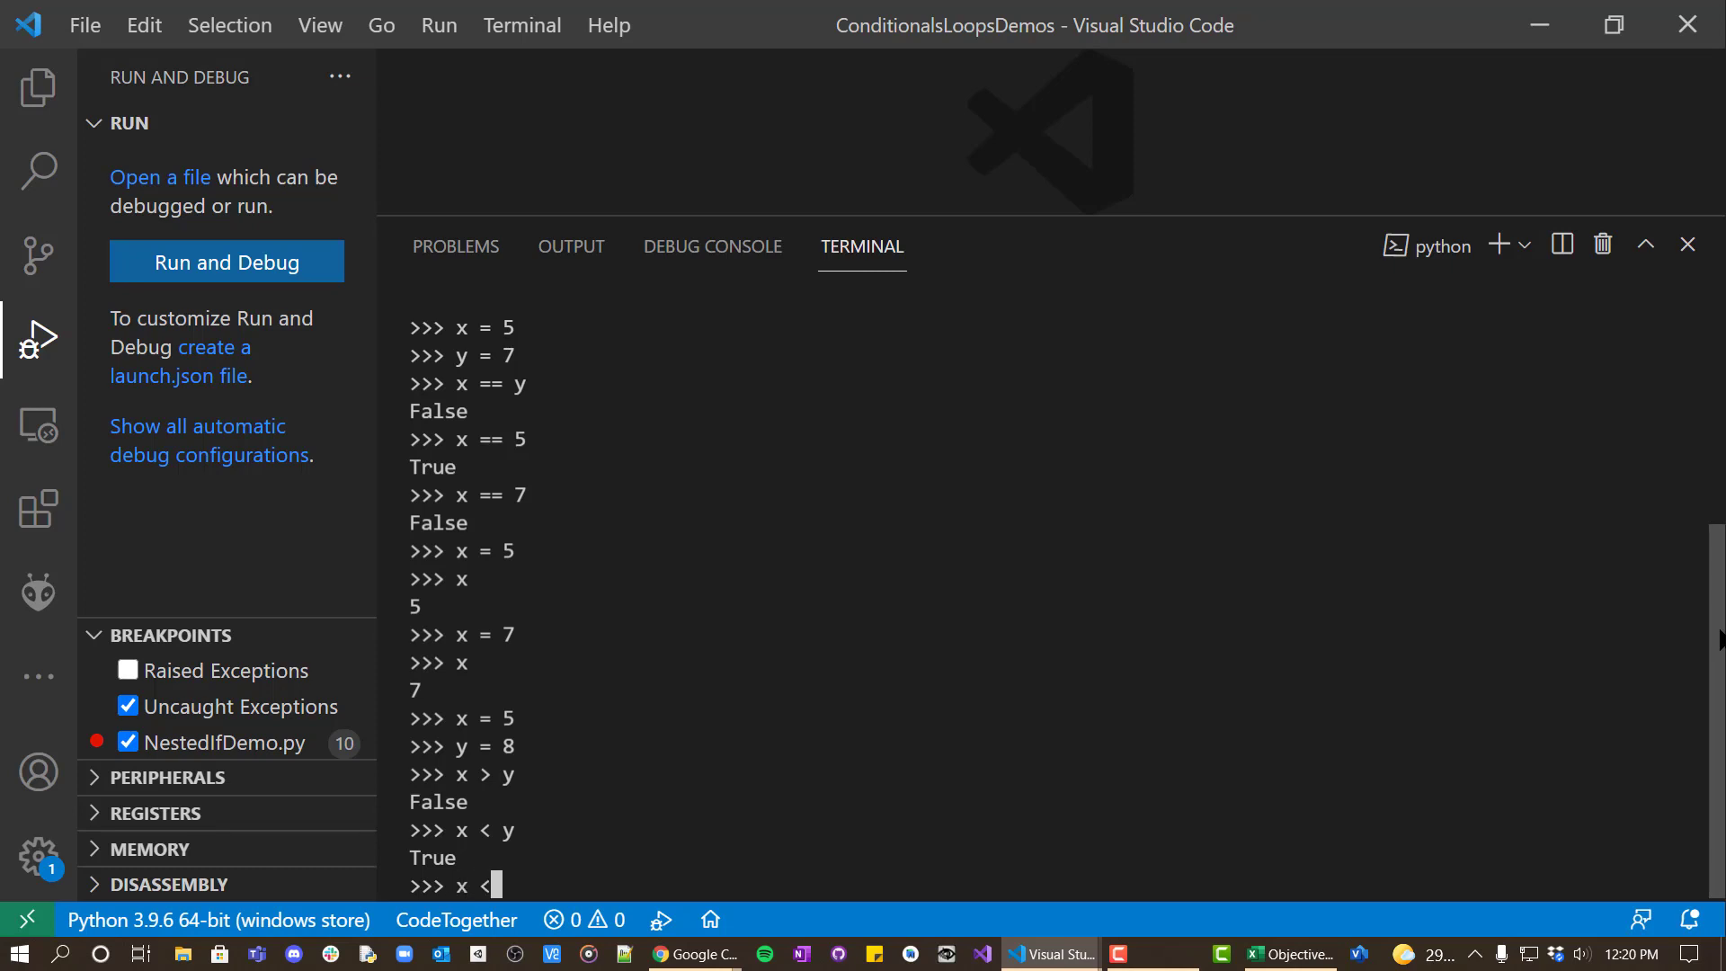
type("= y")
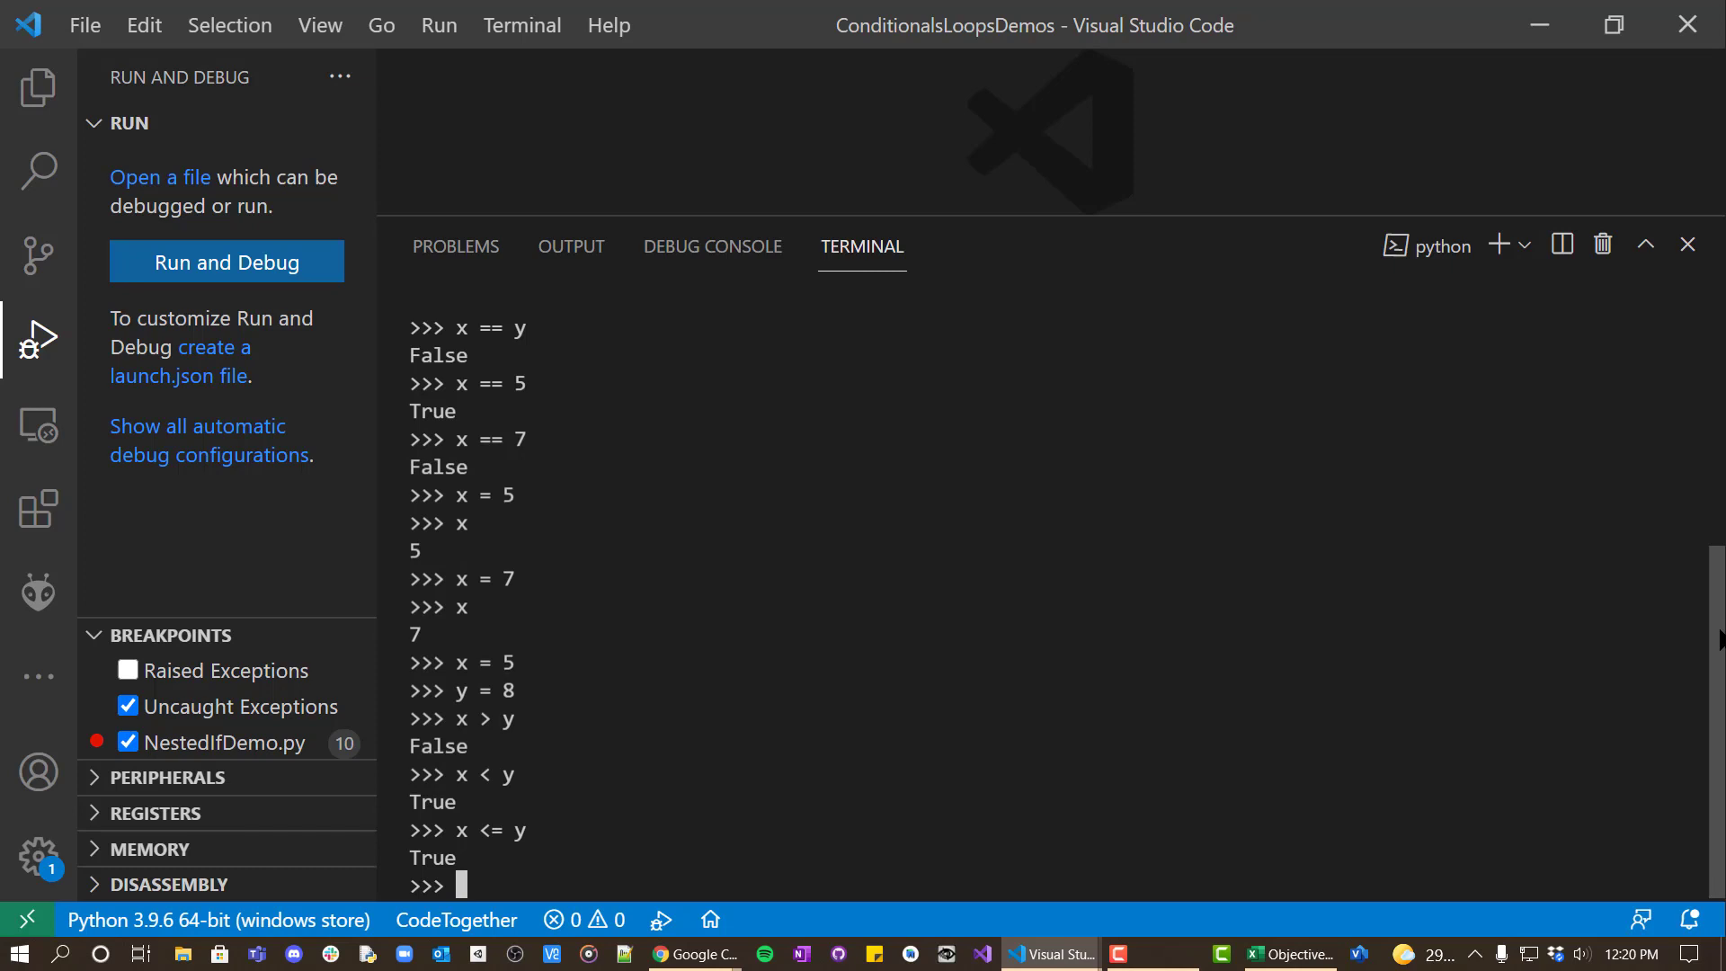
type("x>= y")
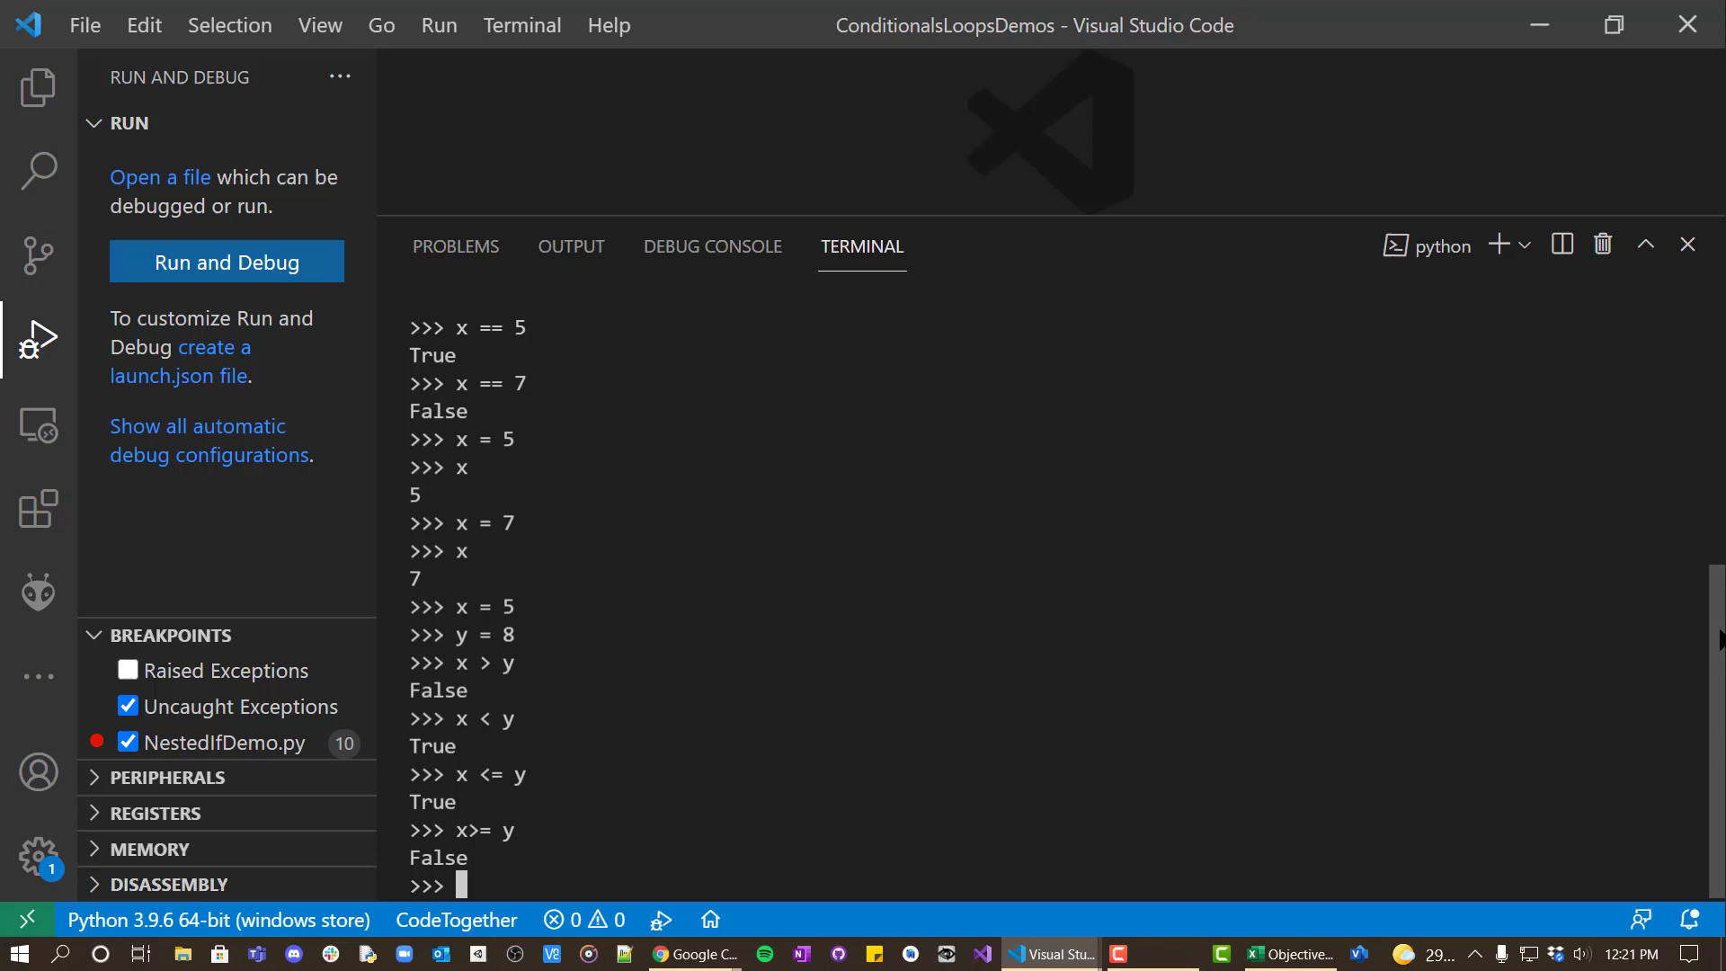
type("x")
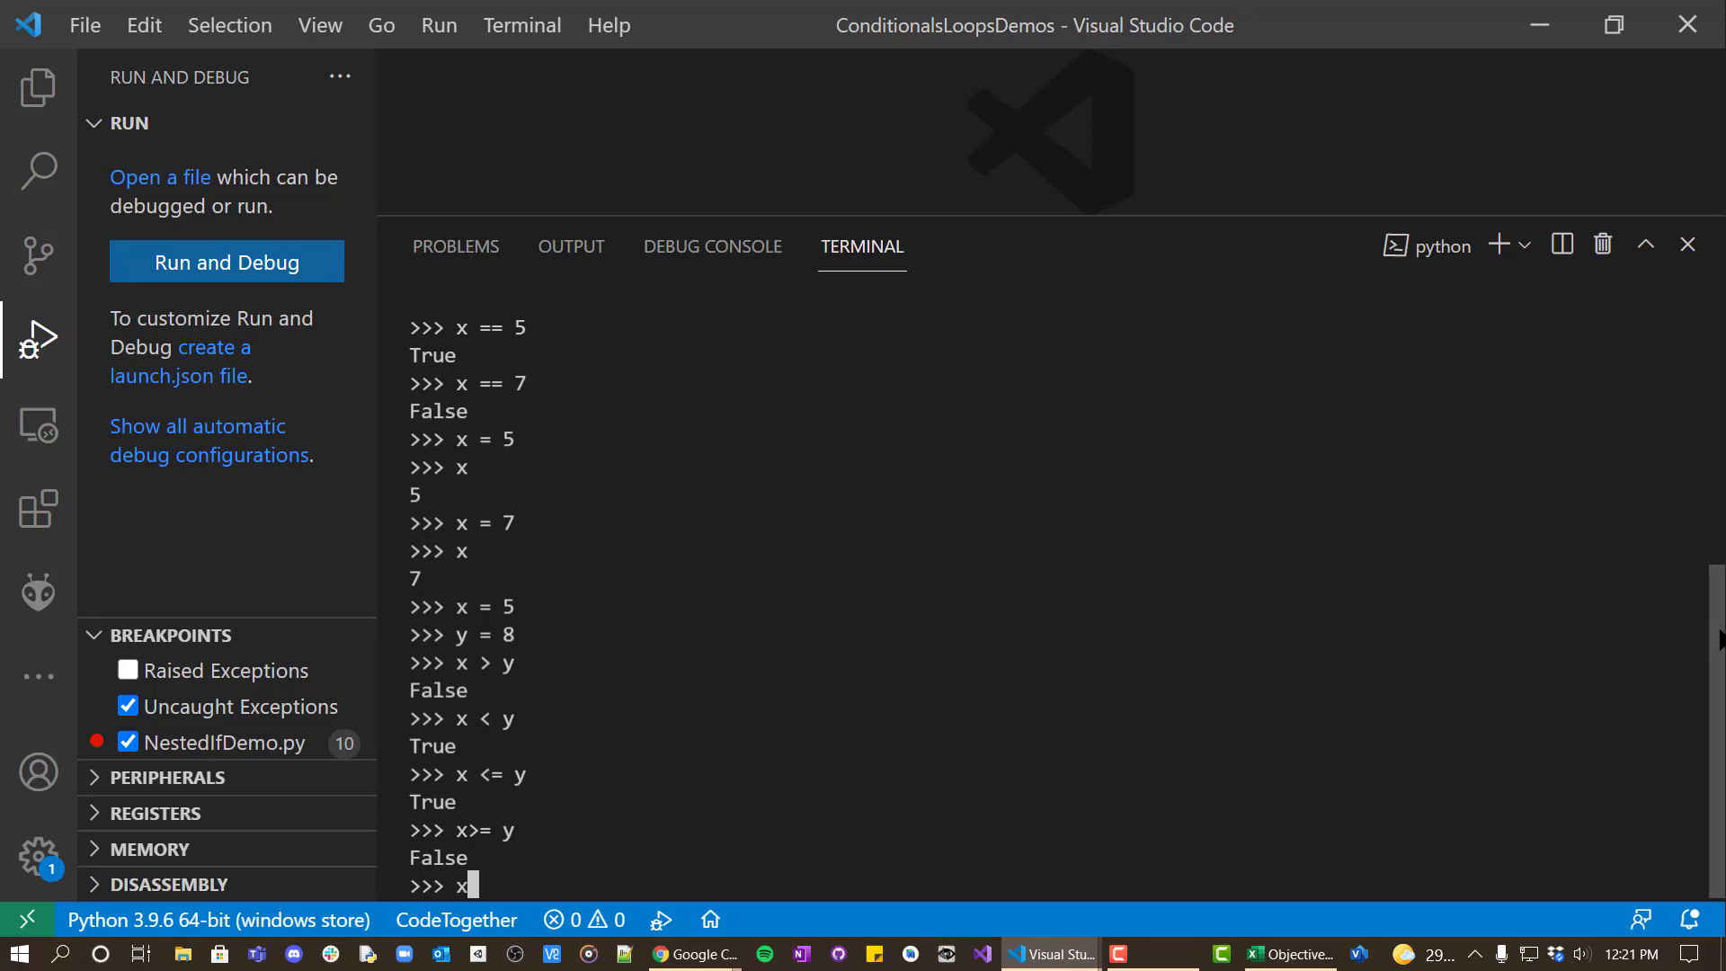
type("<= 5")
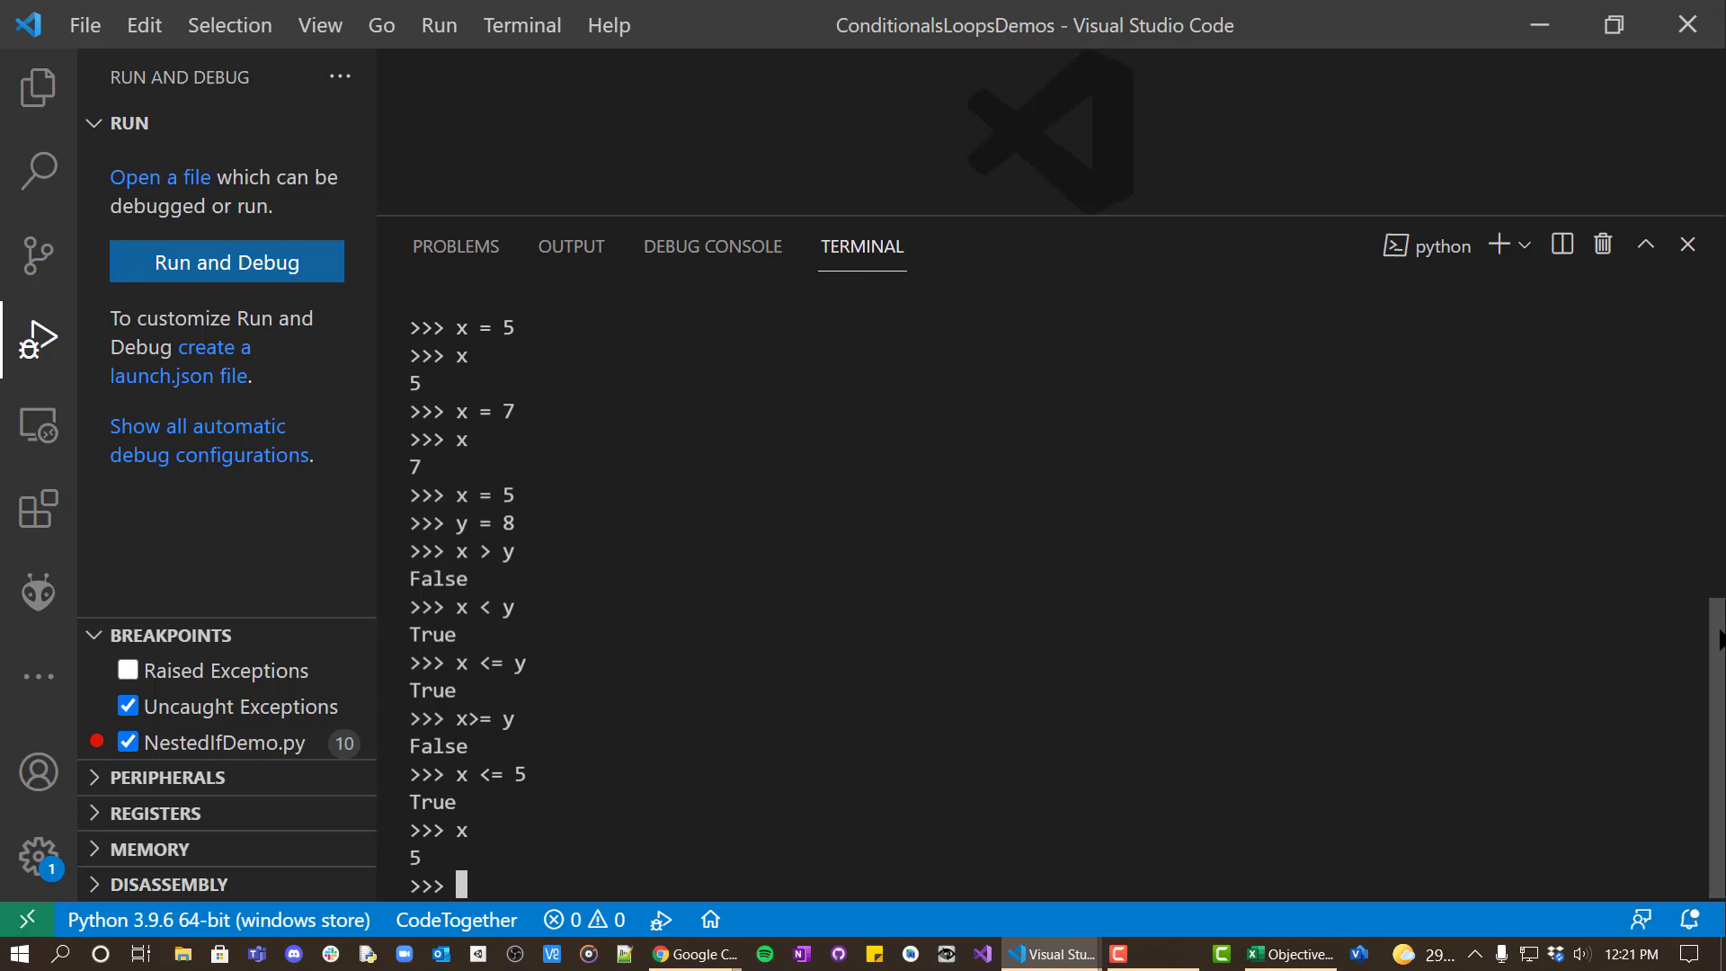
Echo y as 8, evaluate x == y (False), x != y (True), x != 5, then reassign x = 5.
type("y")
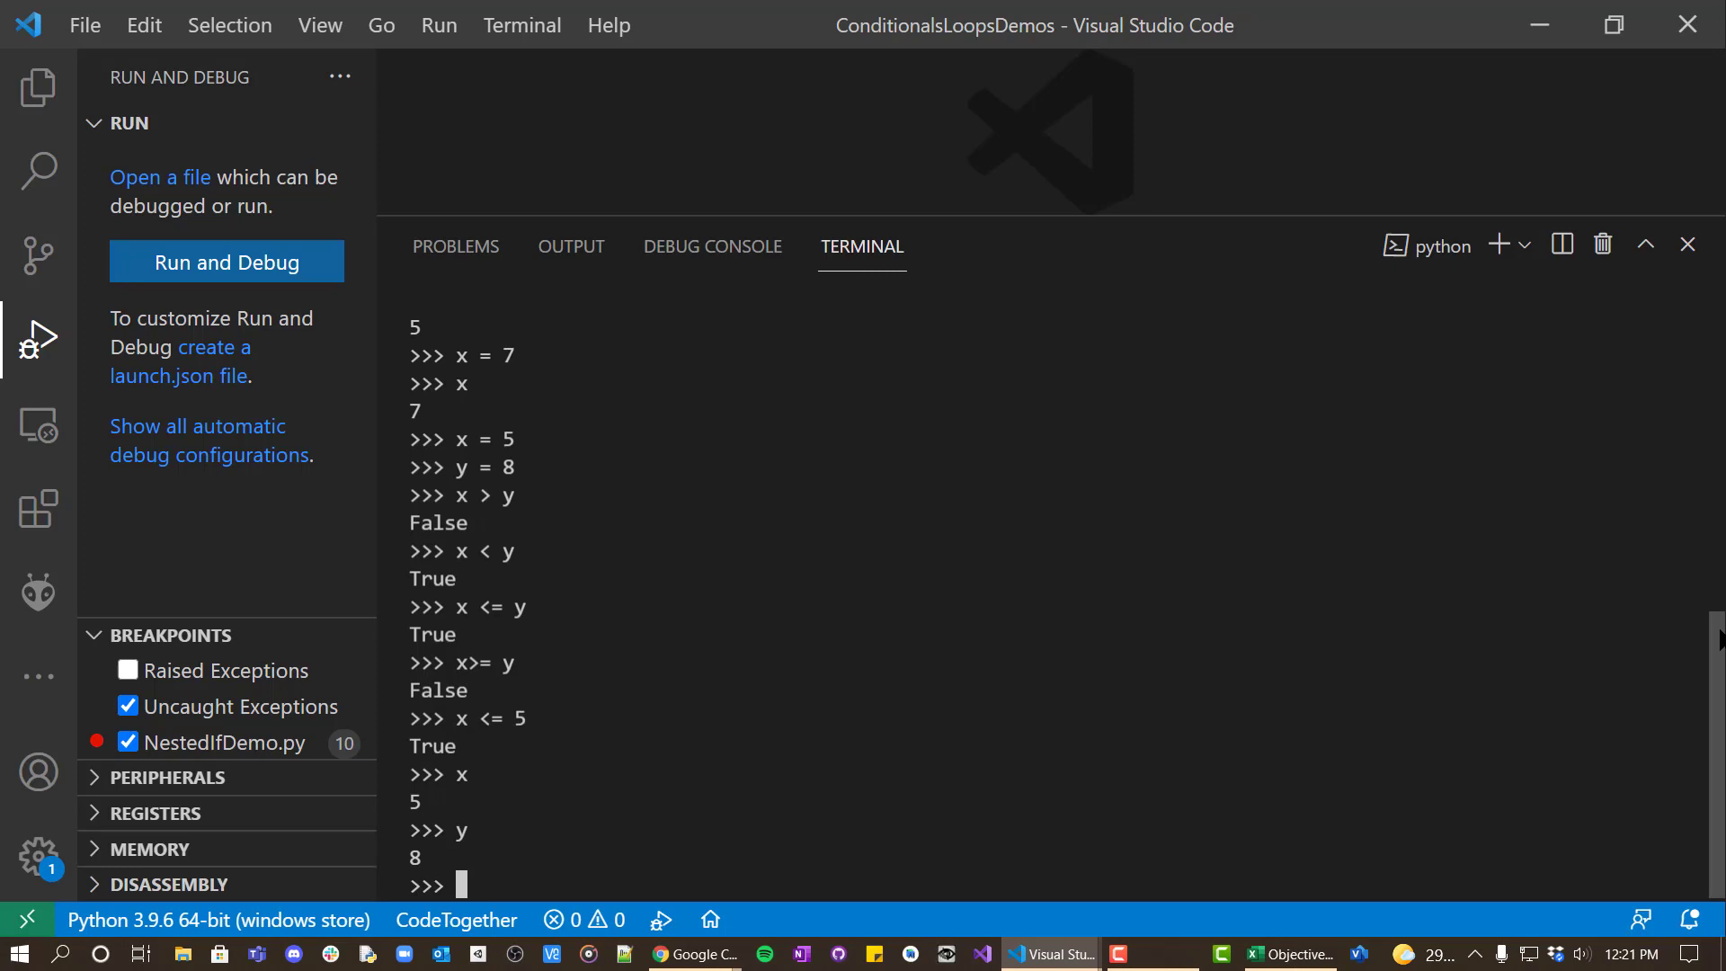
type("x")
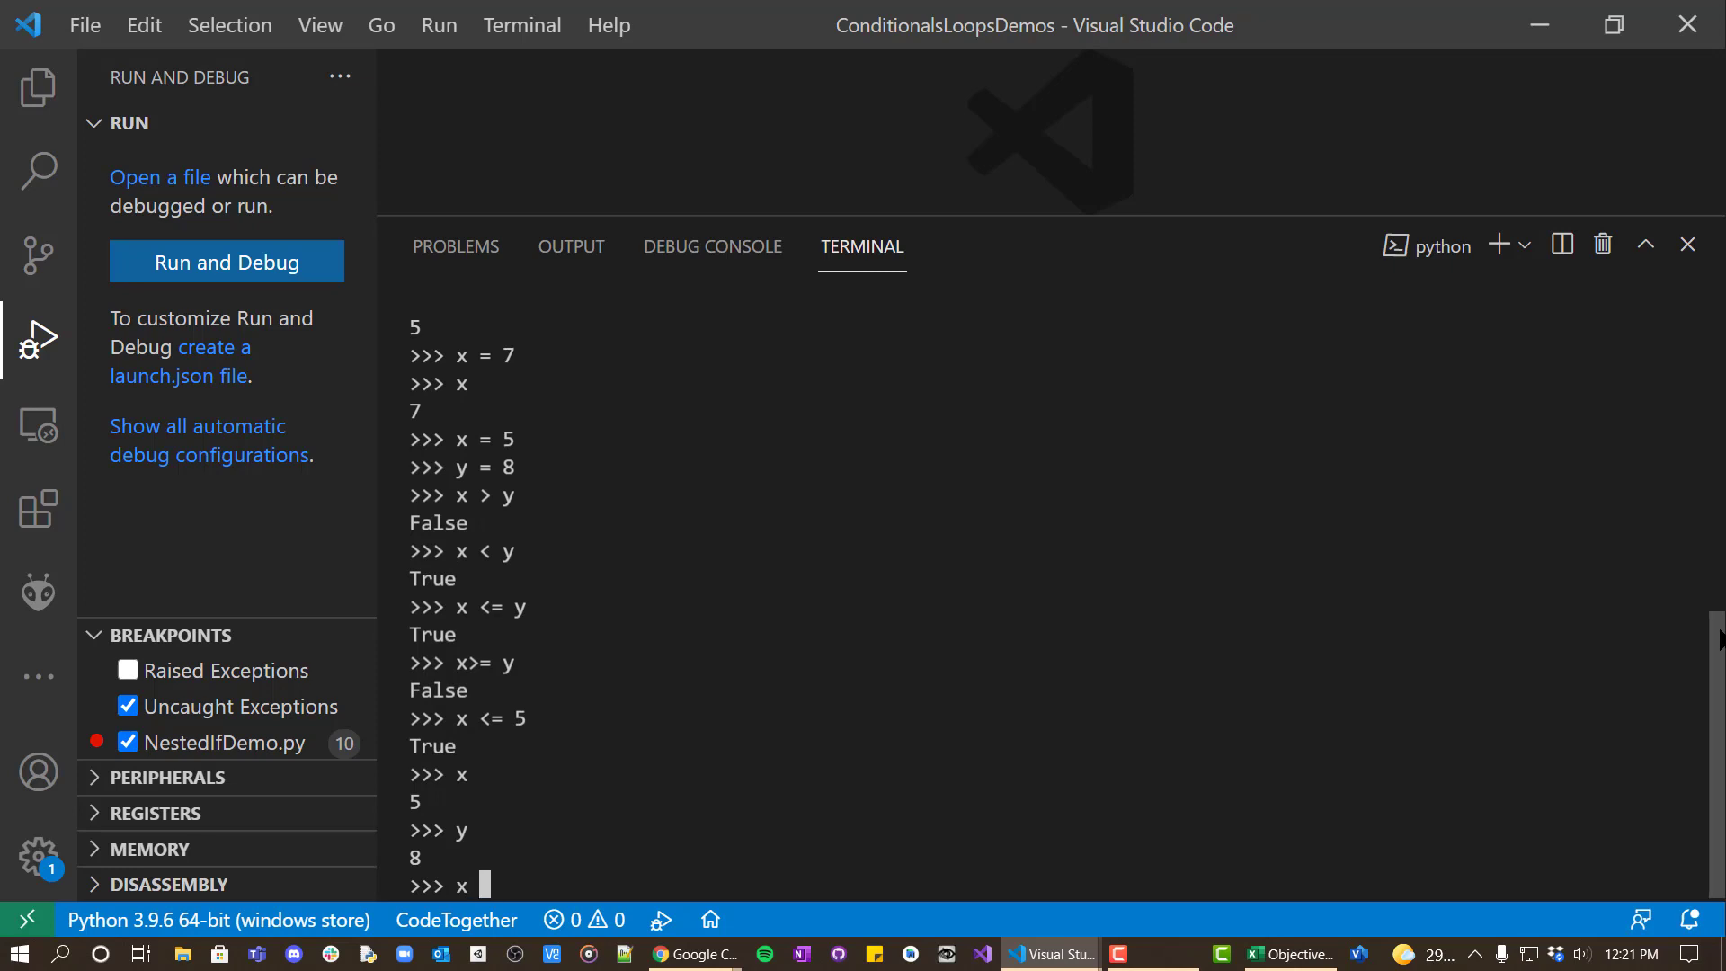
type("x == y")
type("x !=")
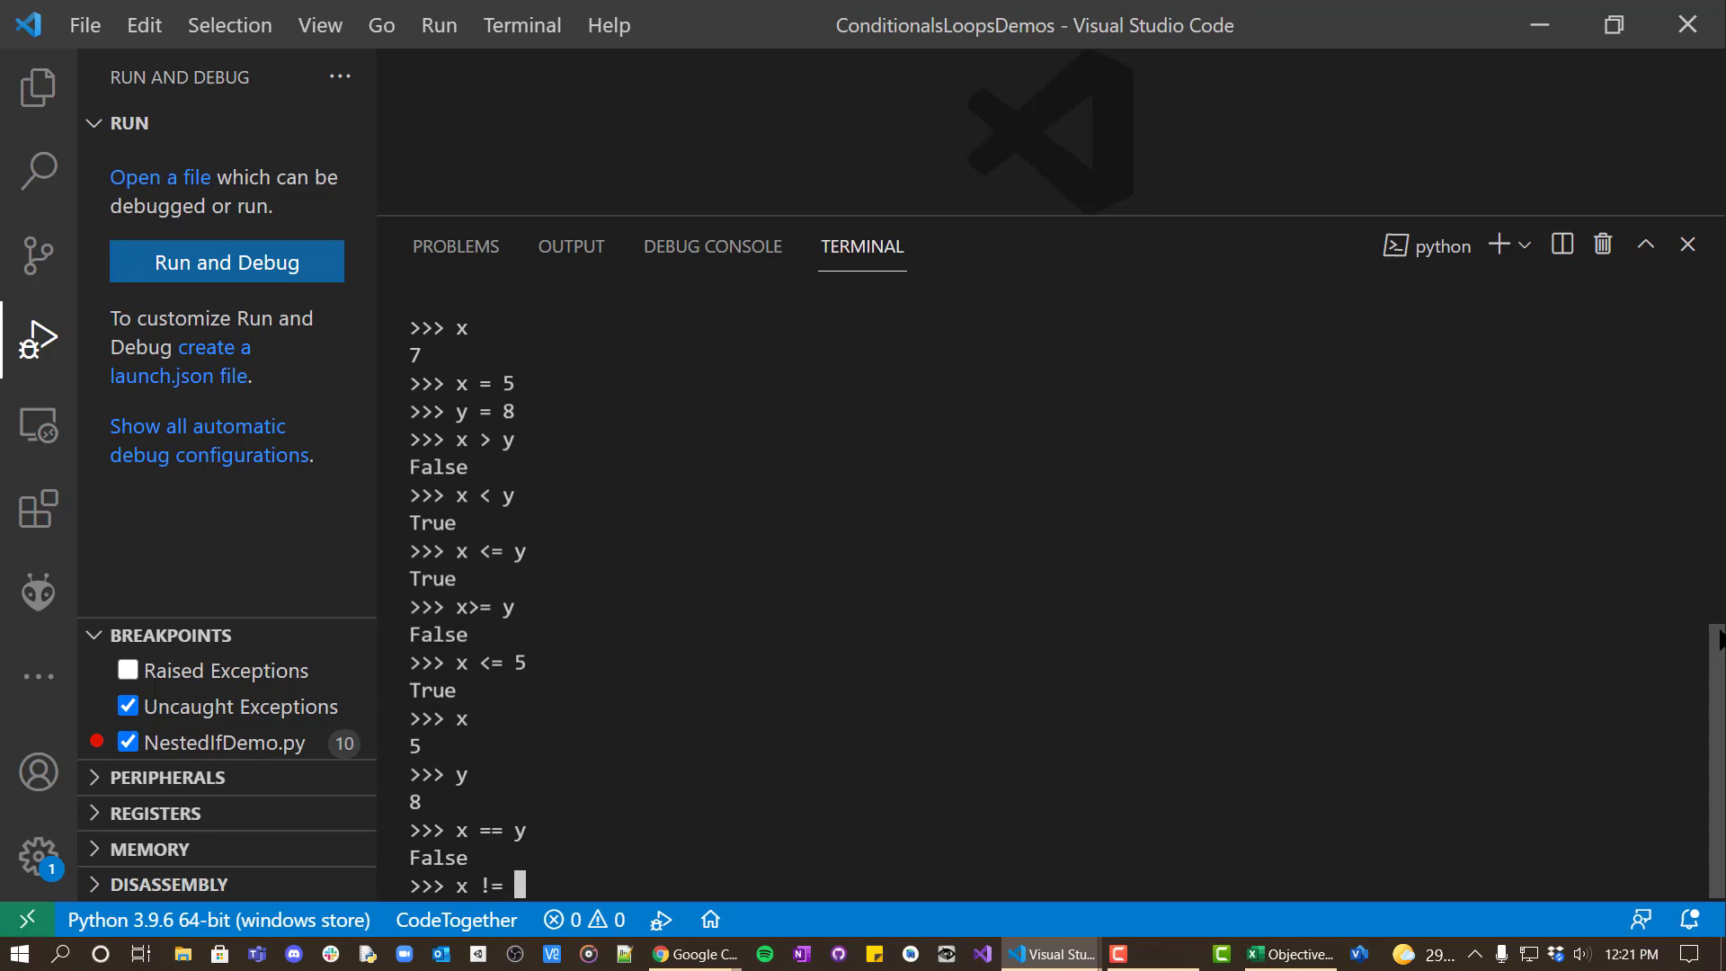
type("y")
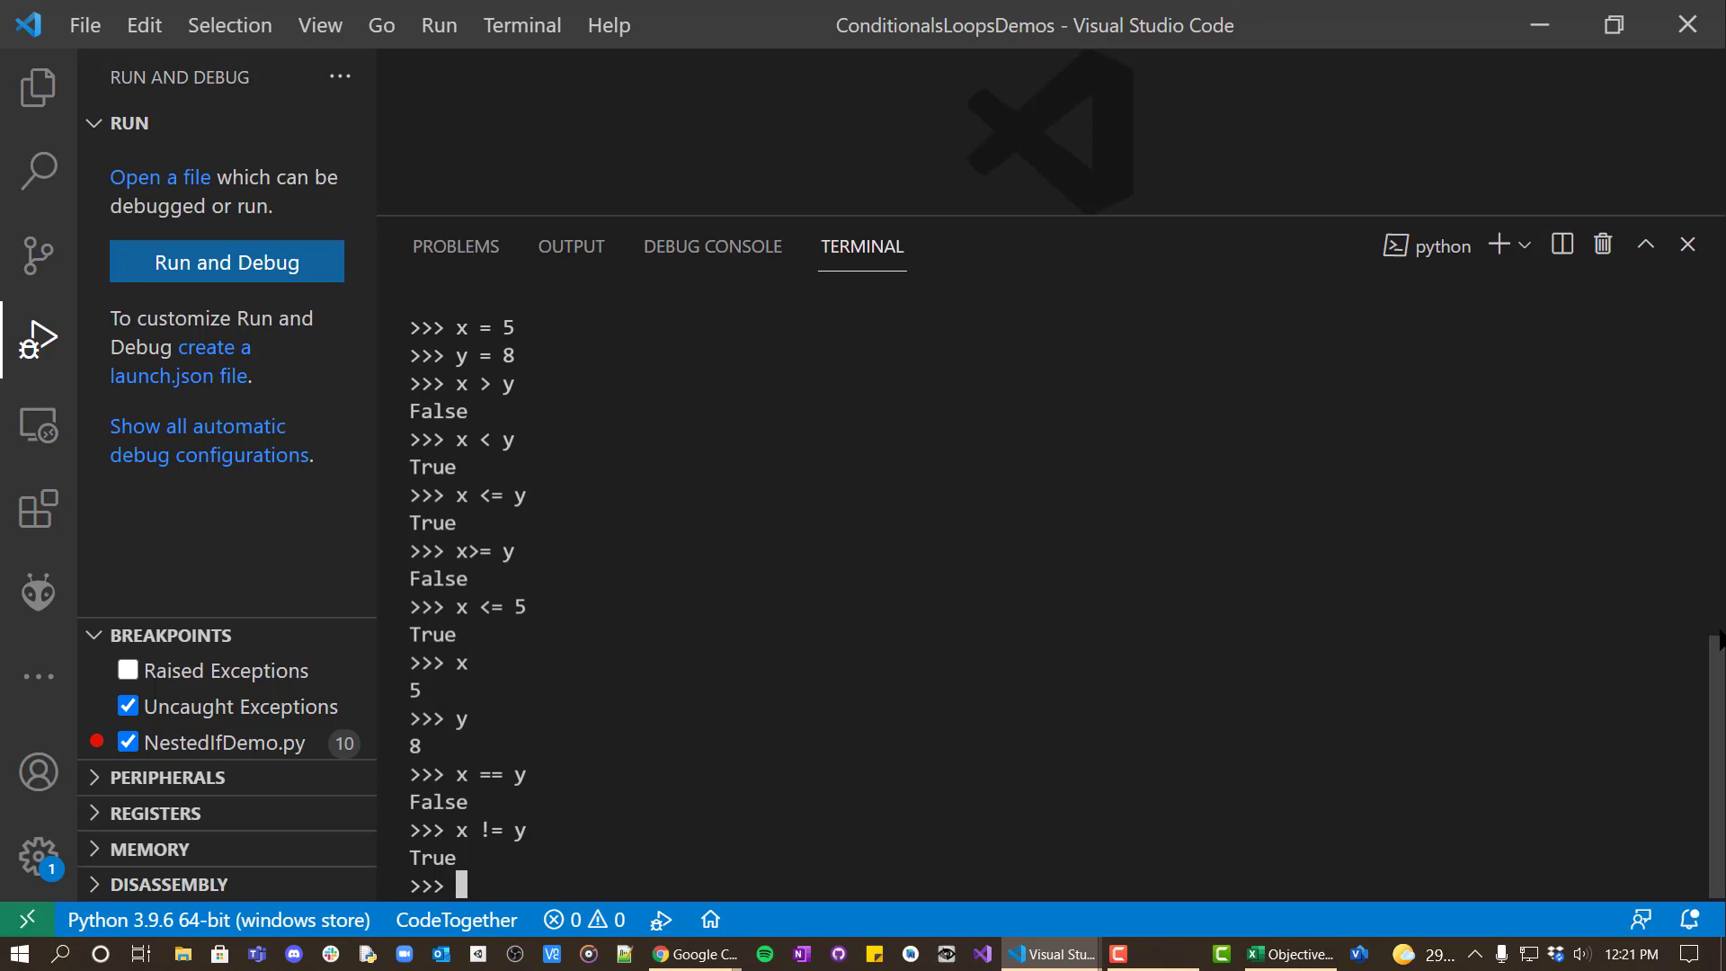
type("x != 5")
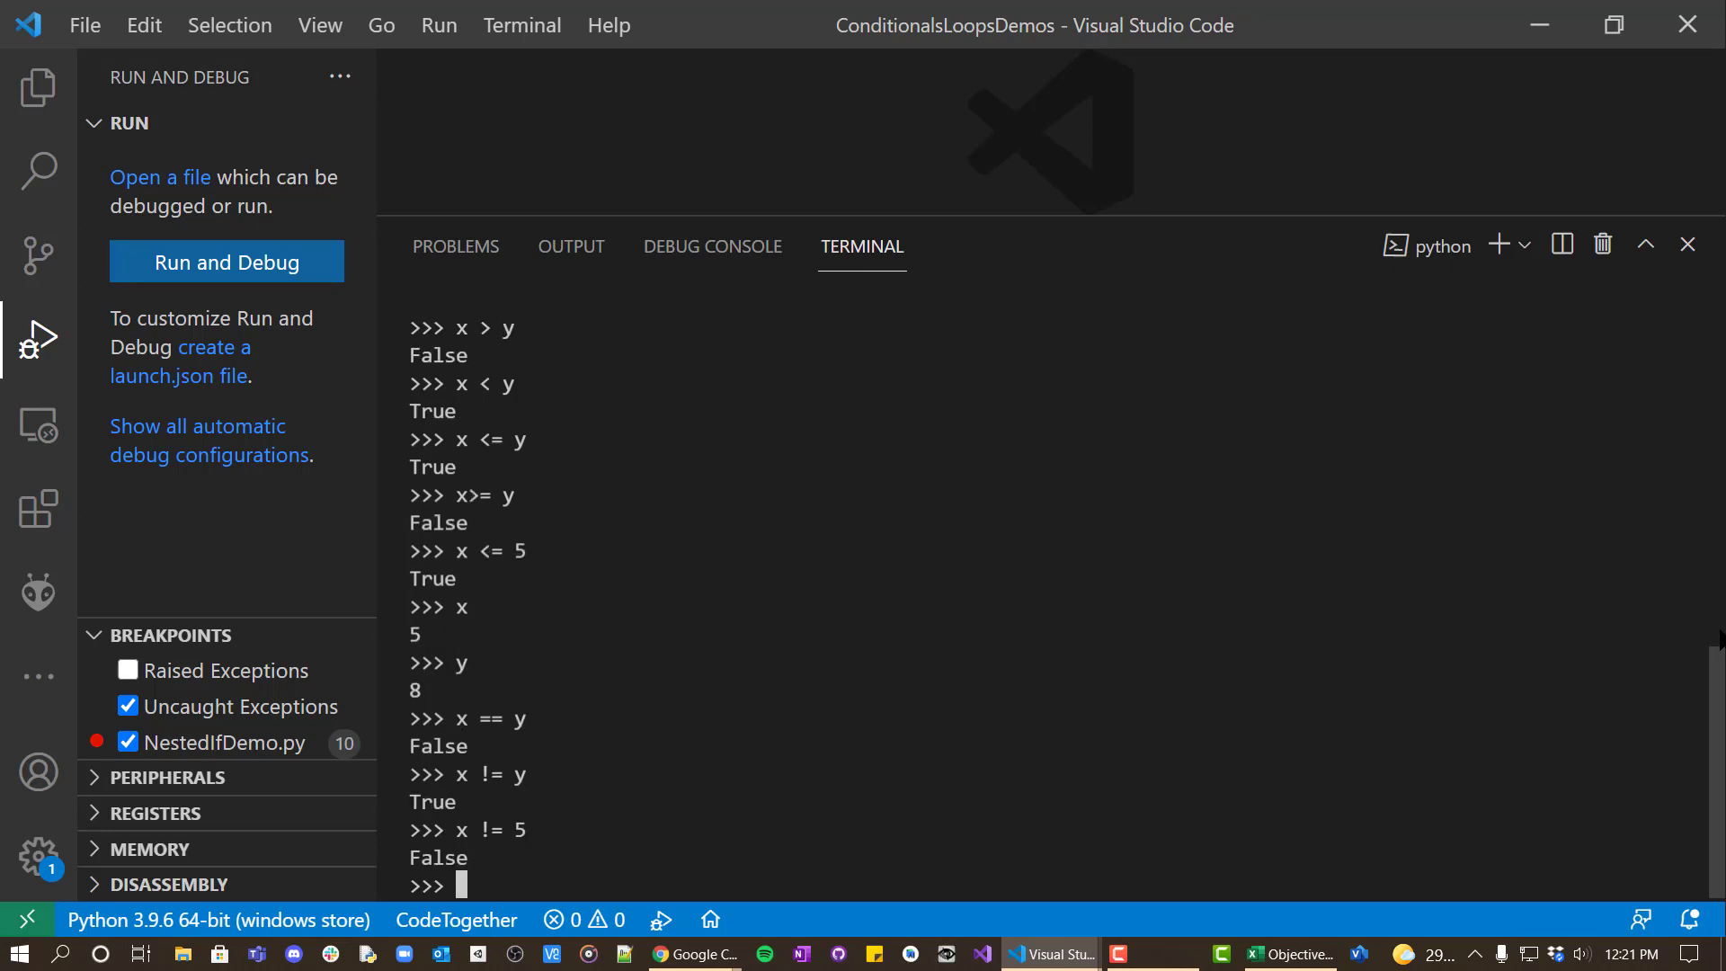
type("x = 5")
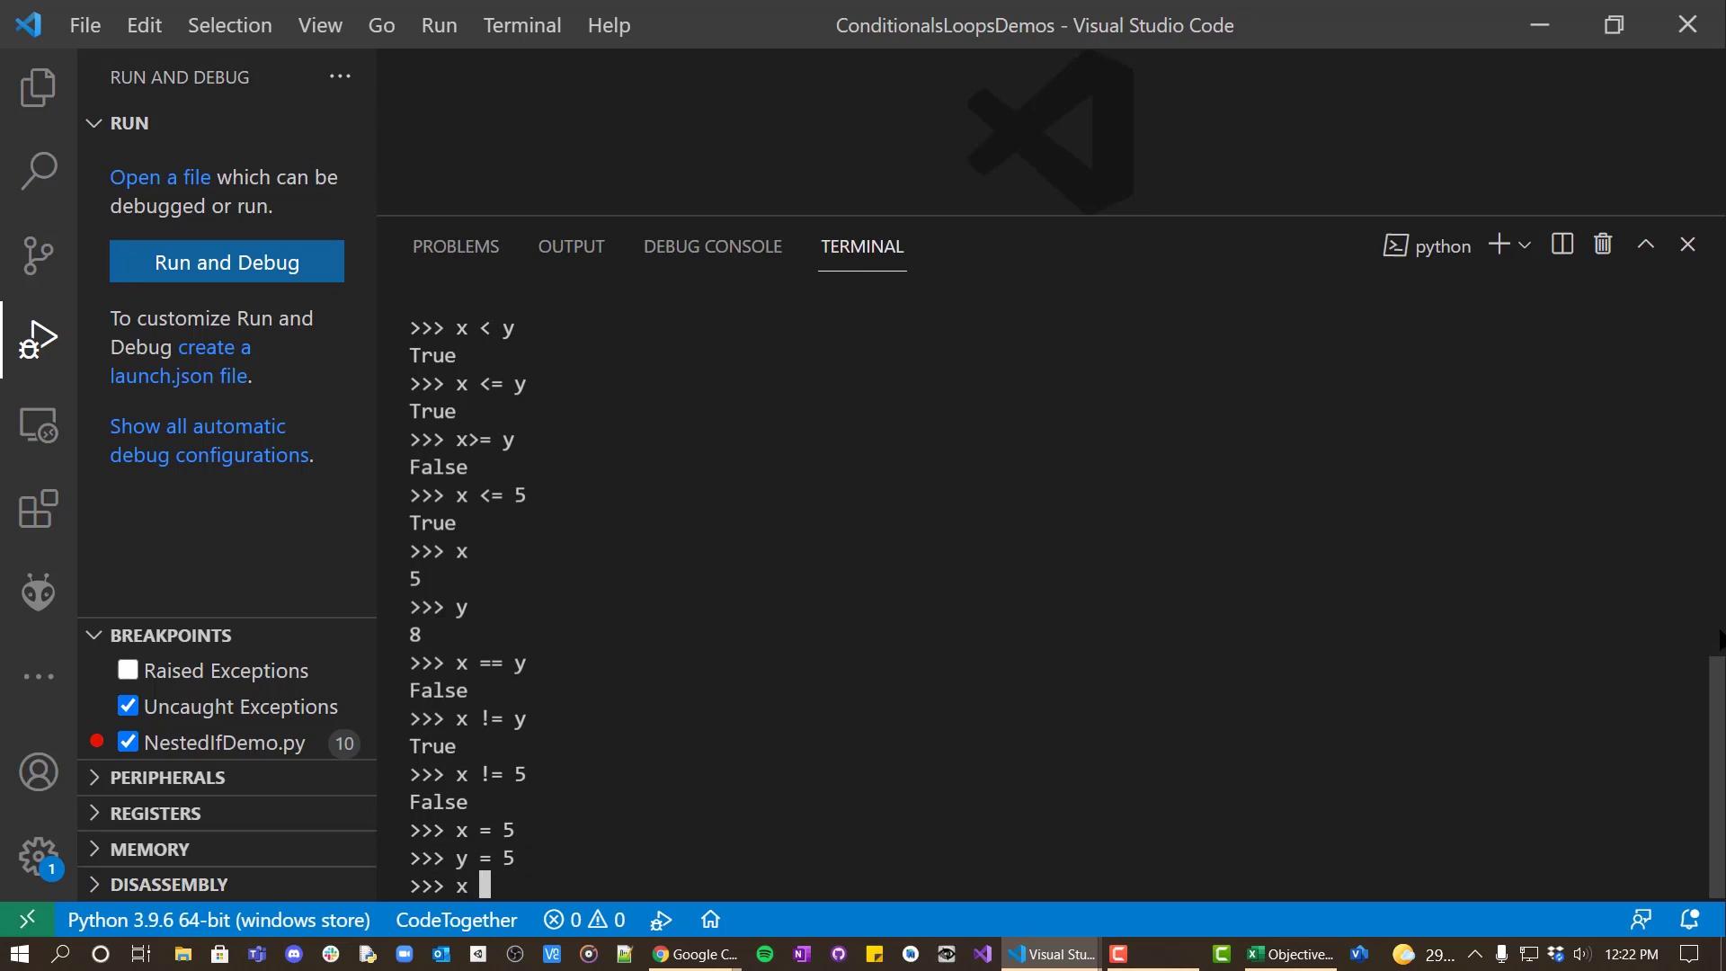
With x and y both 5, confirm x == y and x is y are True.
type("x == y")
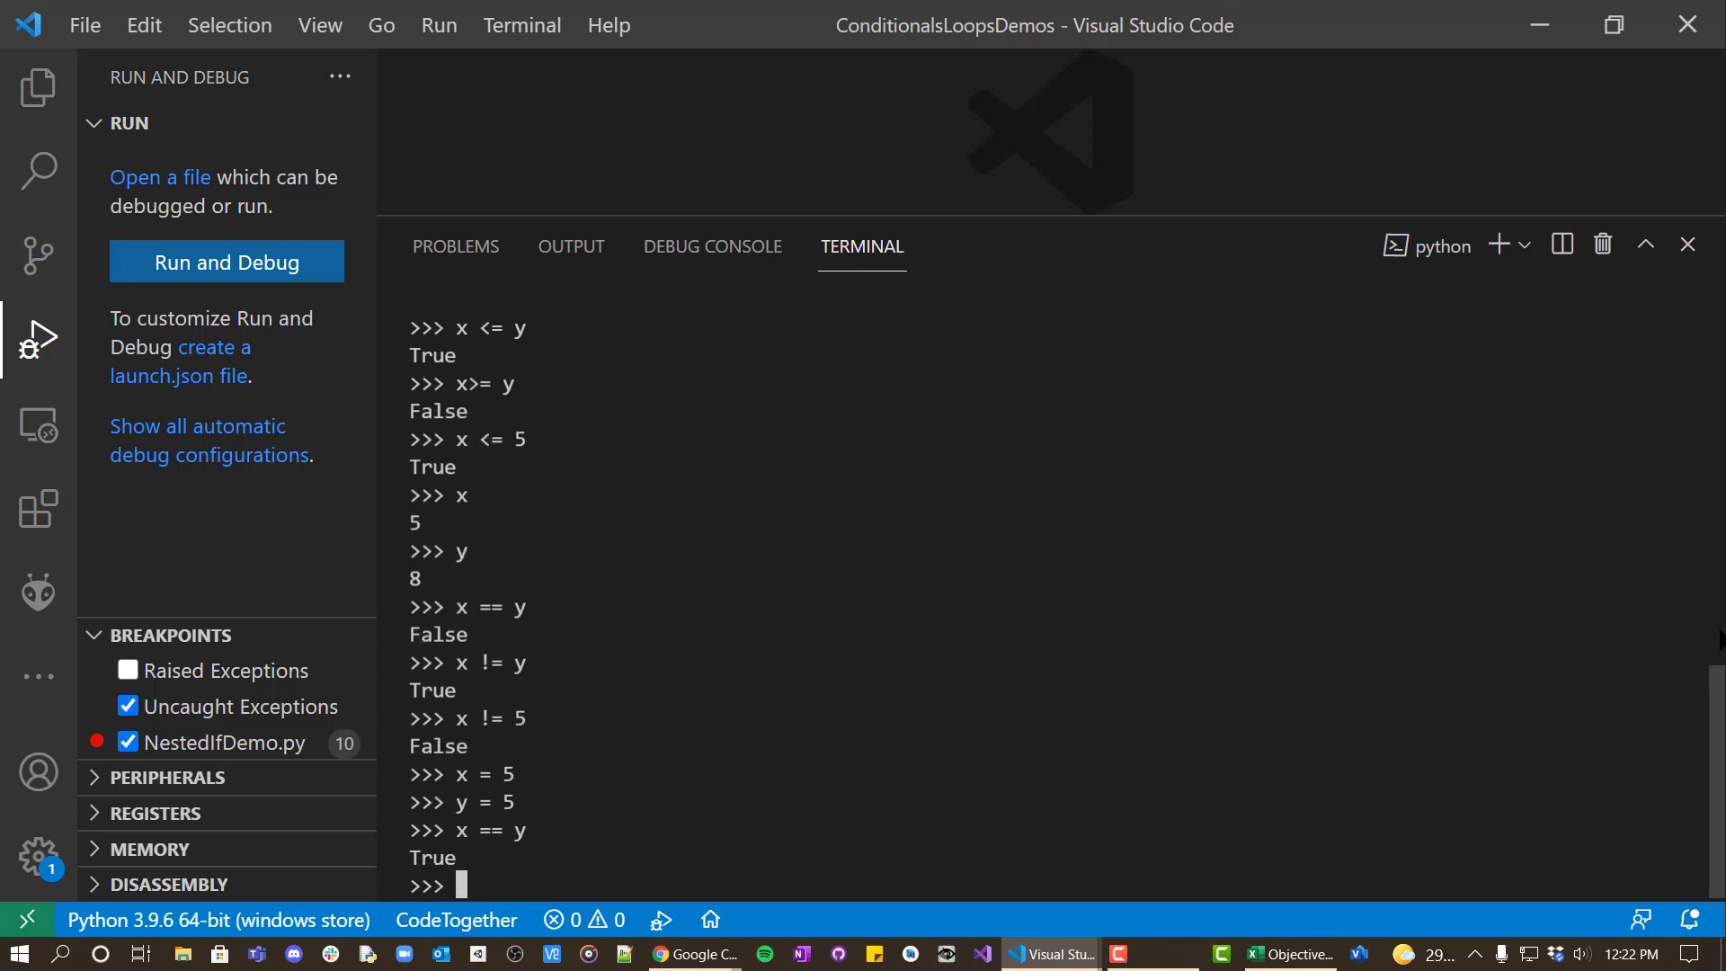
type("x")
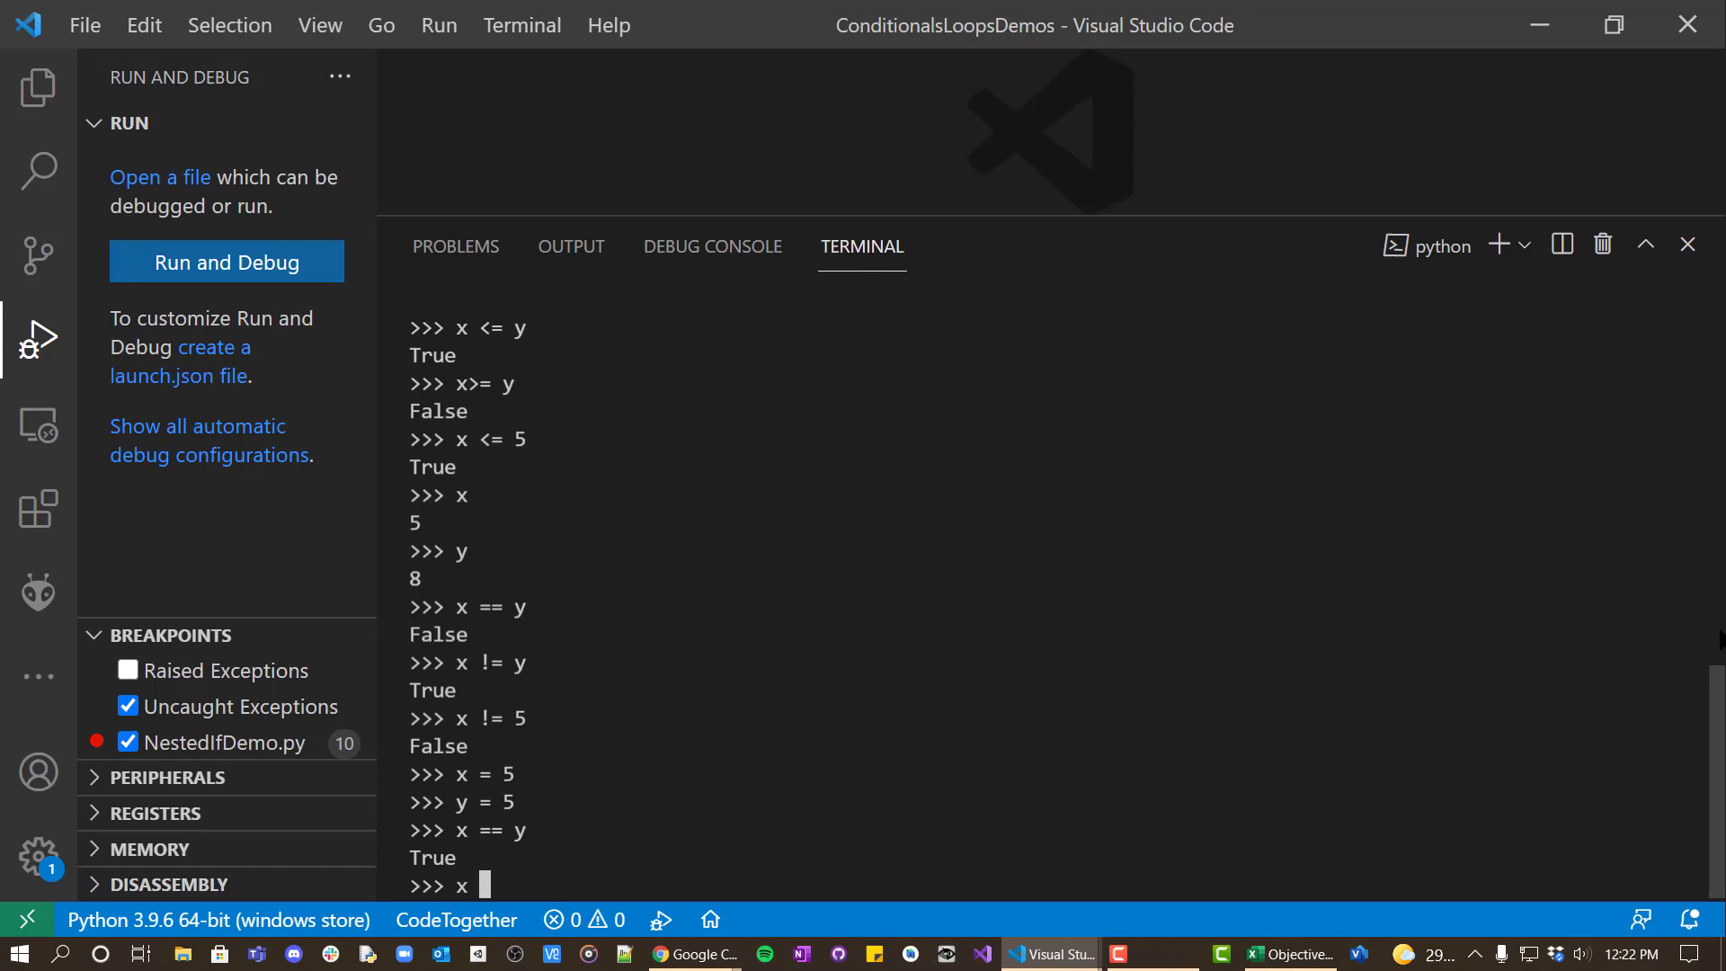
type("is y")
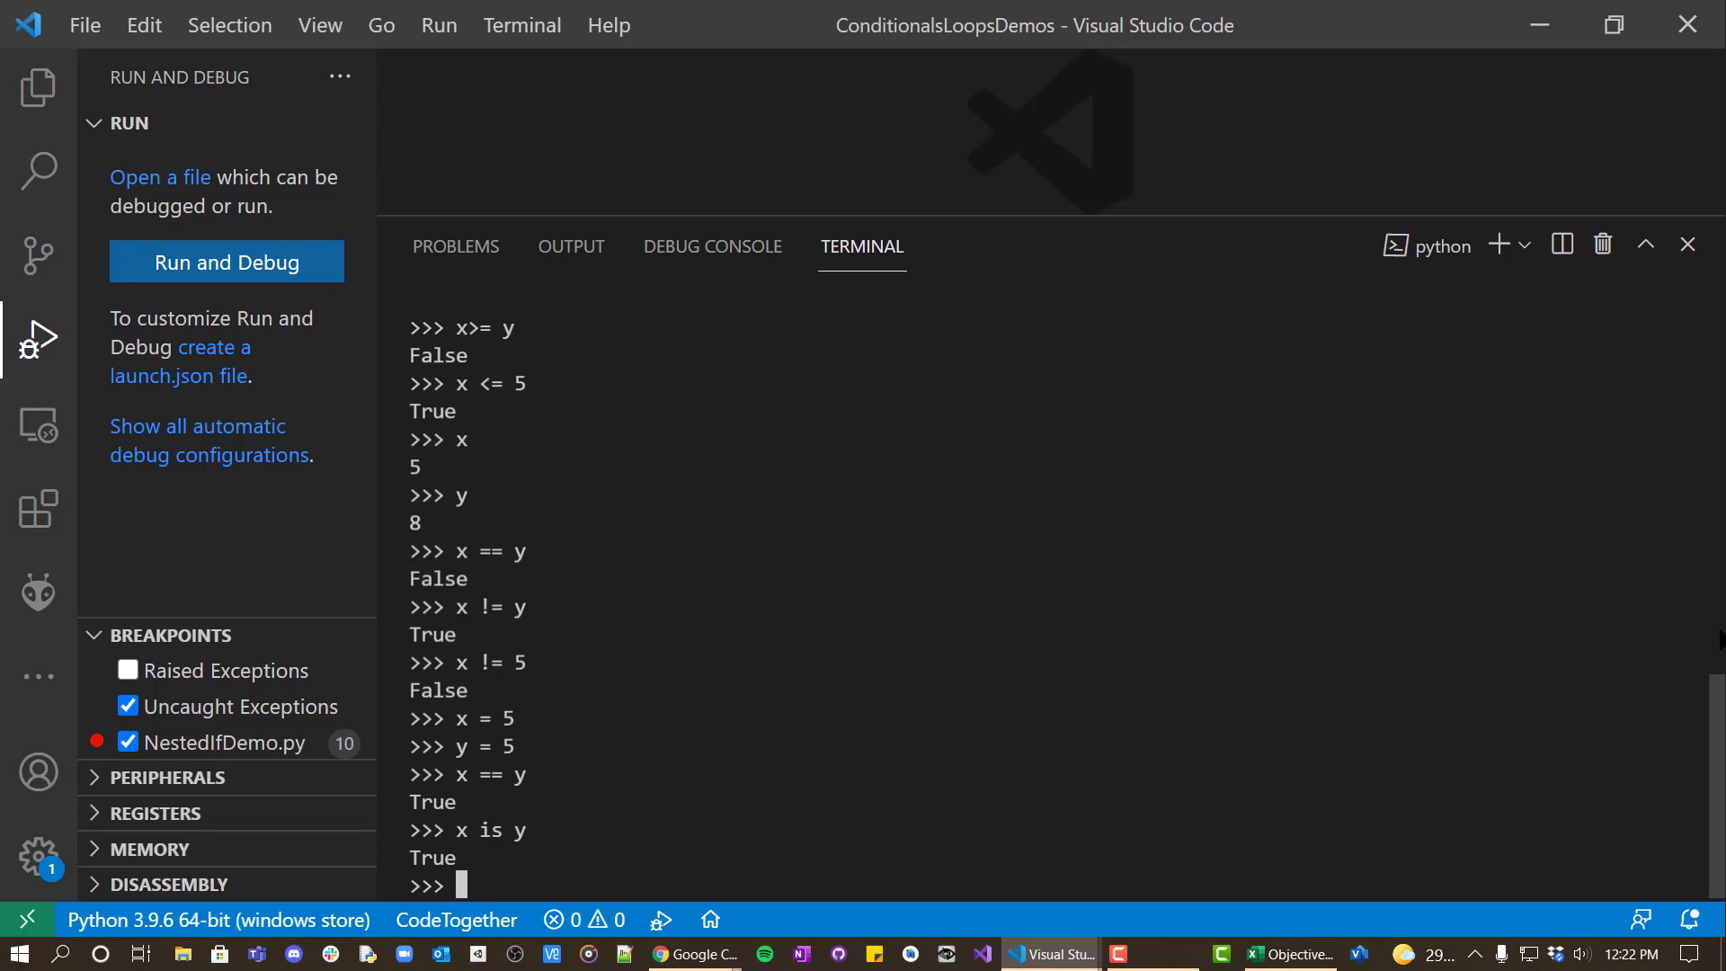
type("x")
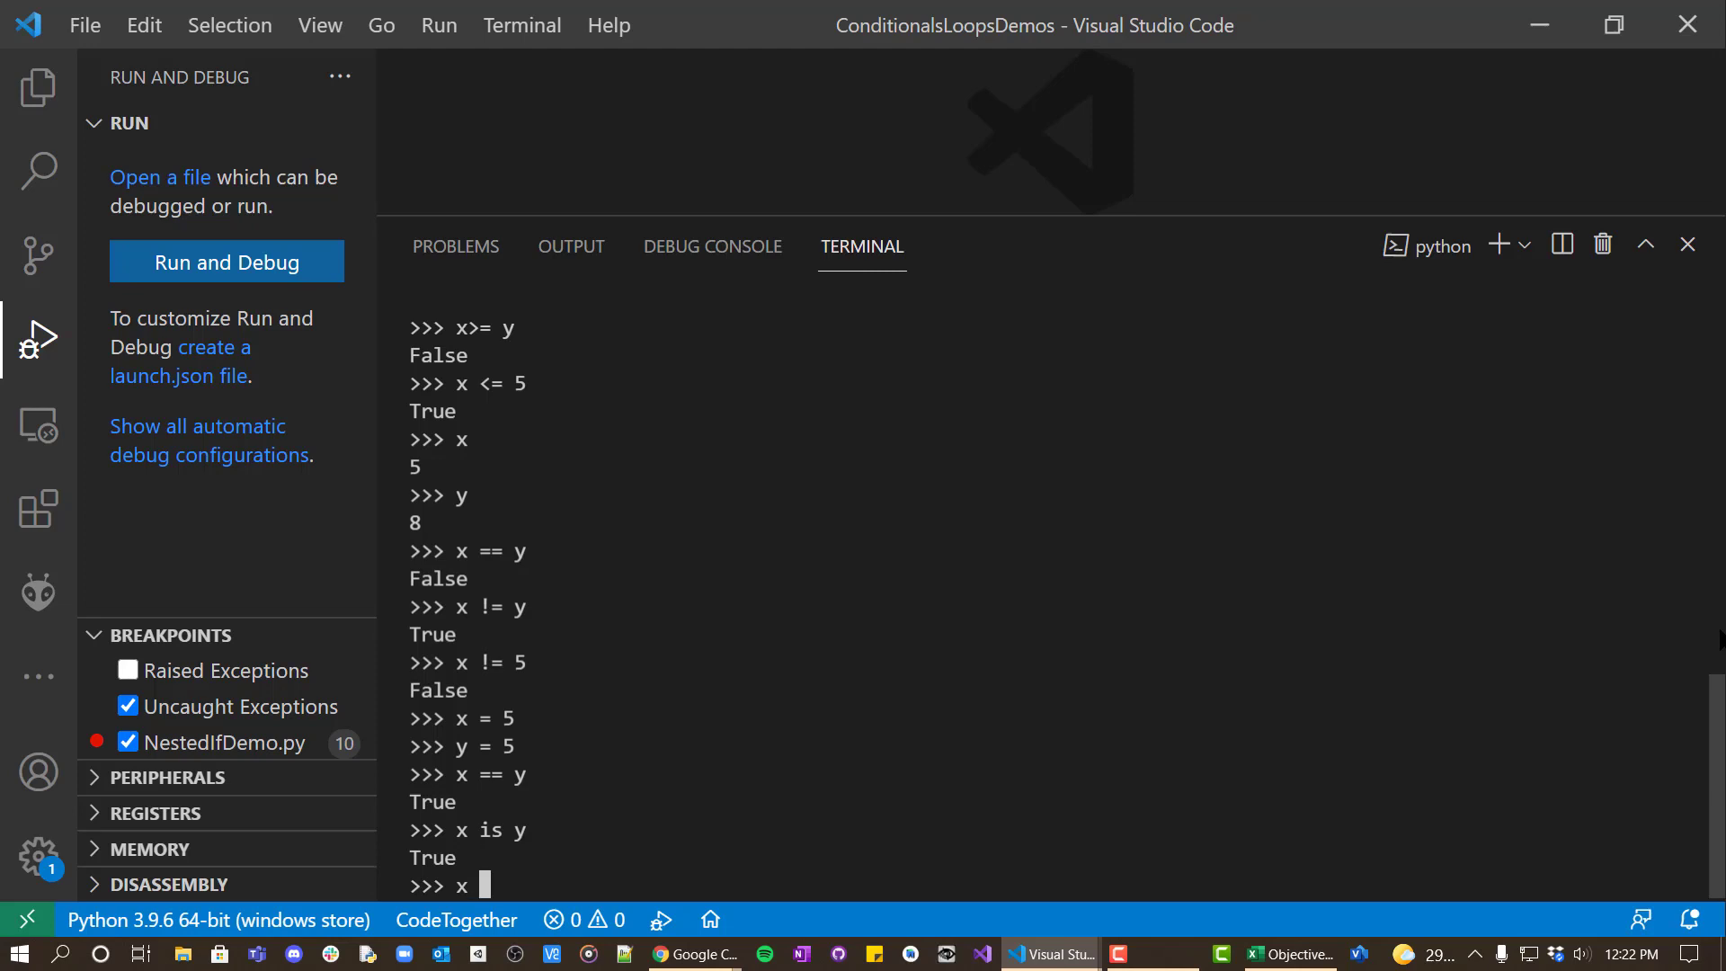
Set x and y to 'test', fix the quoting error, and confirm x is y is True.
type("= '")
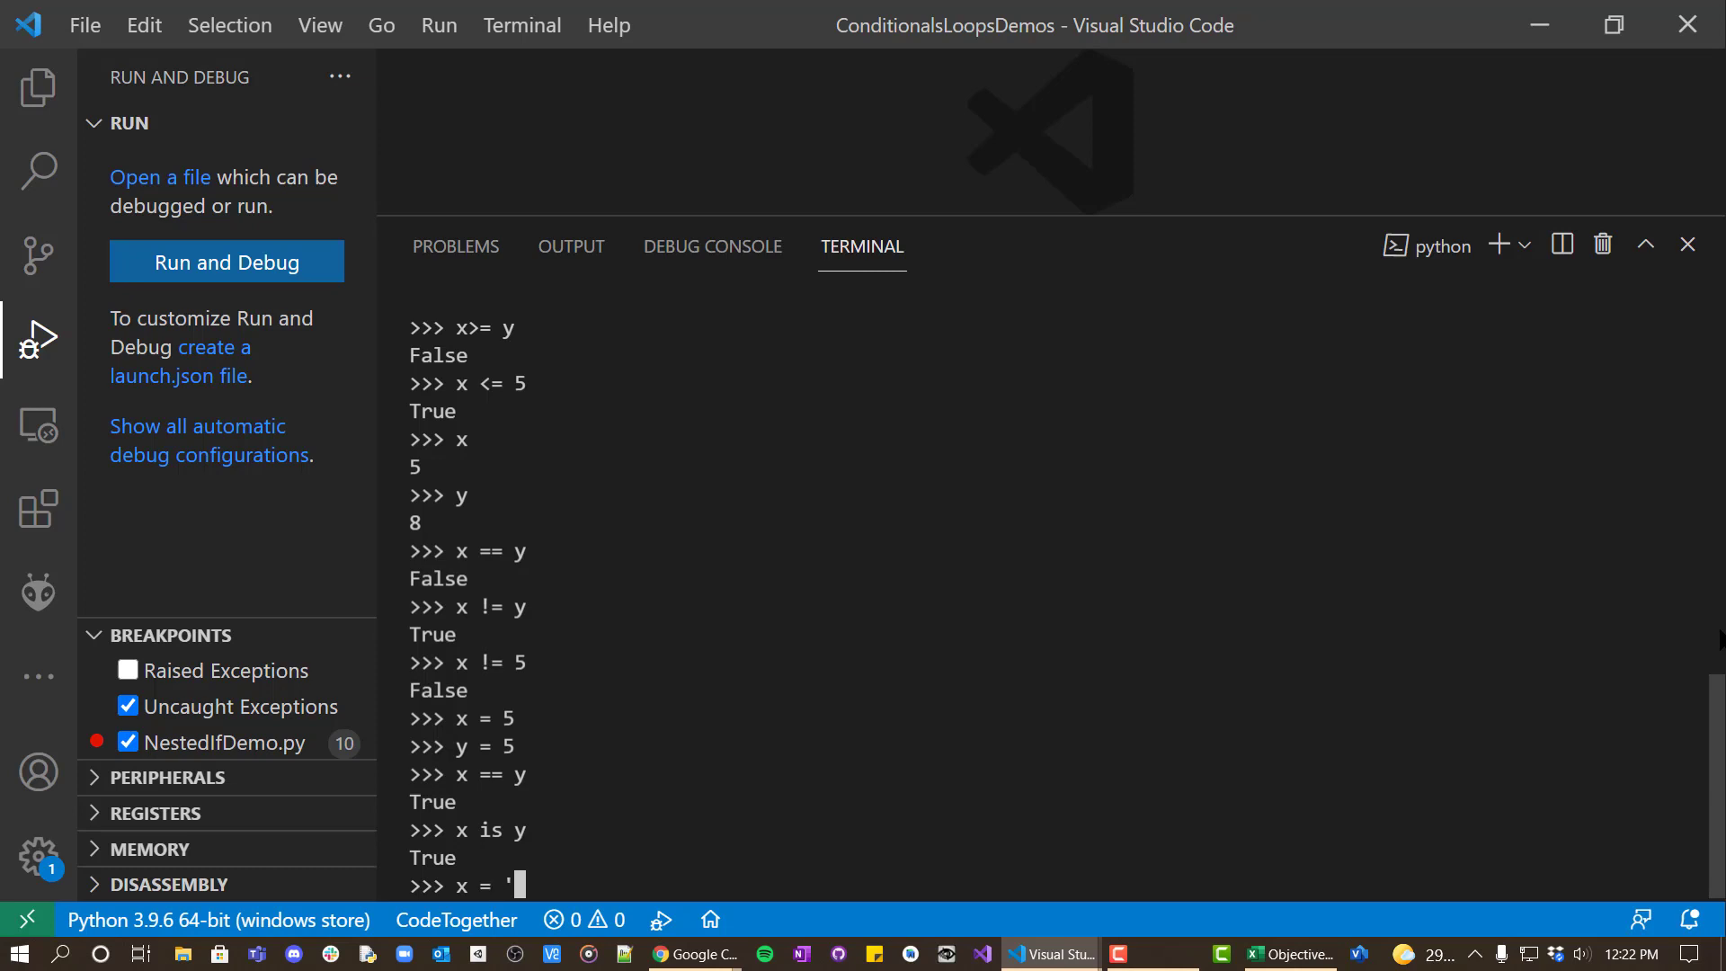
type("test")
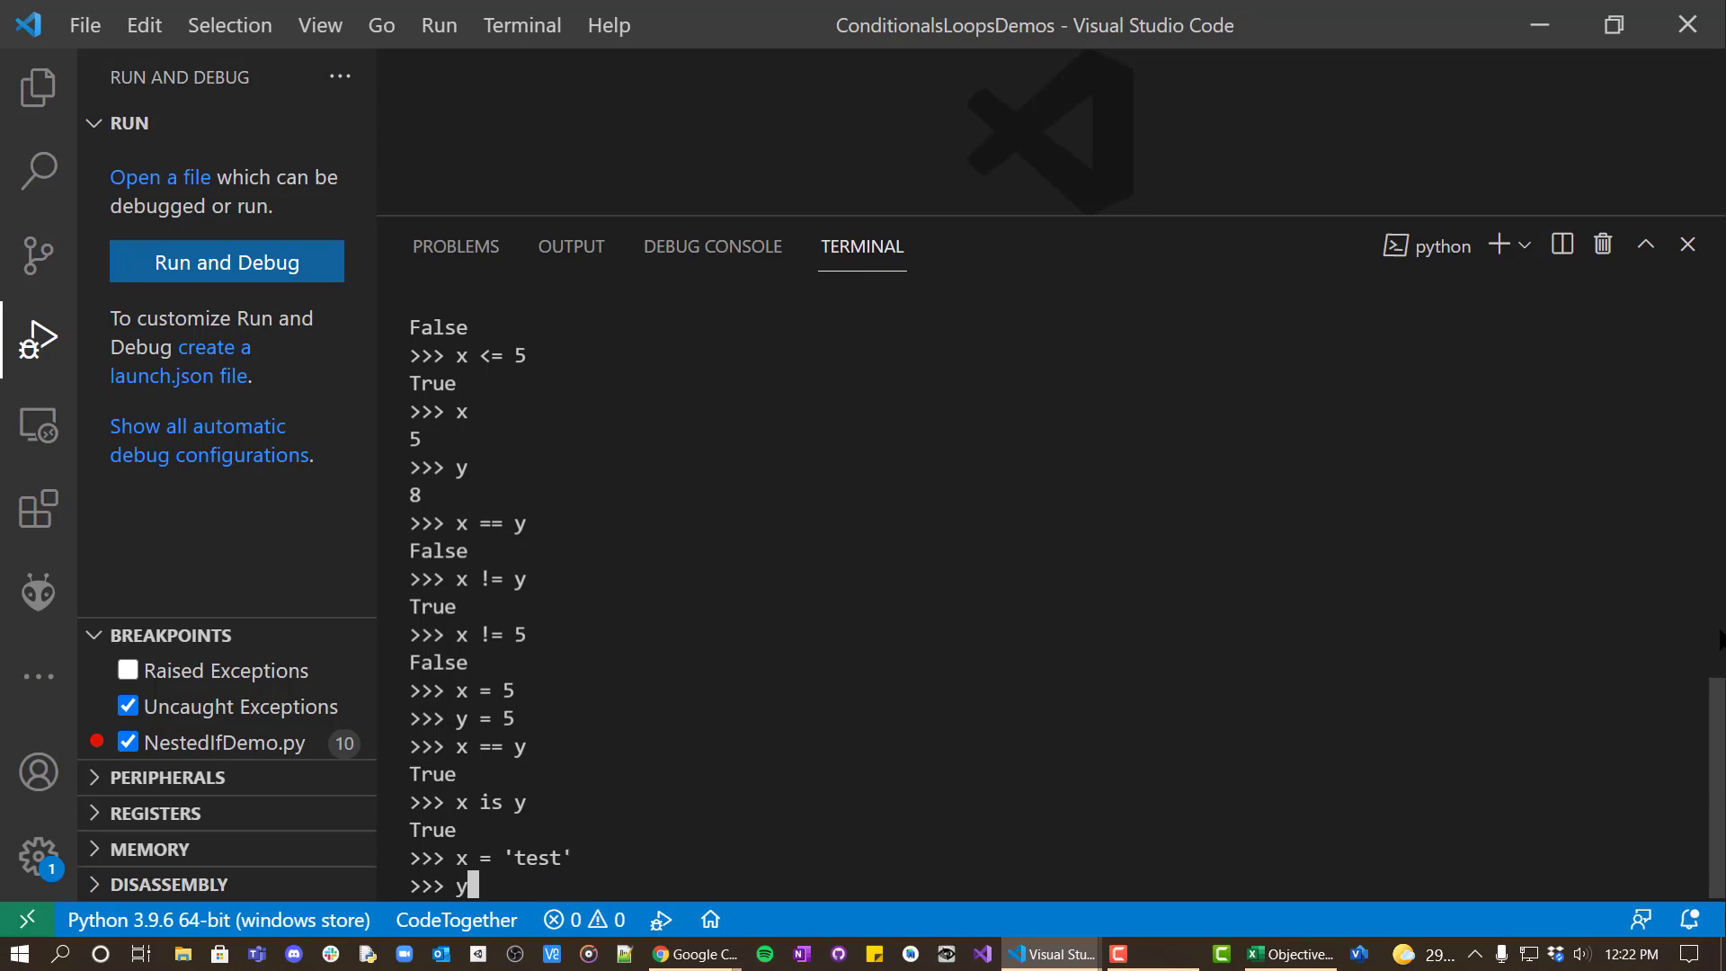
type("y = 'test")
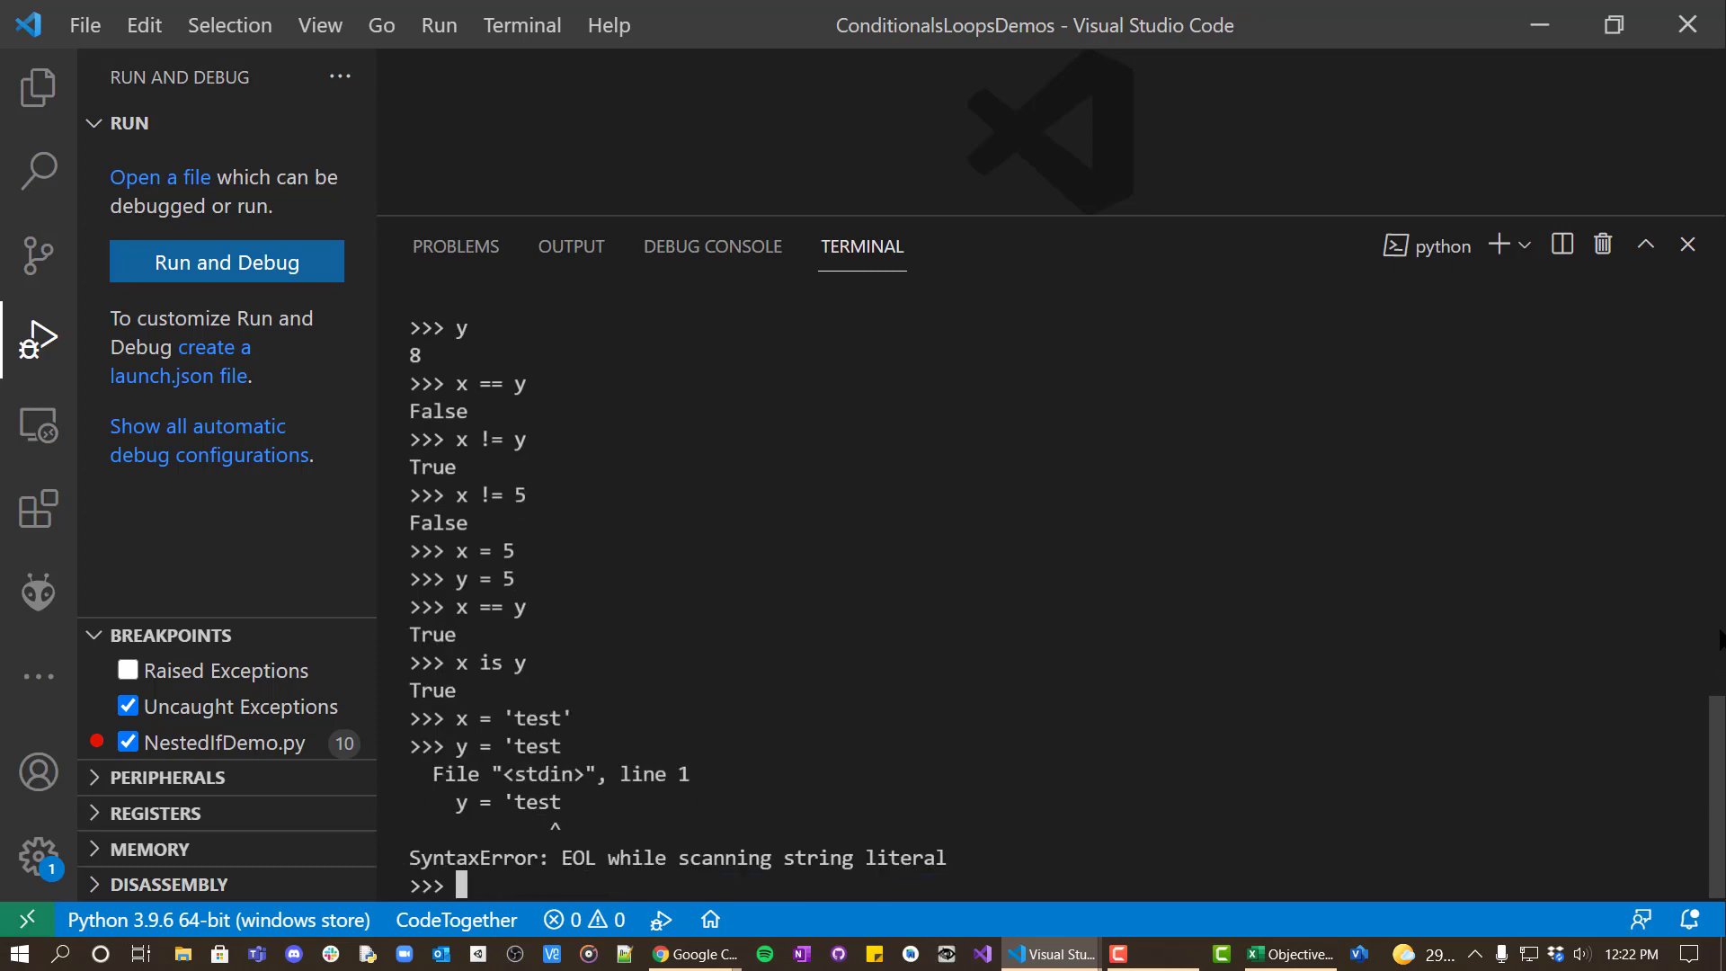
type("x")
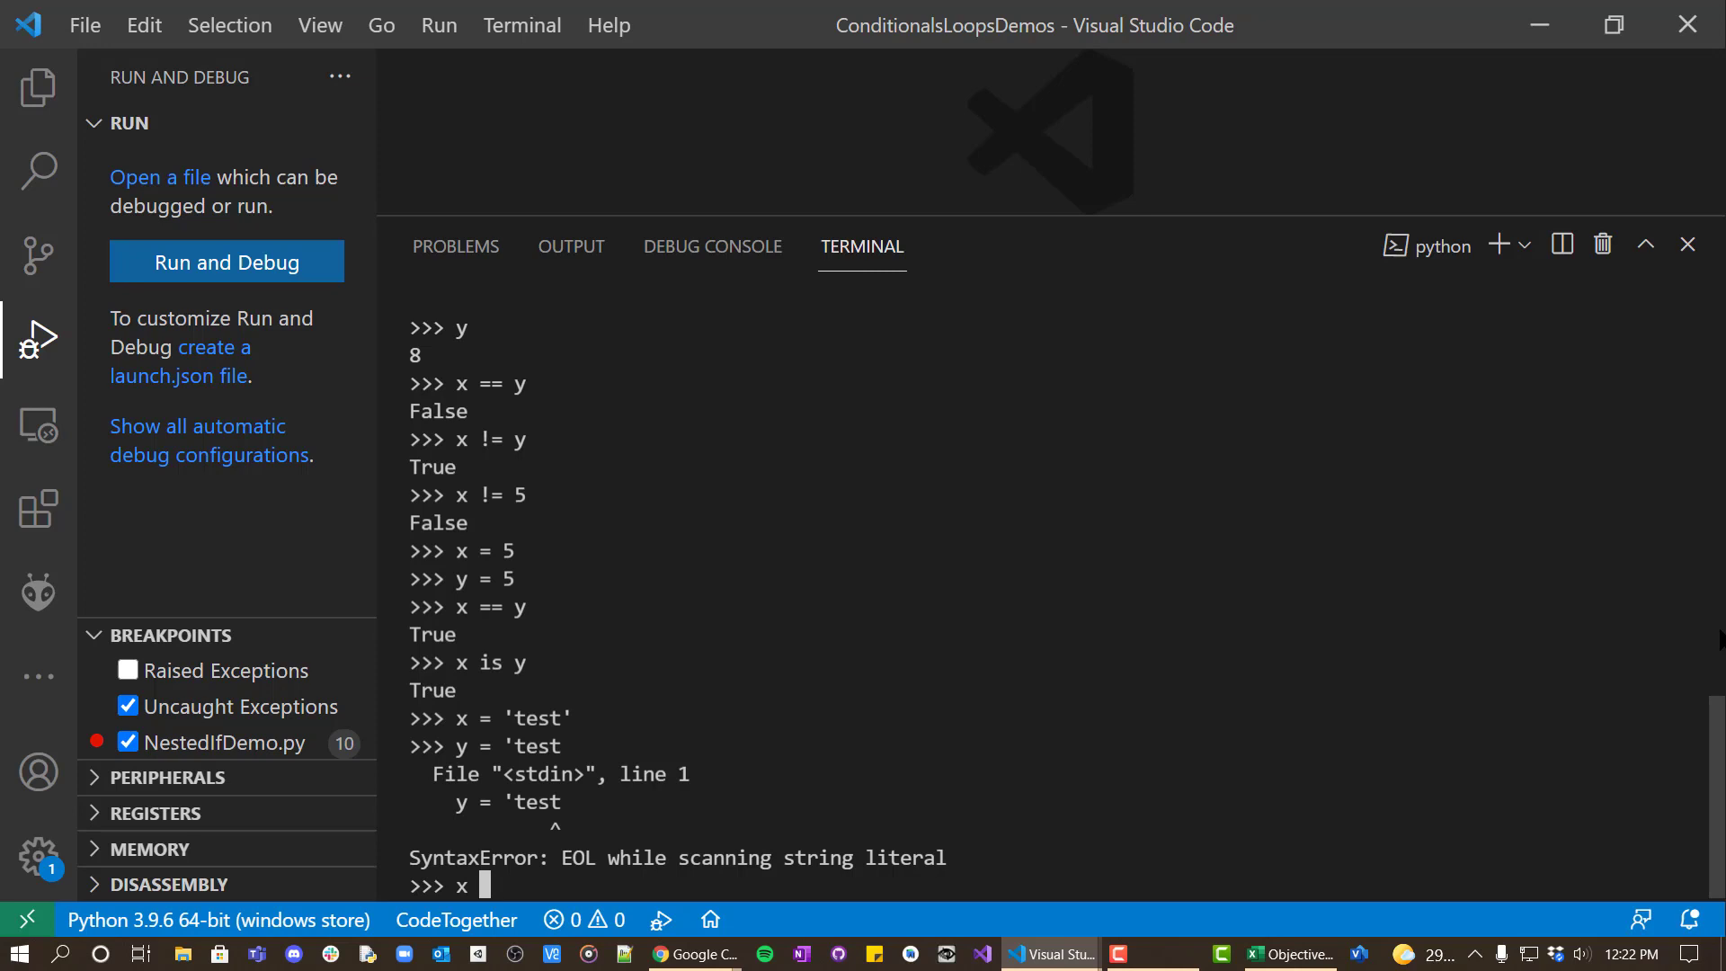
type("= 'test")
type("y =")
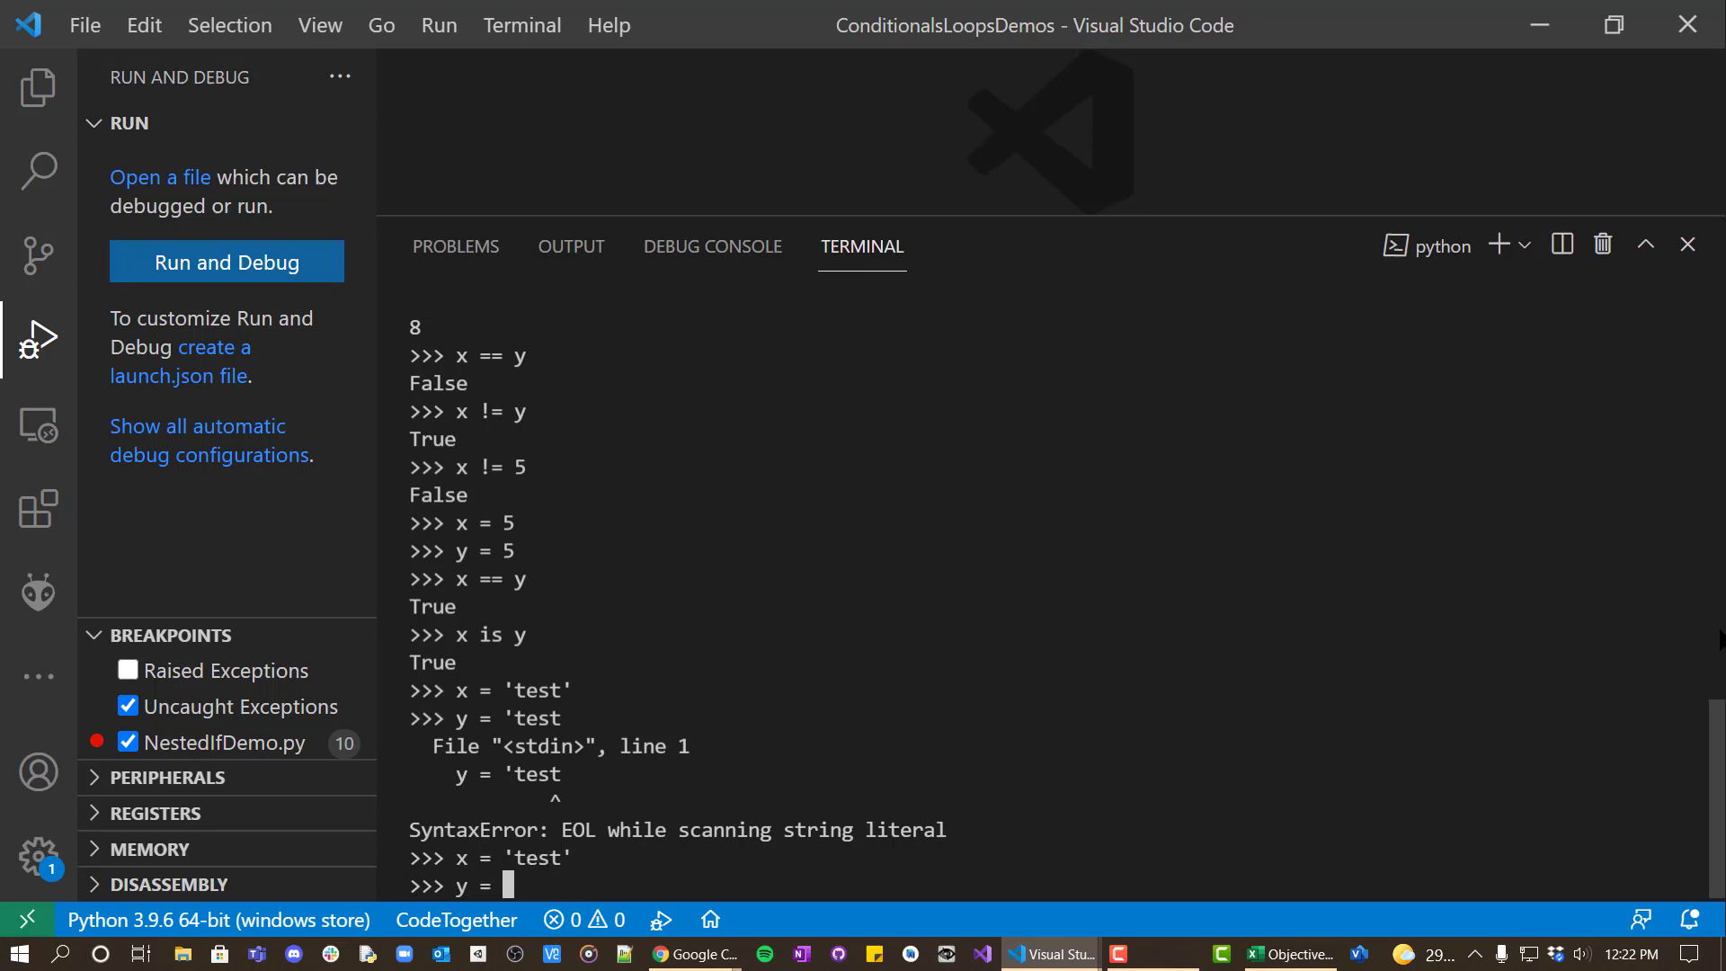
type("'test;")
type("x i")
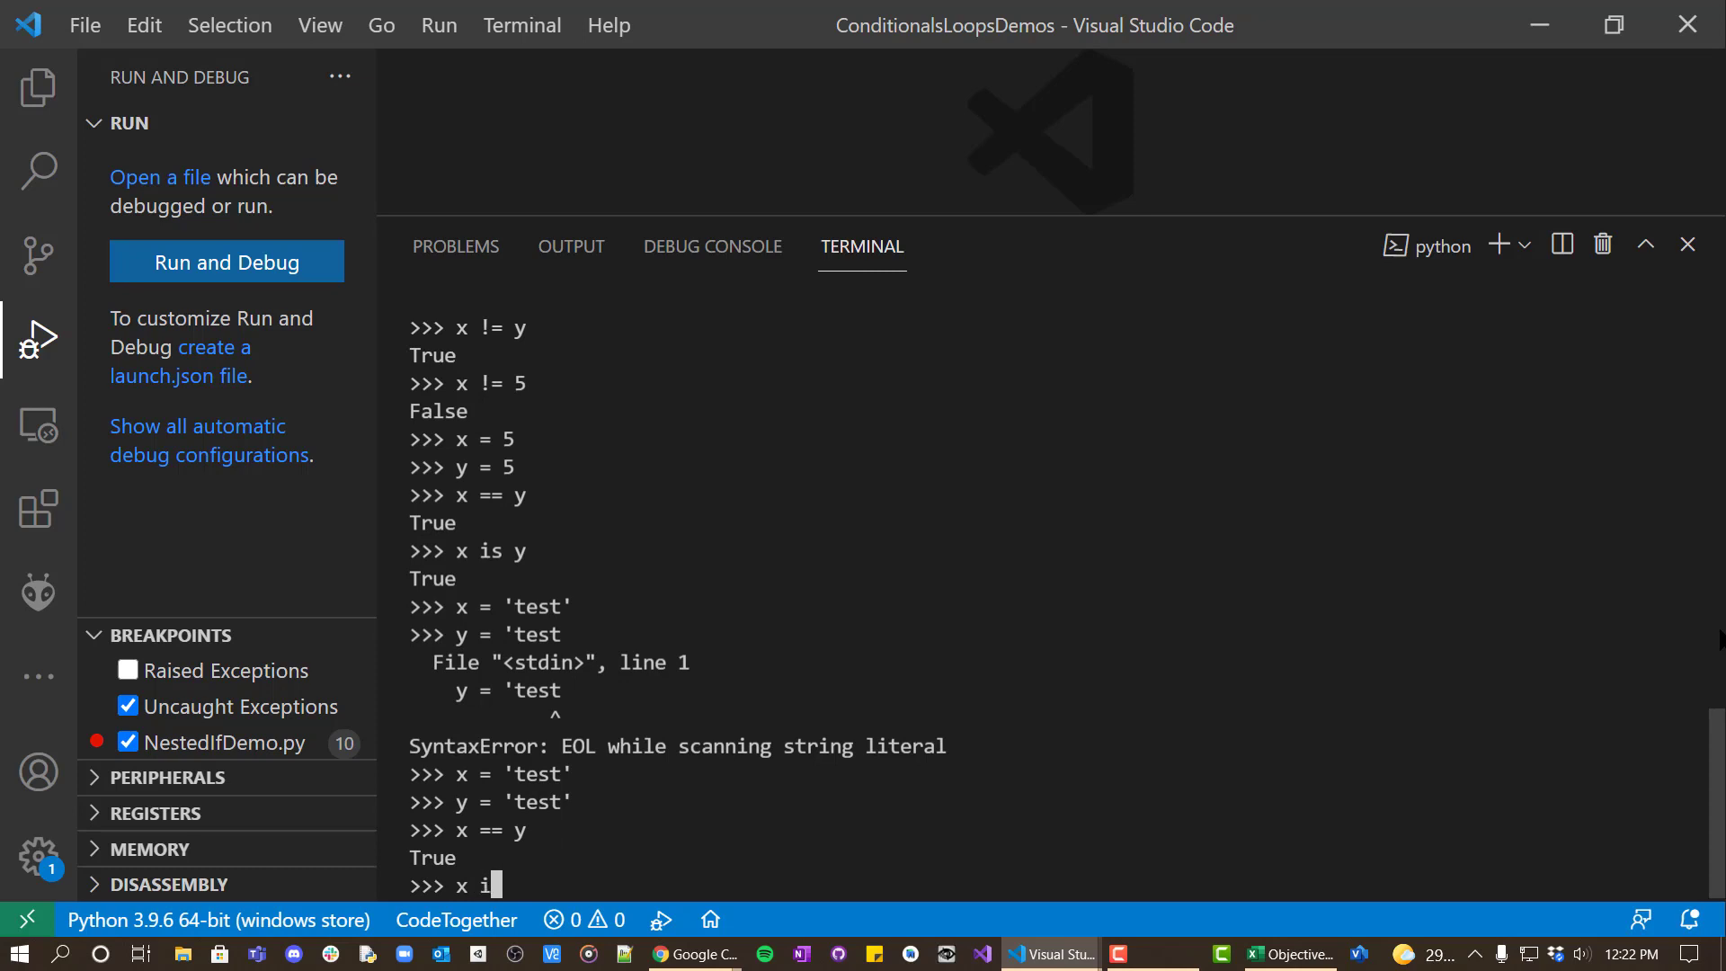
key("Enter")
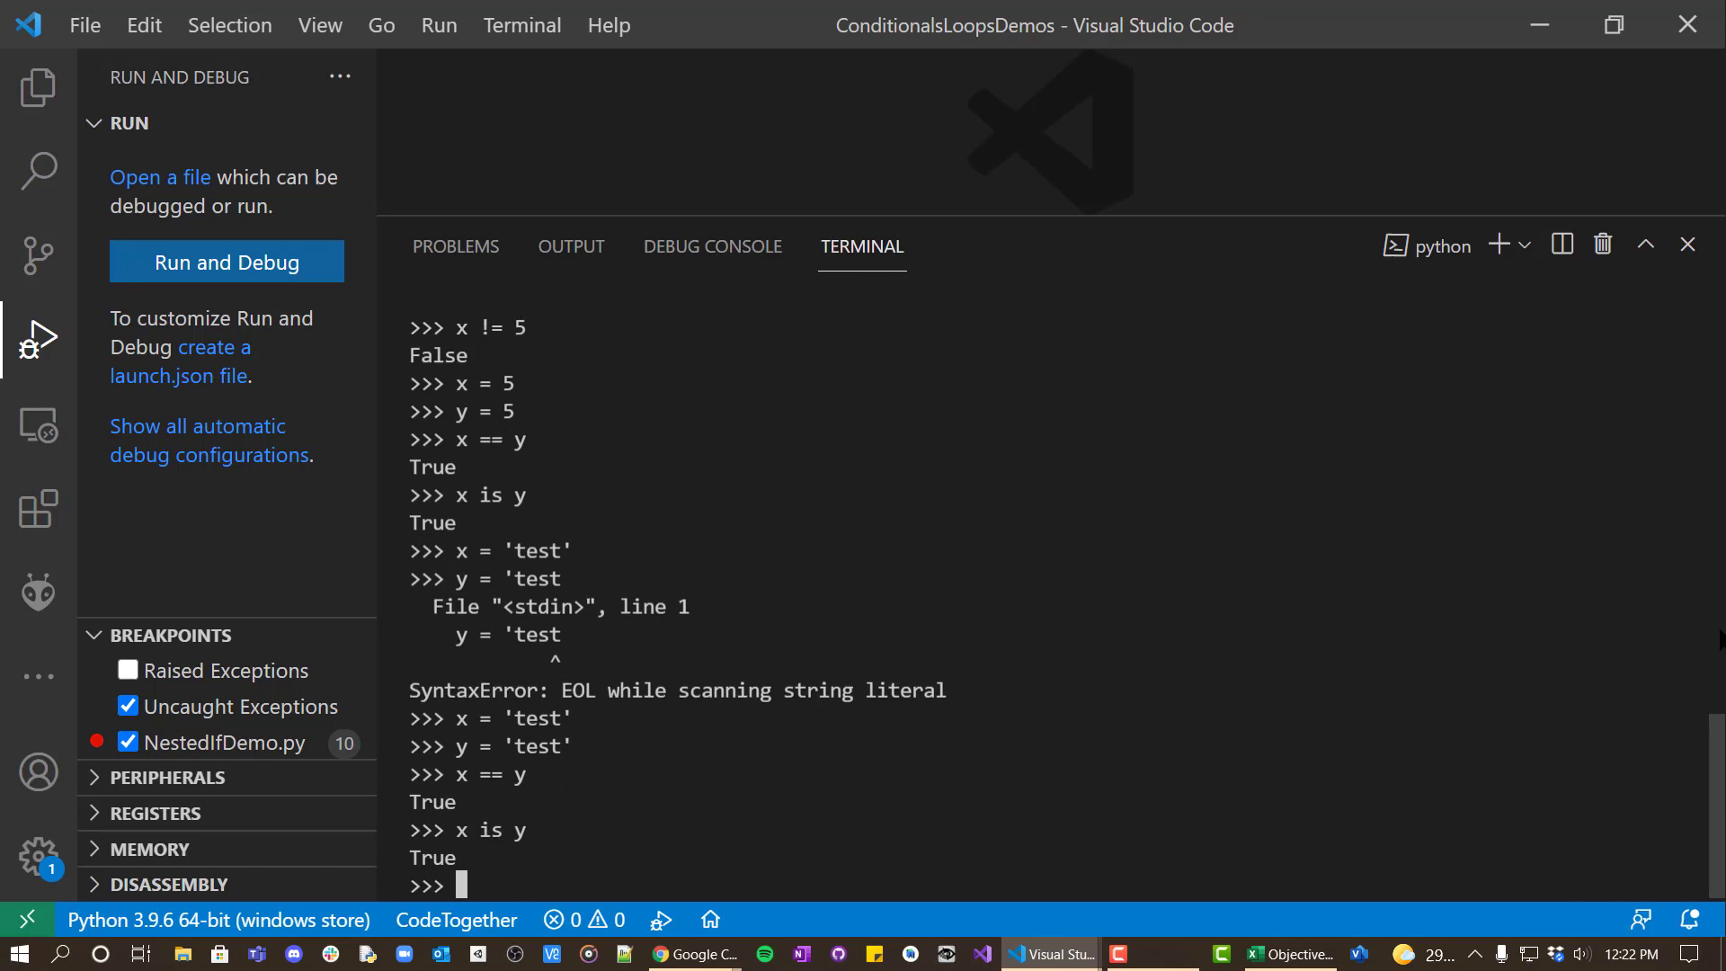
type("x")
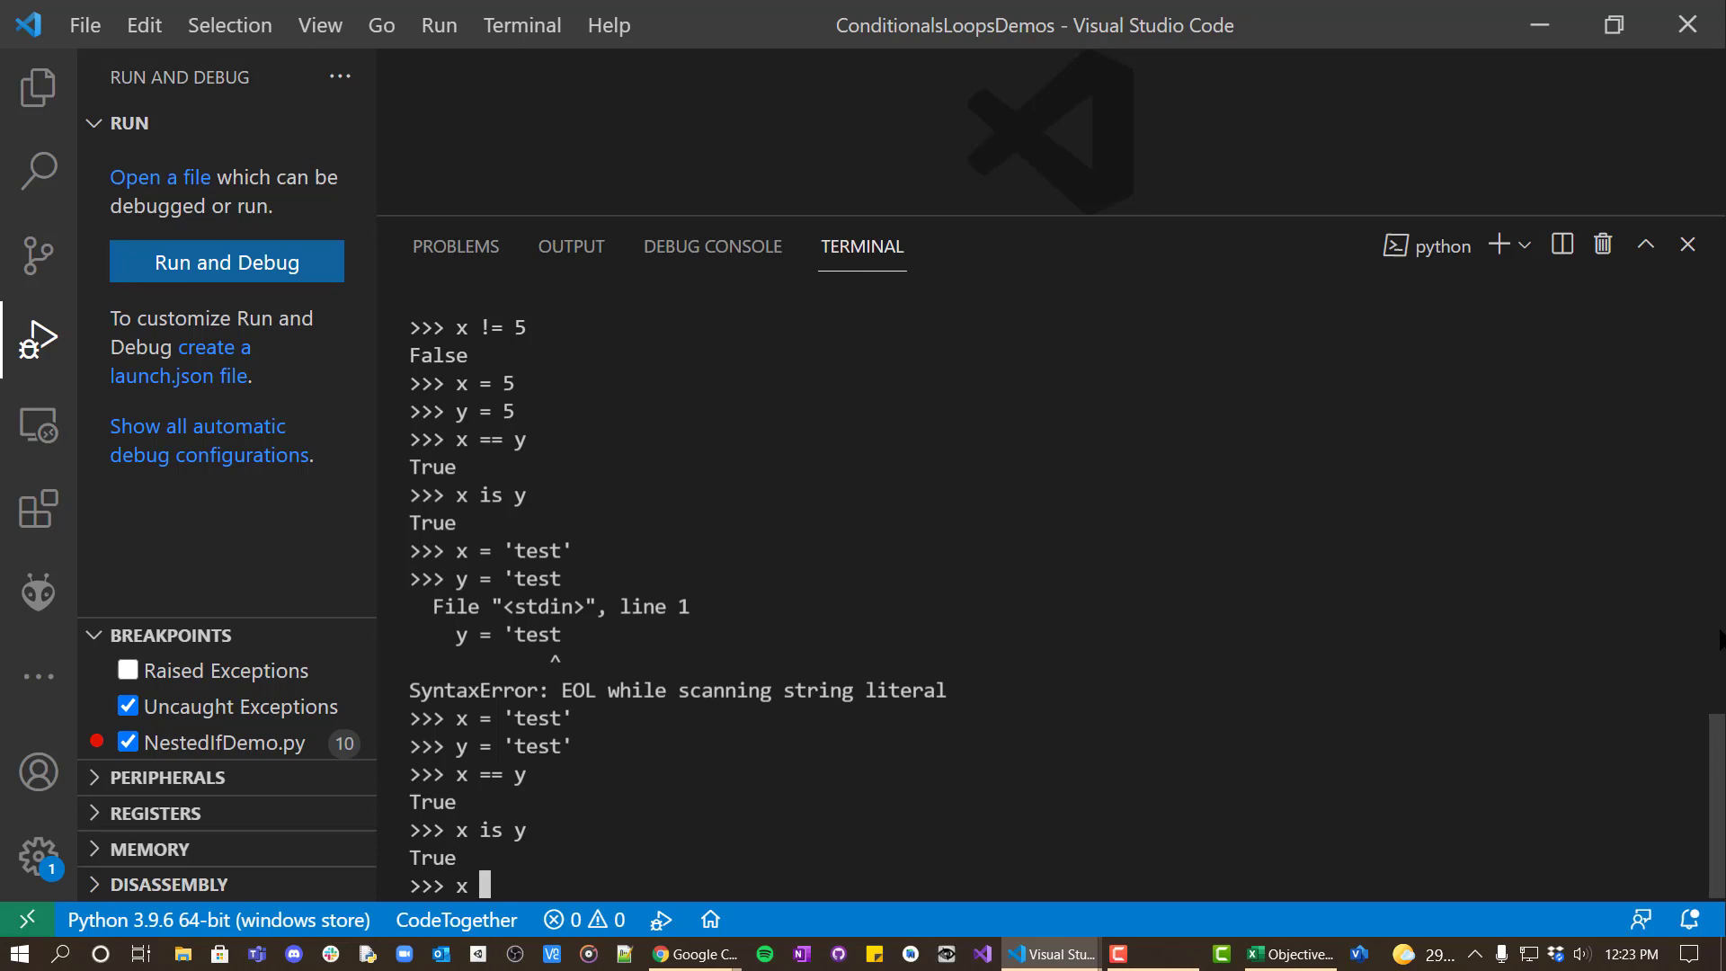
Set x and y to separate lists [1,2,3] and show x == y True but x is y False.
type("=")
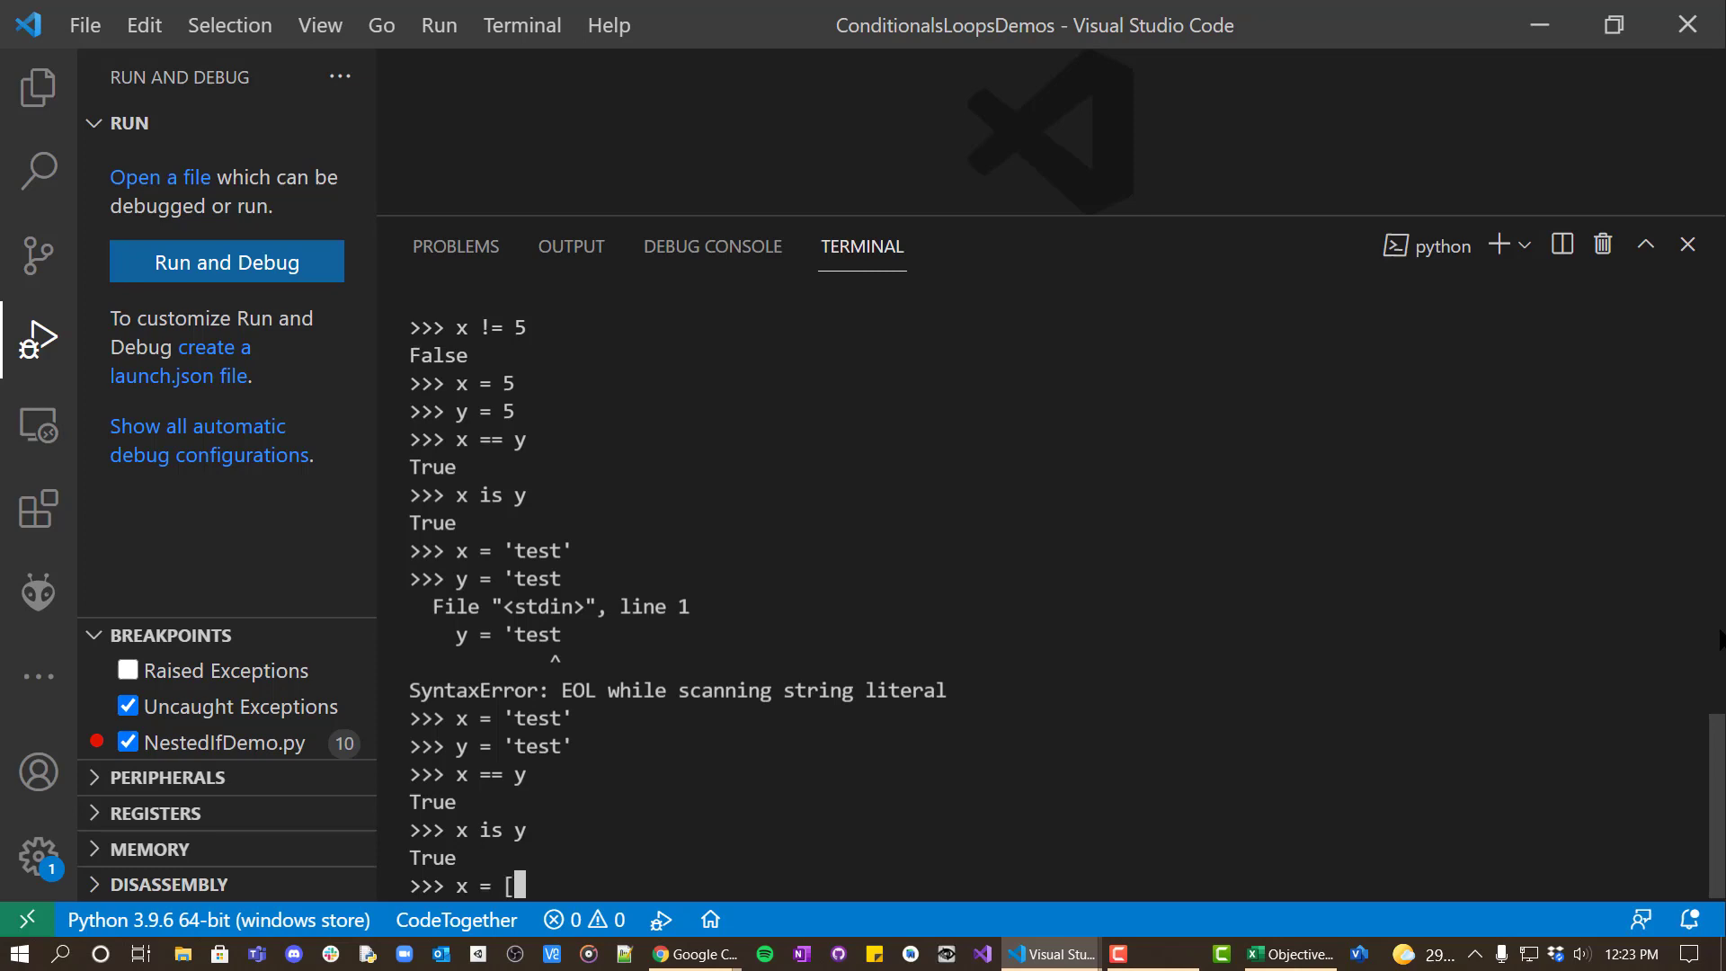
type("[1,2,3")
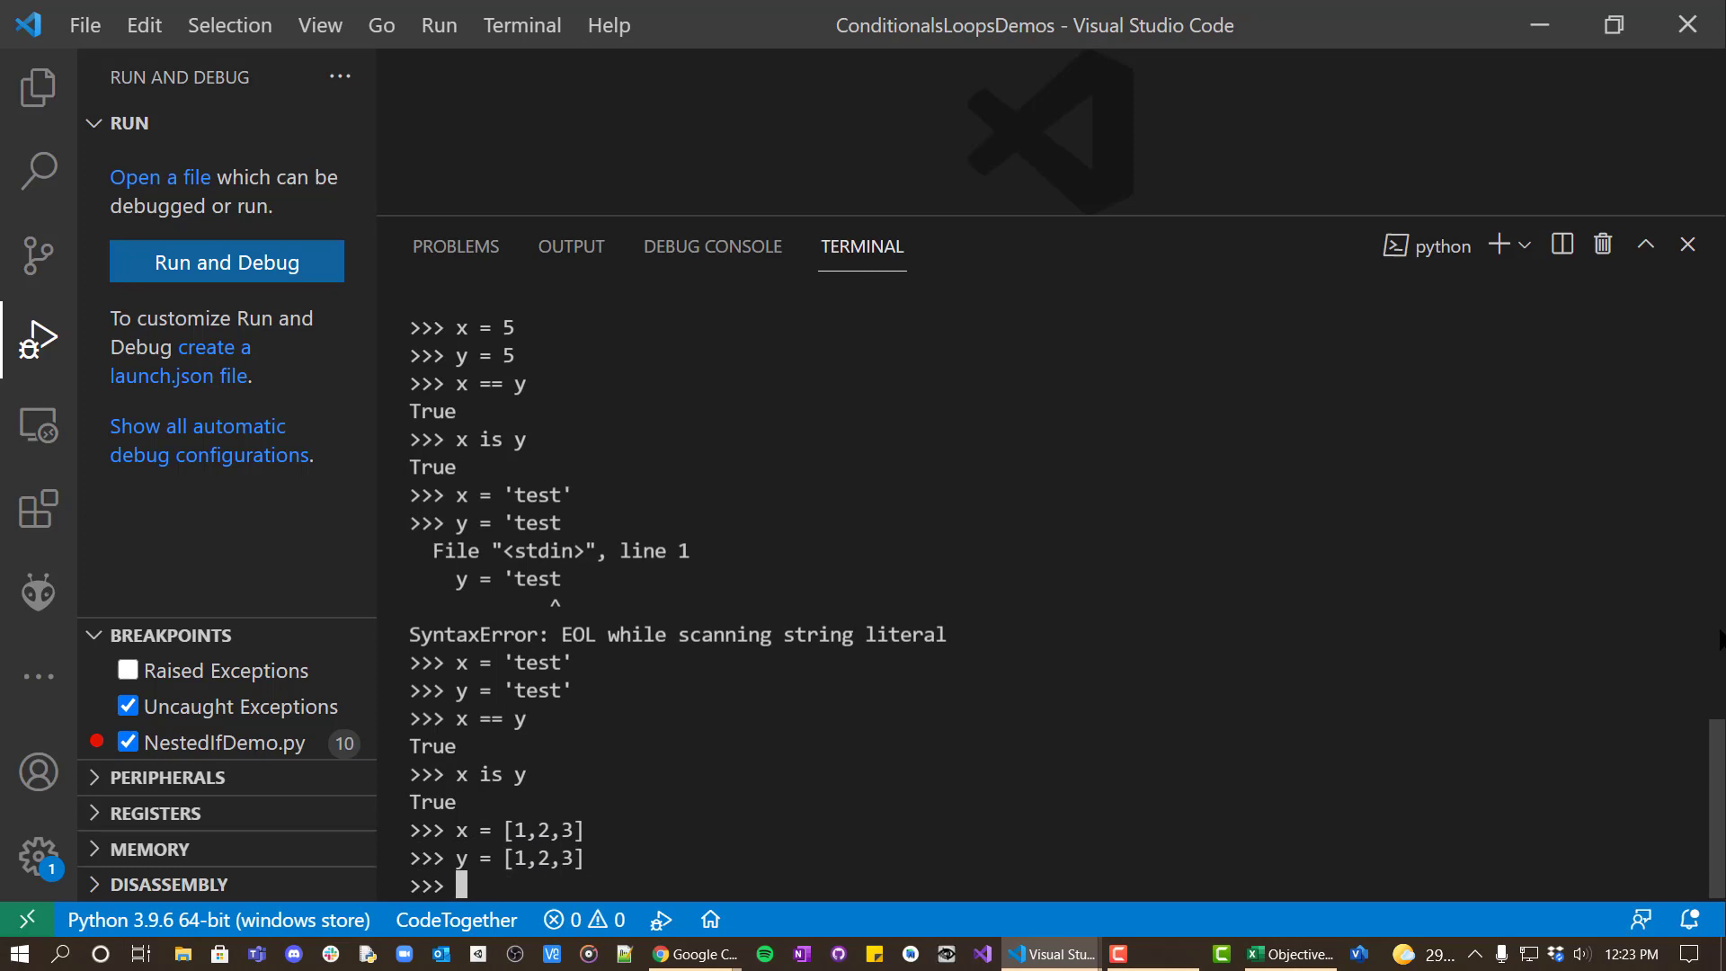
type("x == y")
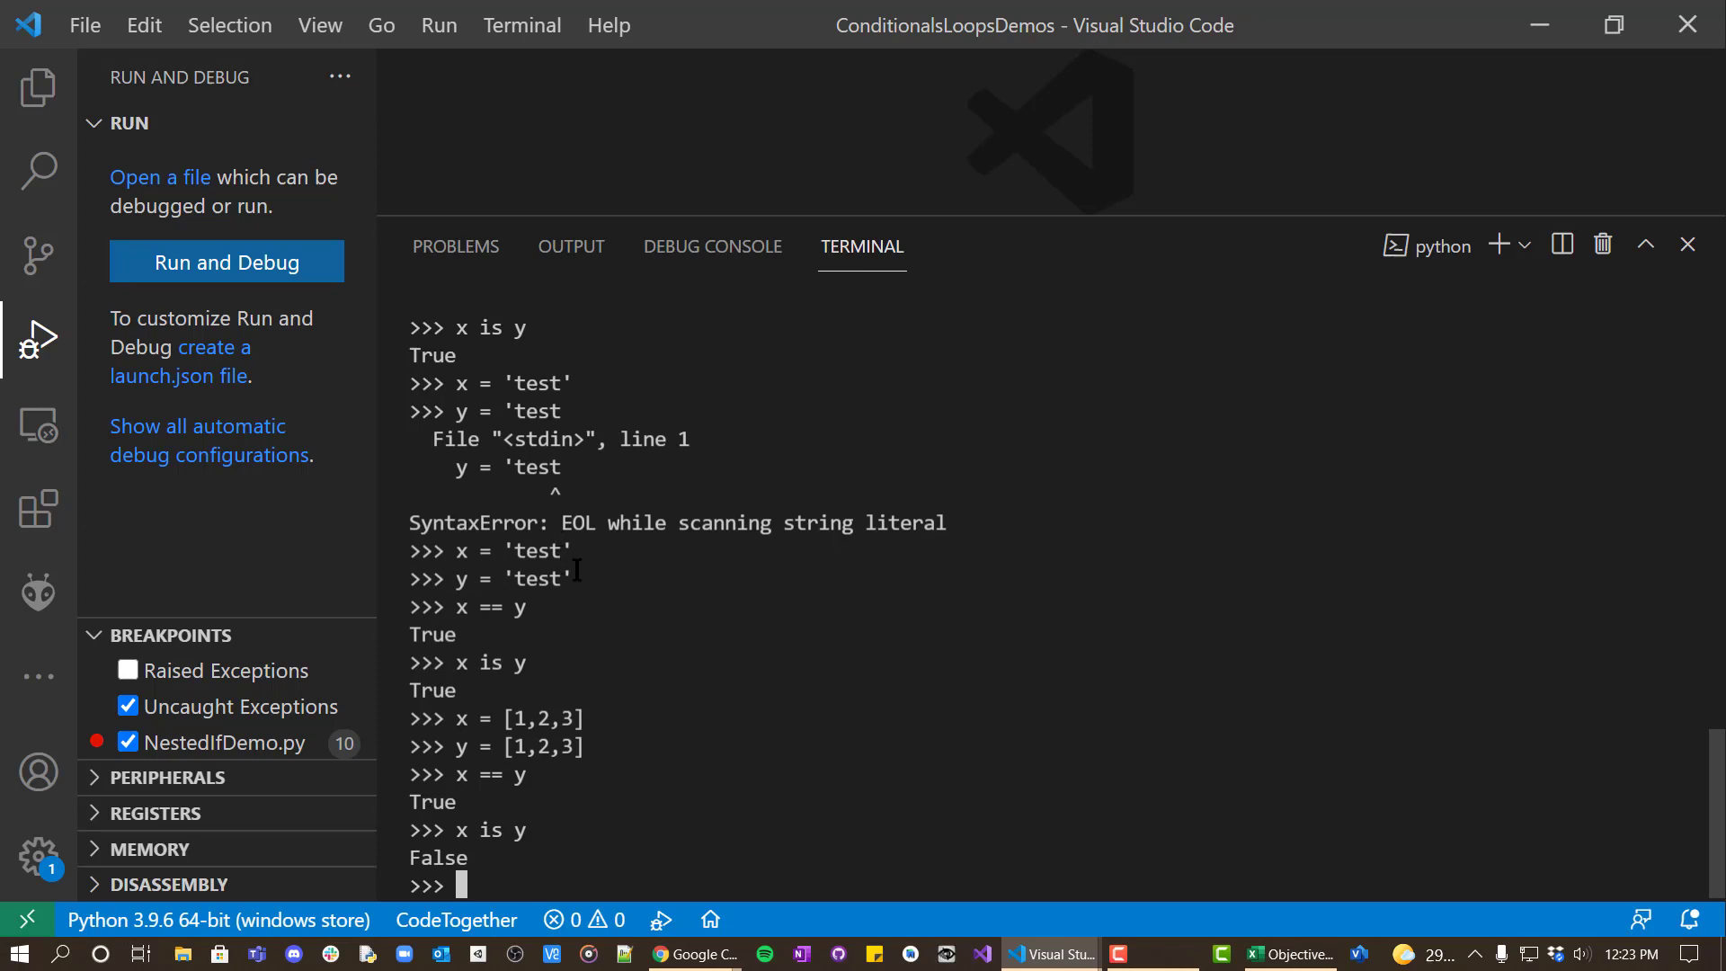
double_click(536, 577)
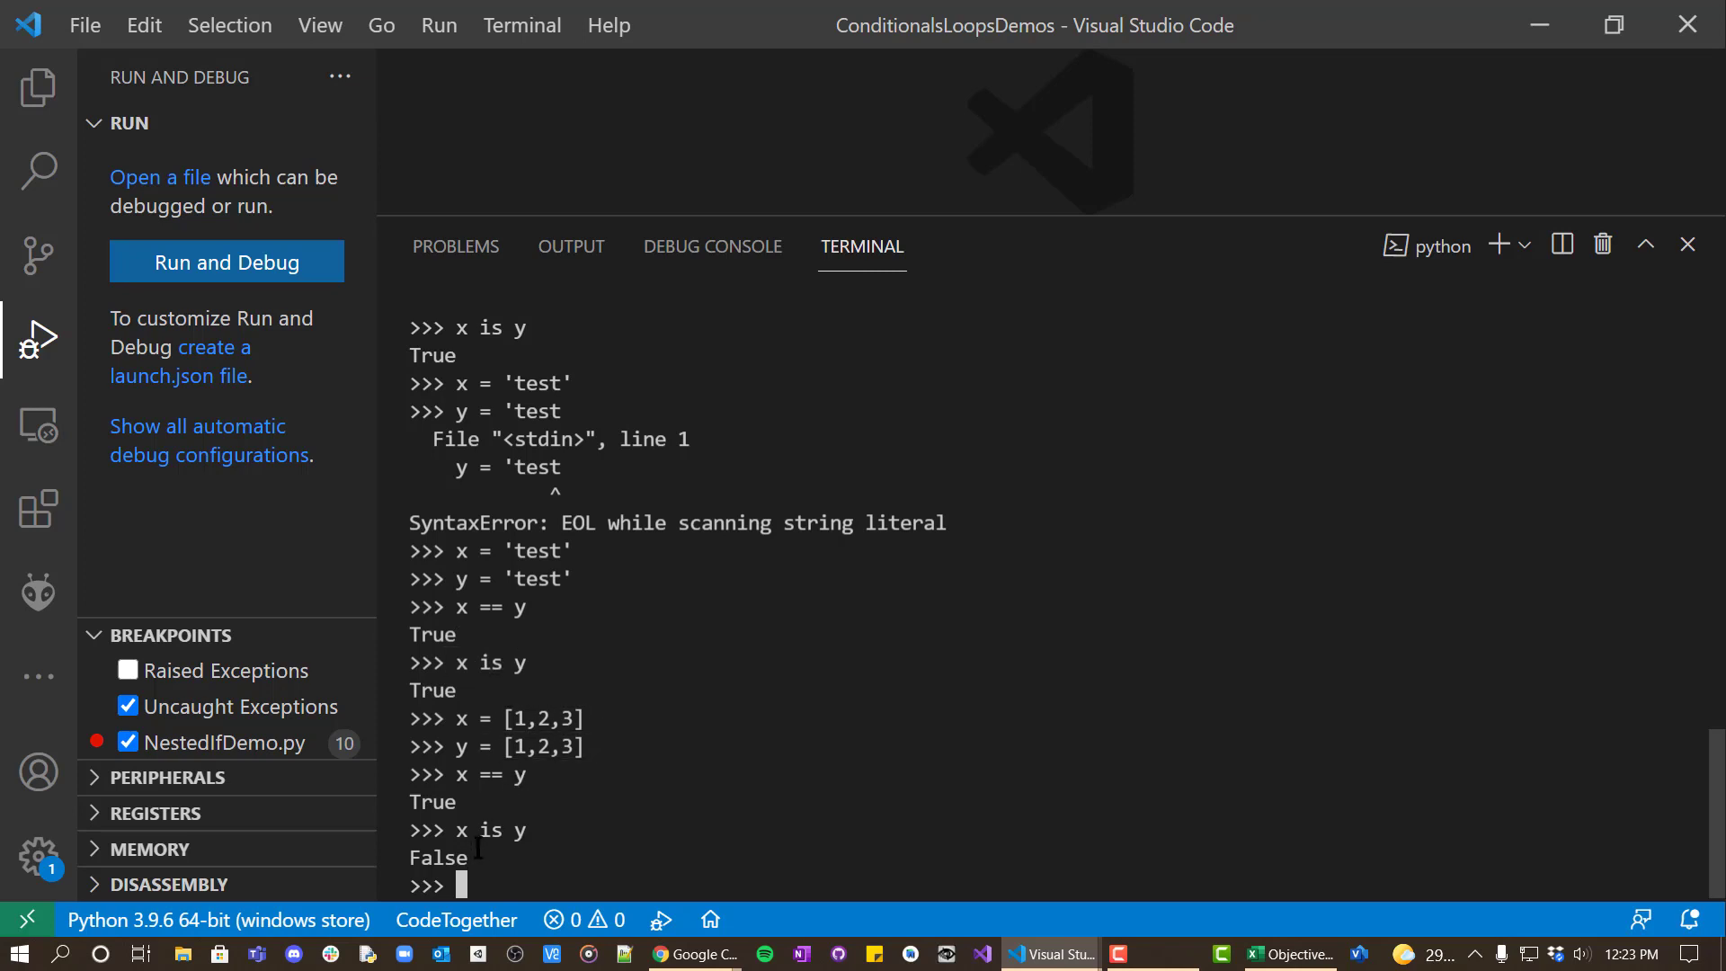
Highlight the 'test' string and [1,2,3] list results in the terminal for emphasis.
double_click(439, 858)
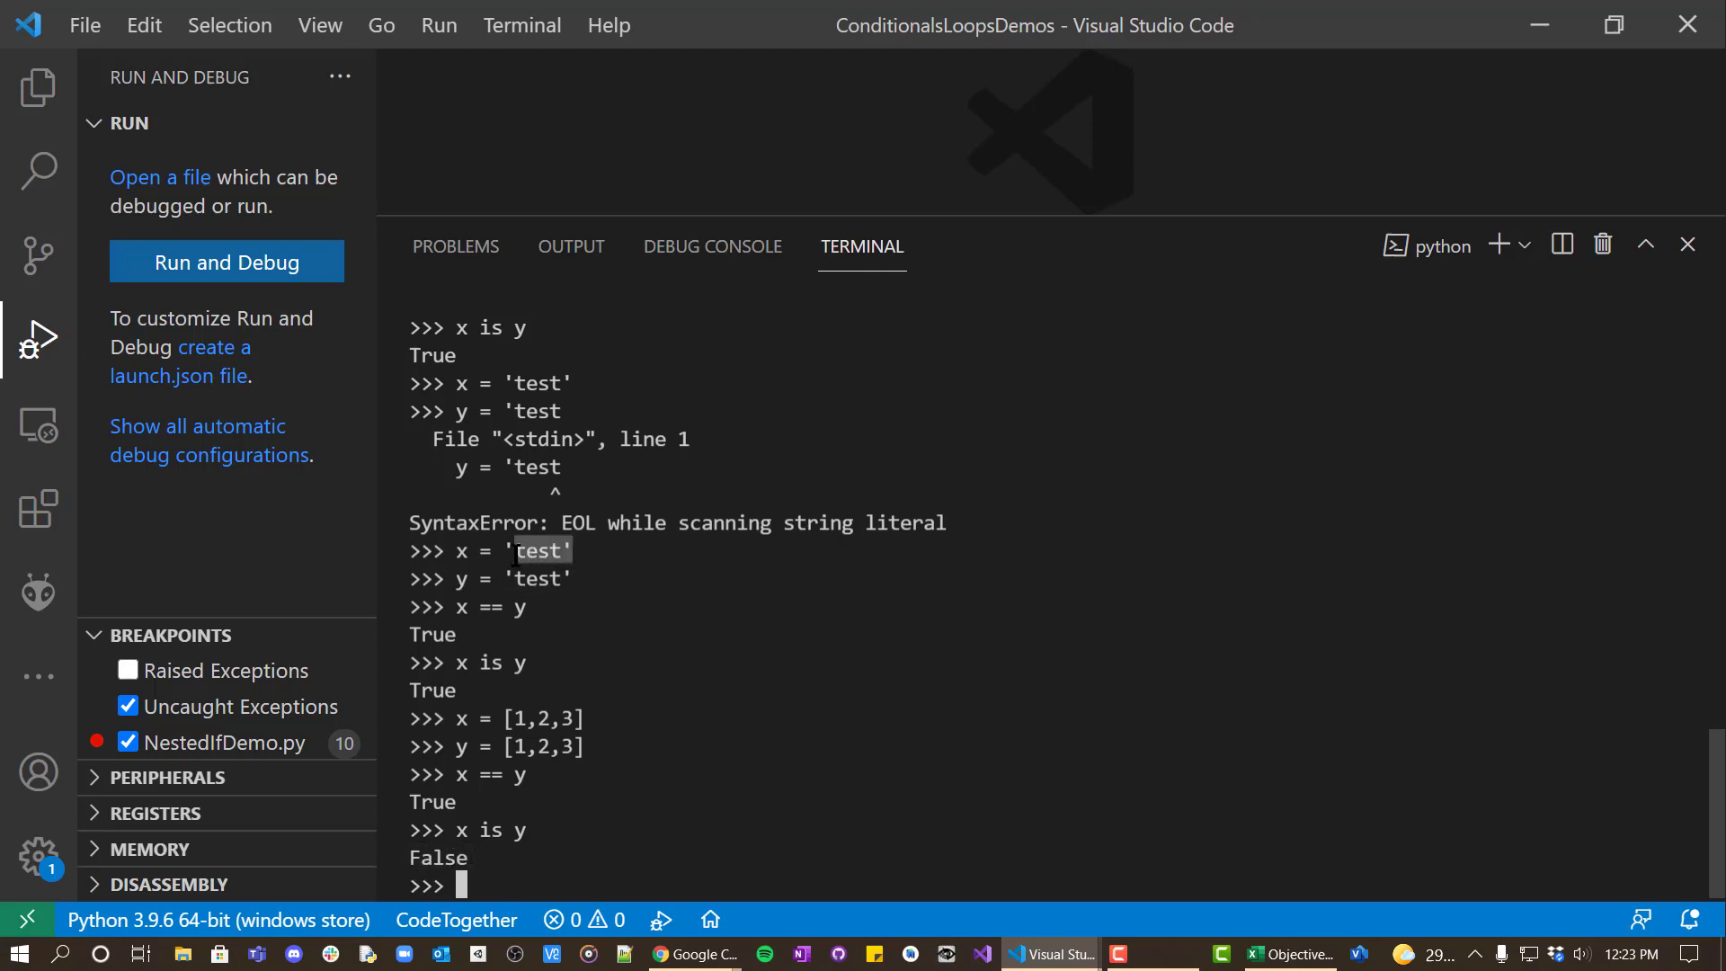
left_click(587, 577)
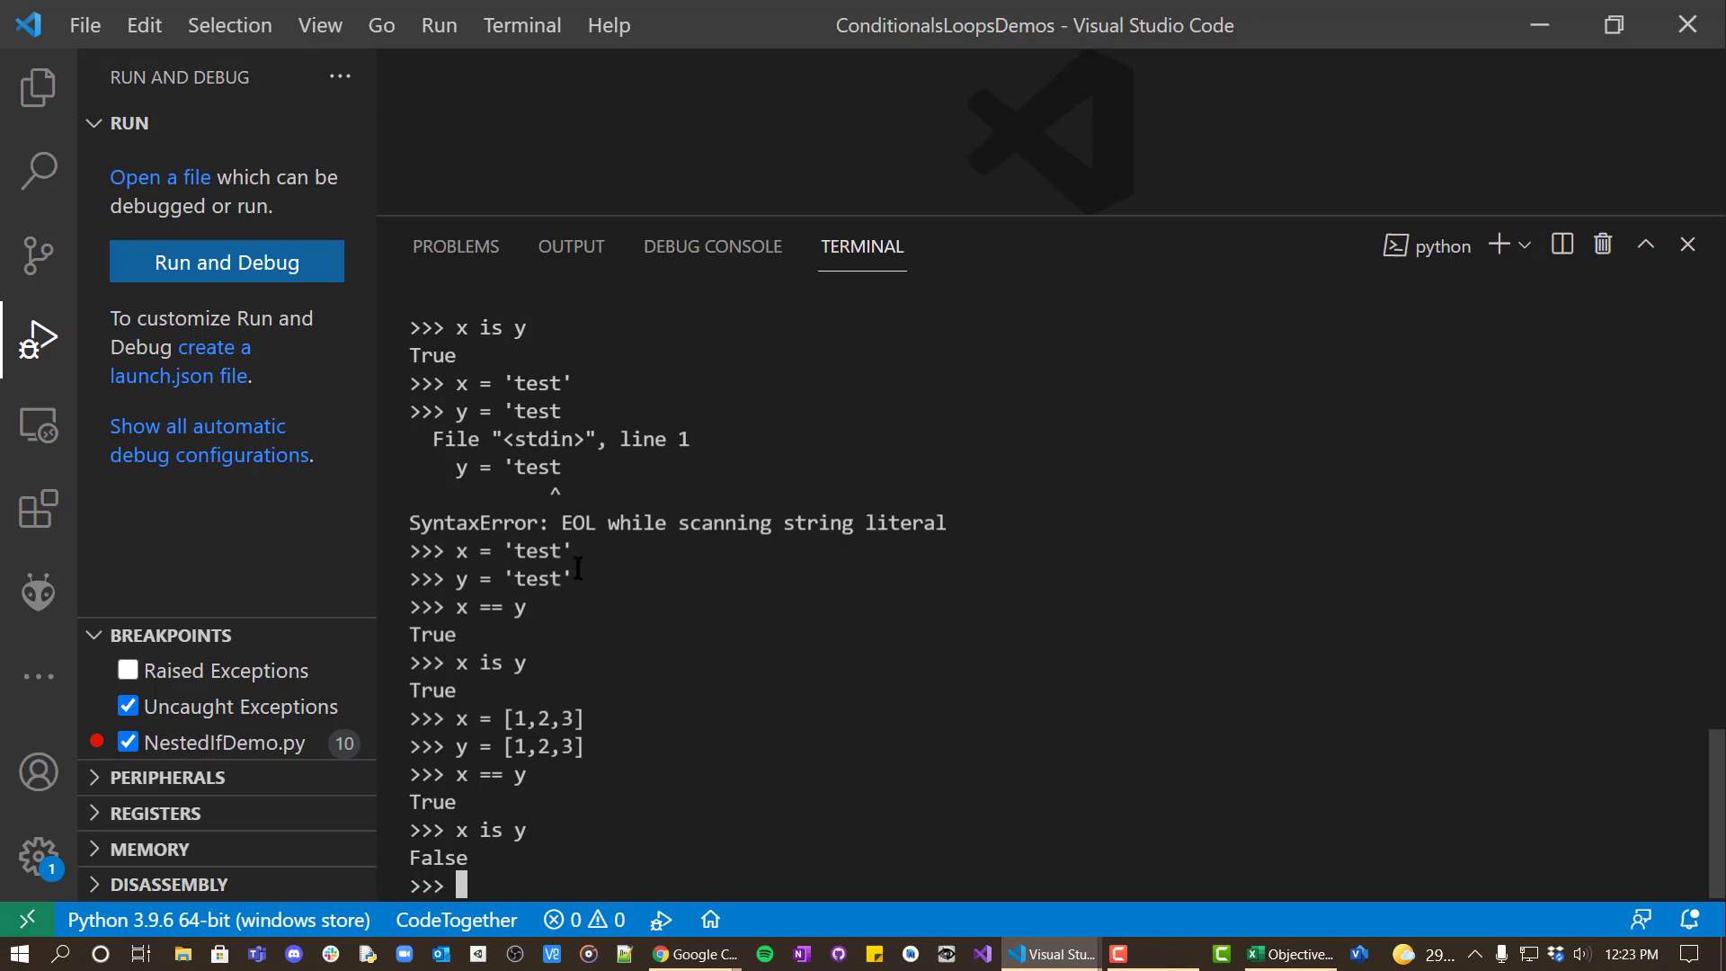
double_click(538, 550)
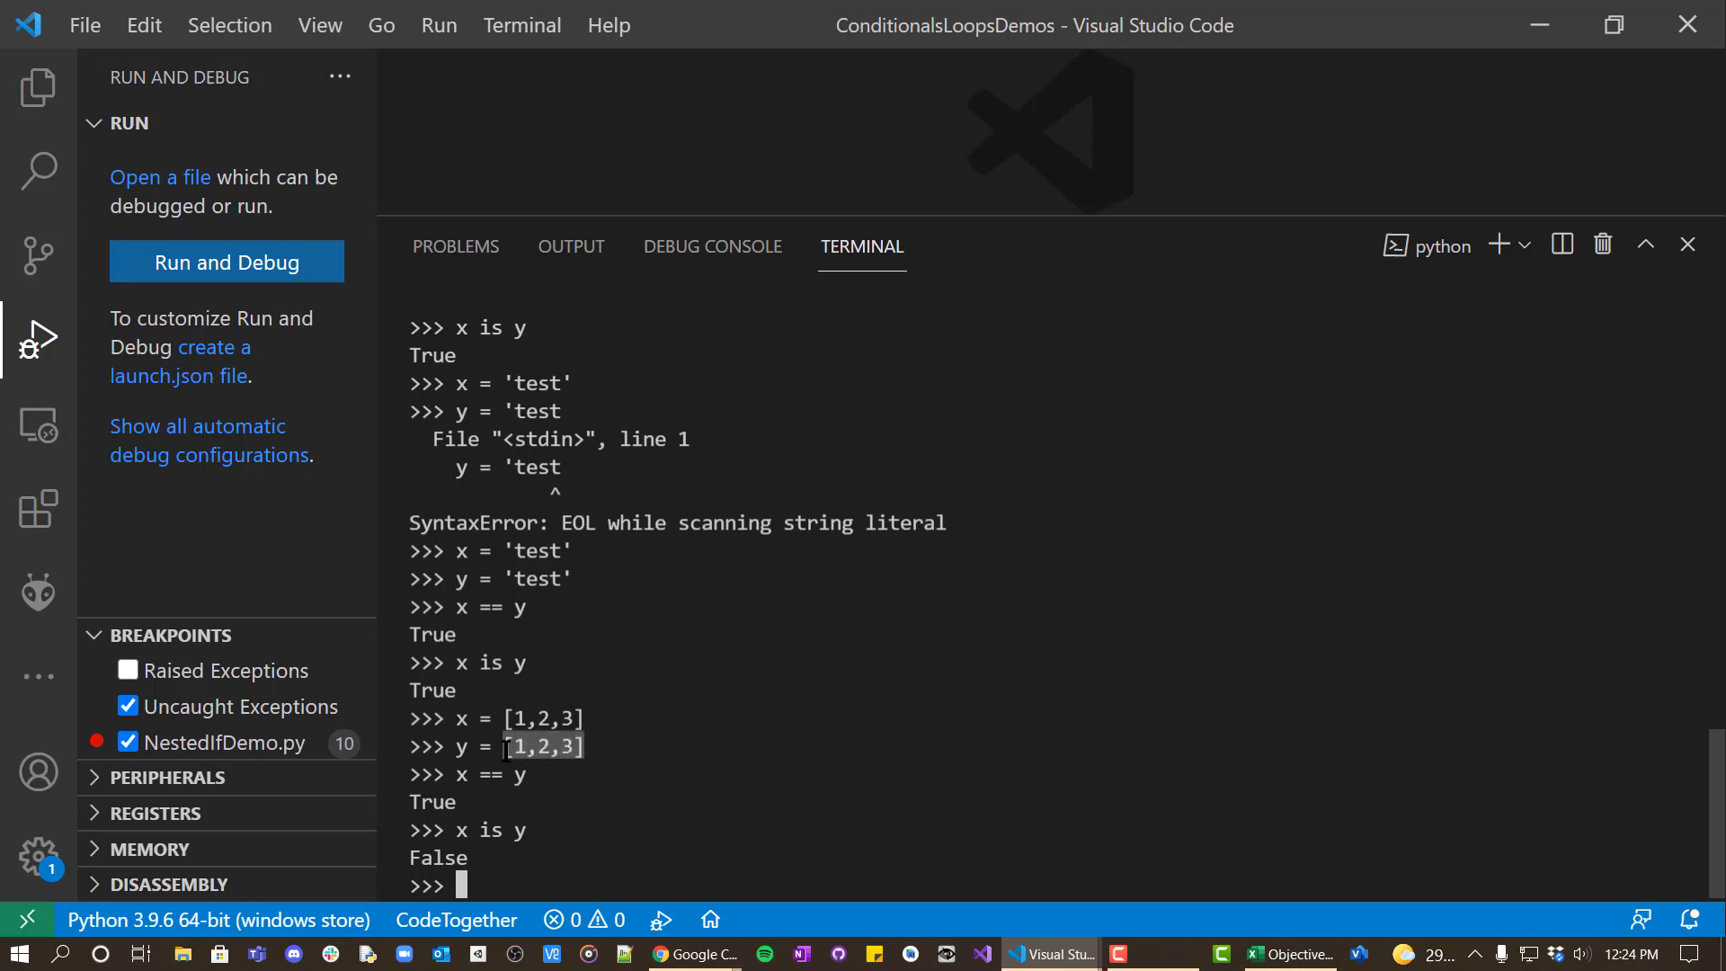
double_click(543, 718)
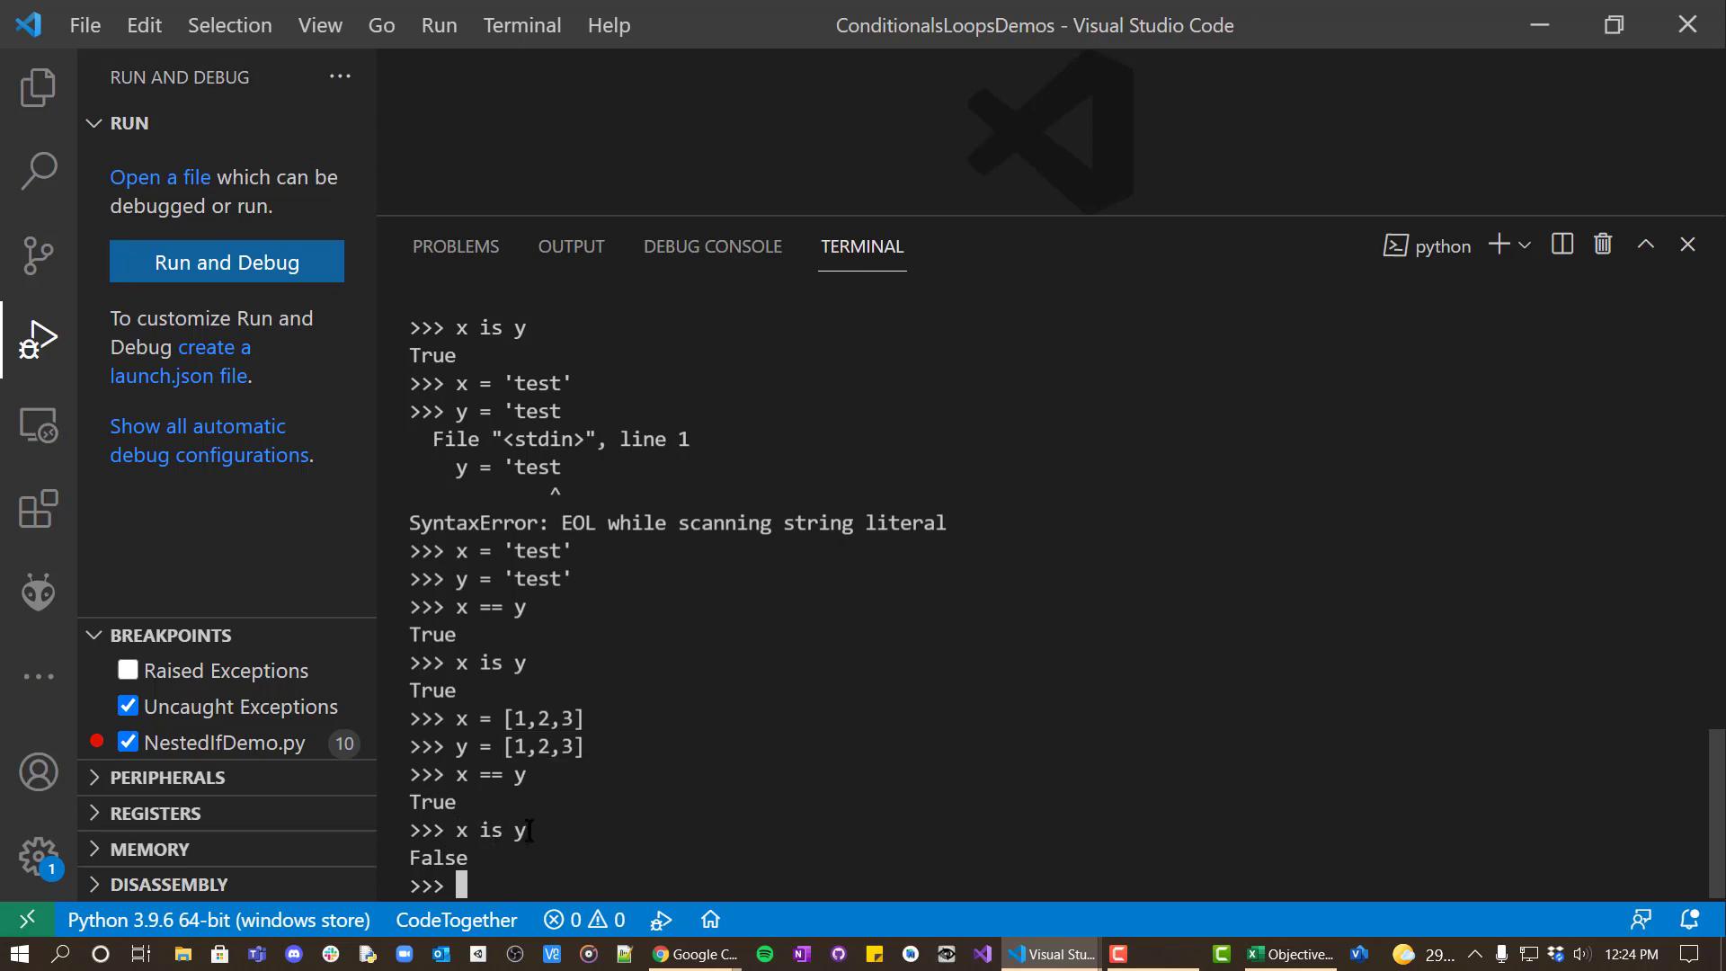
mouse_move(867, 714)
type("x i")
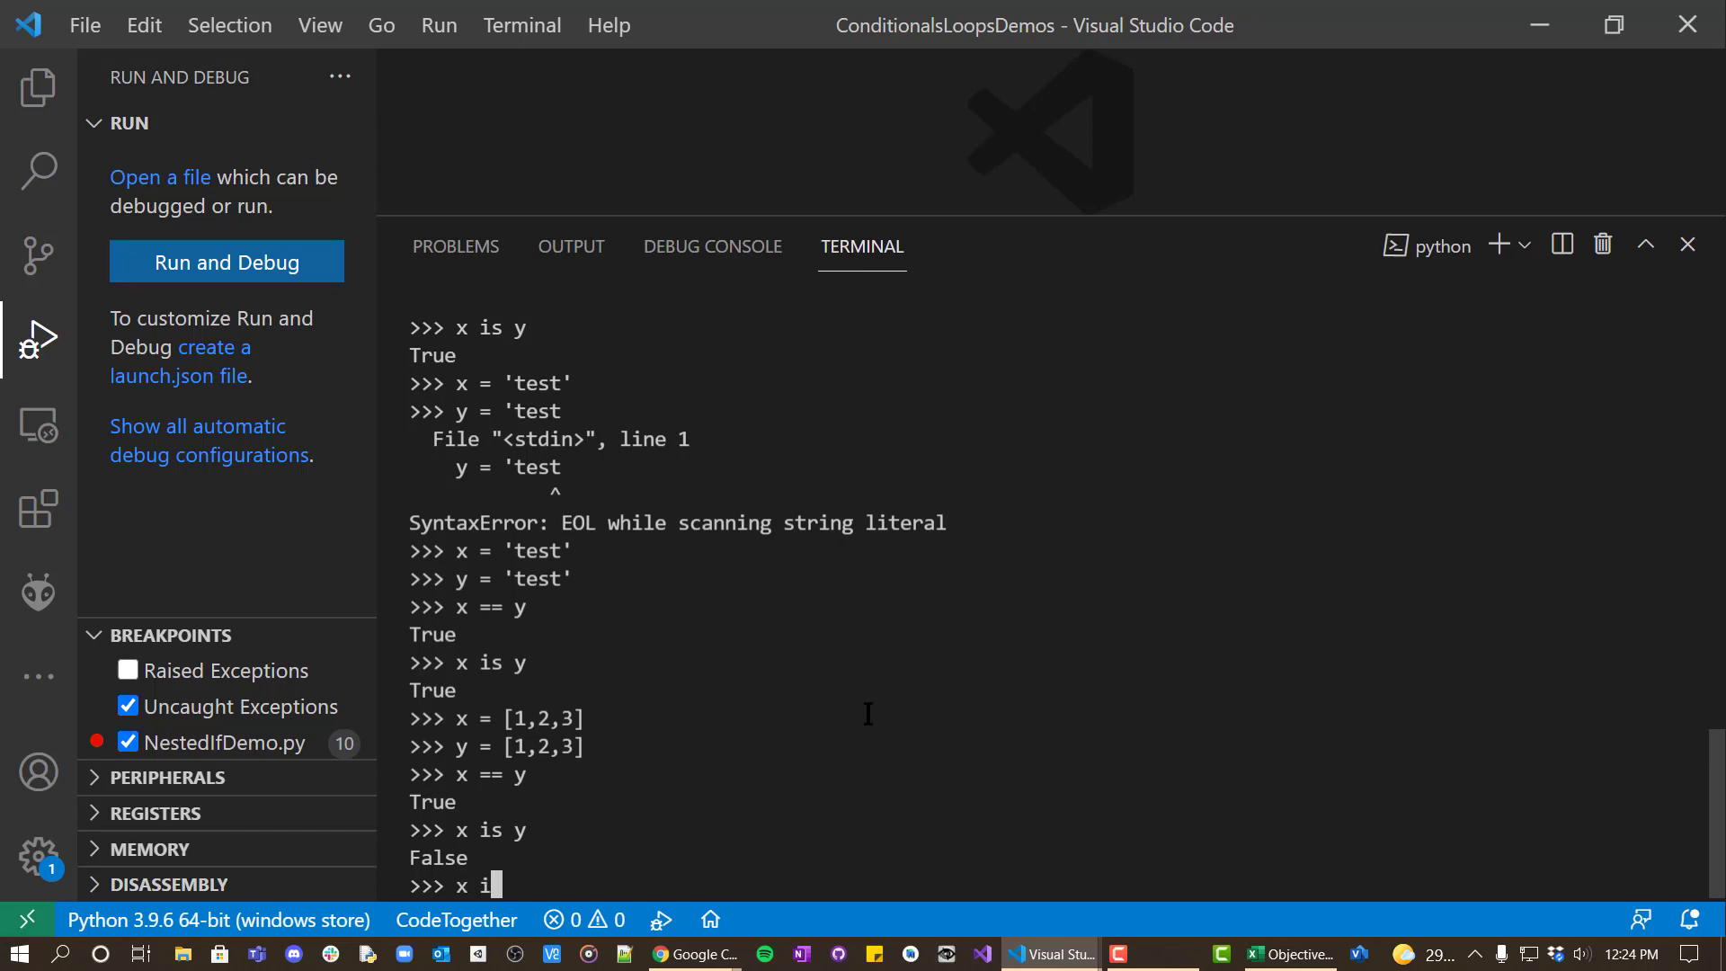
Evaluate x is not y, returning True for the two separate lists.
type("s not y")
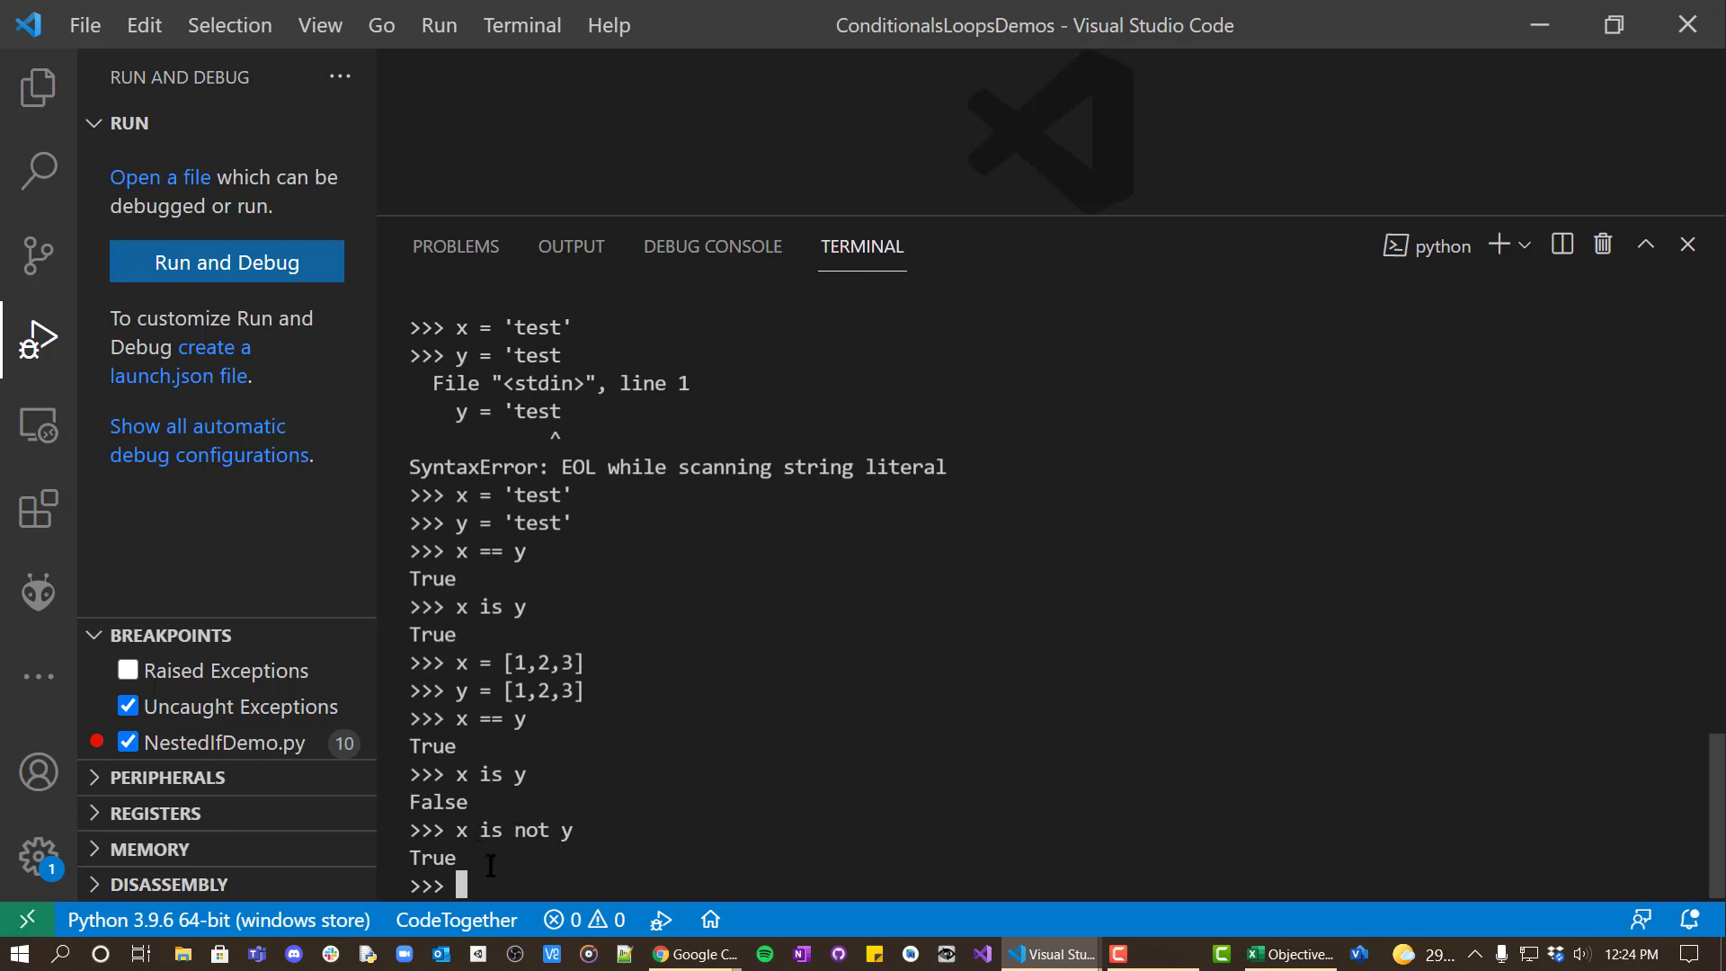
double_click(493, 773)
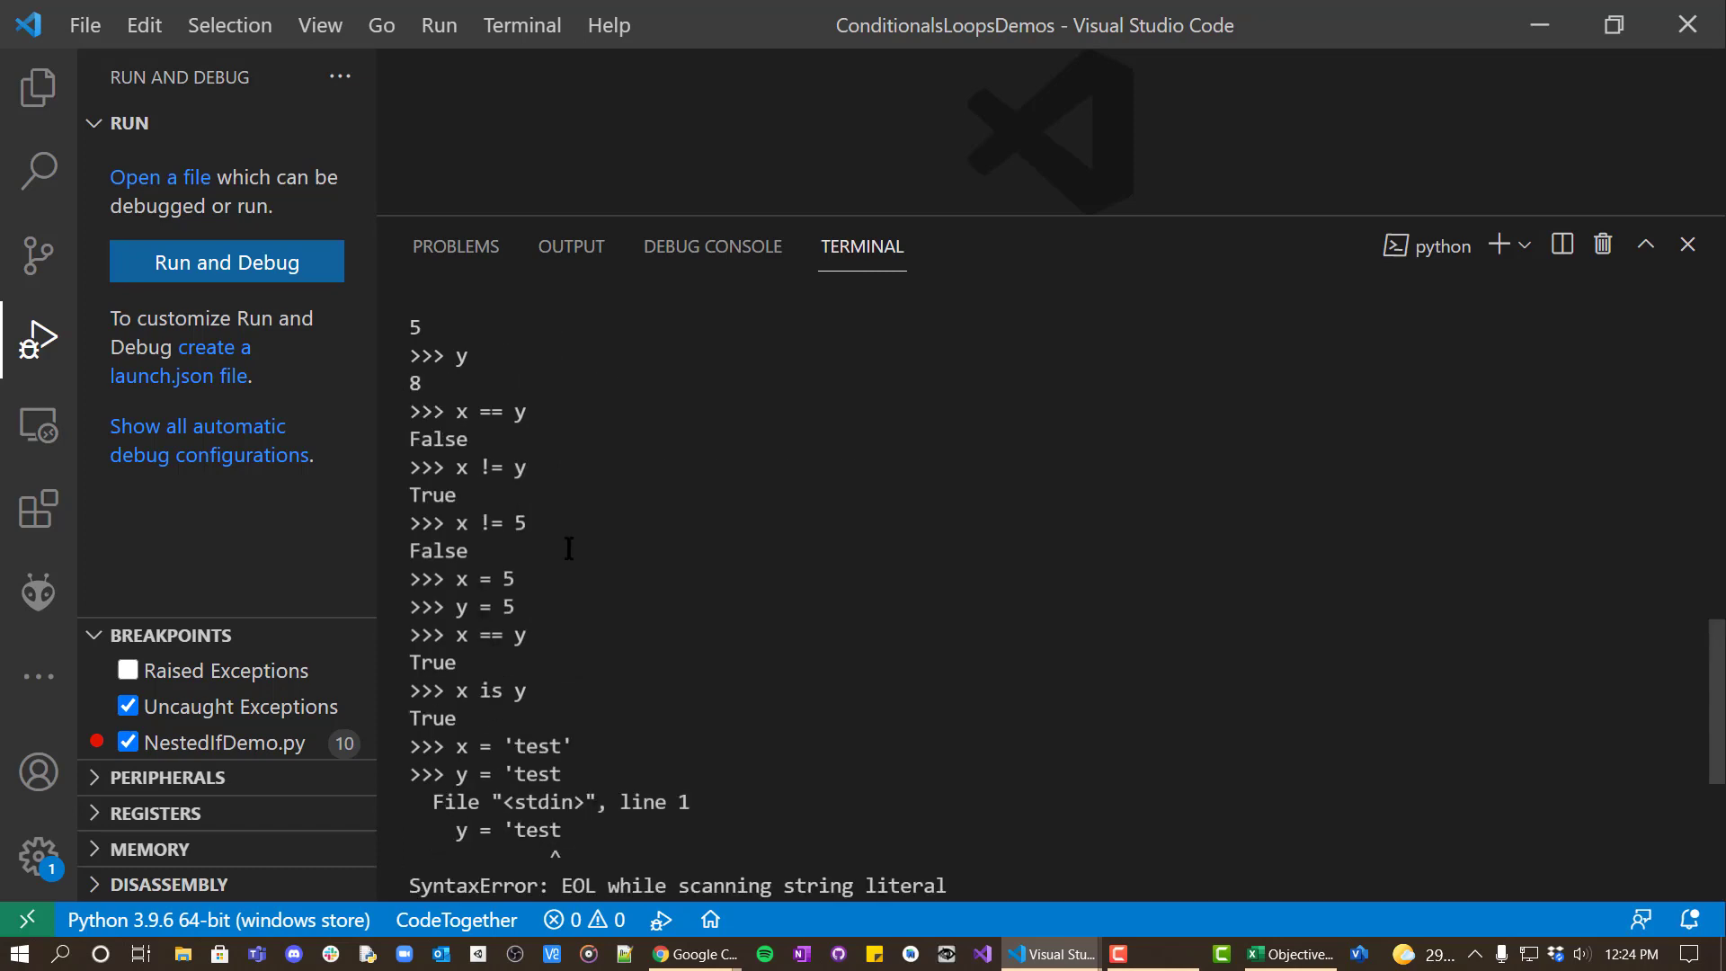
mouse_move(622, 543)
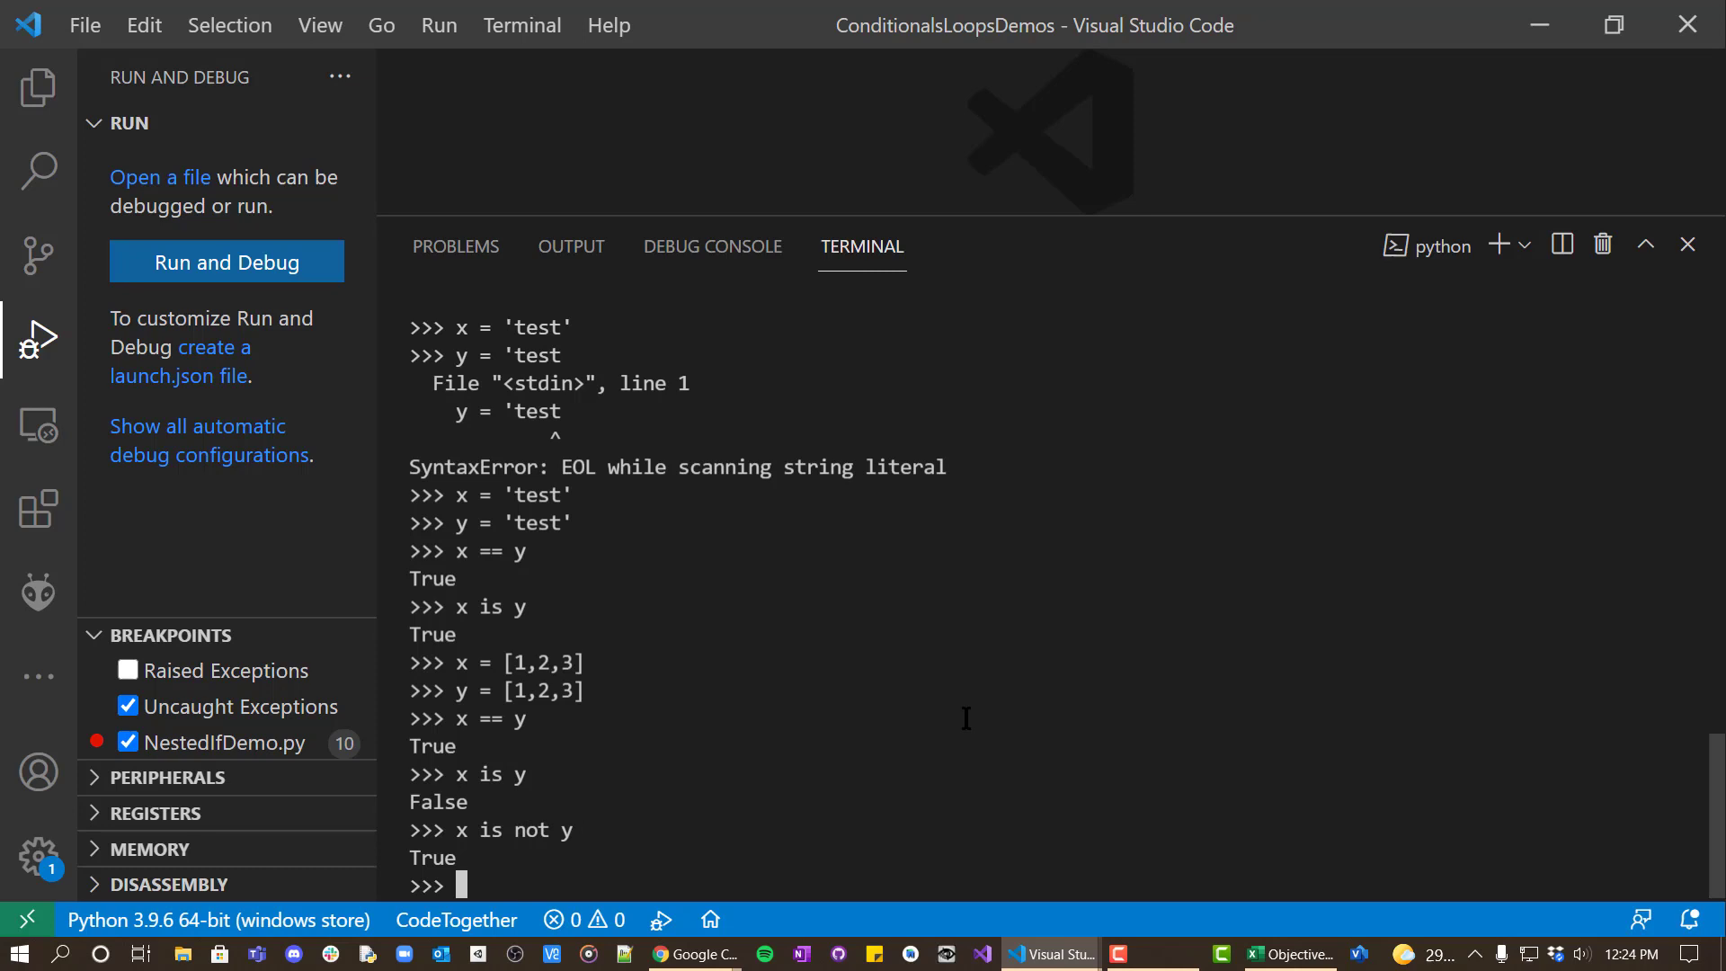
Test membership: 2 in x True, 5 in x False, 2 not in x False, 5 not in x True.
type("x")
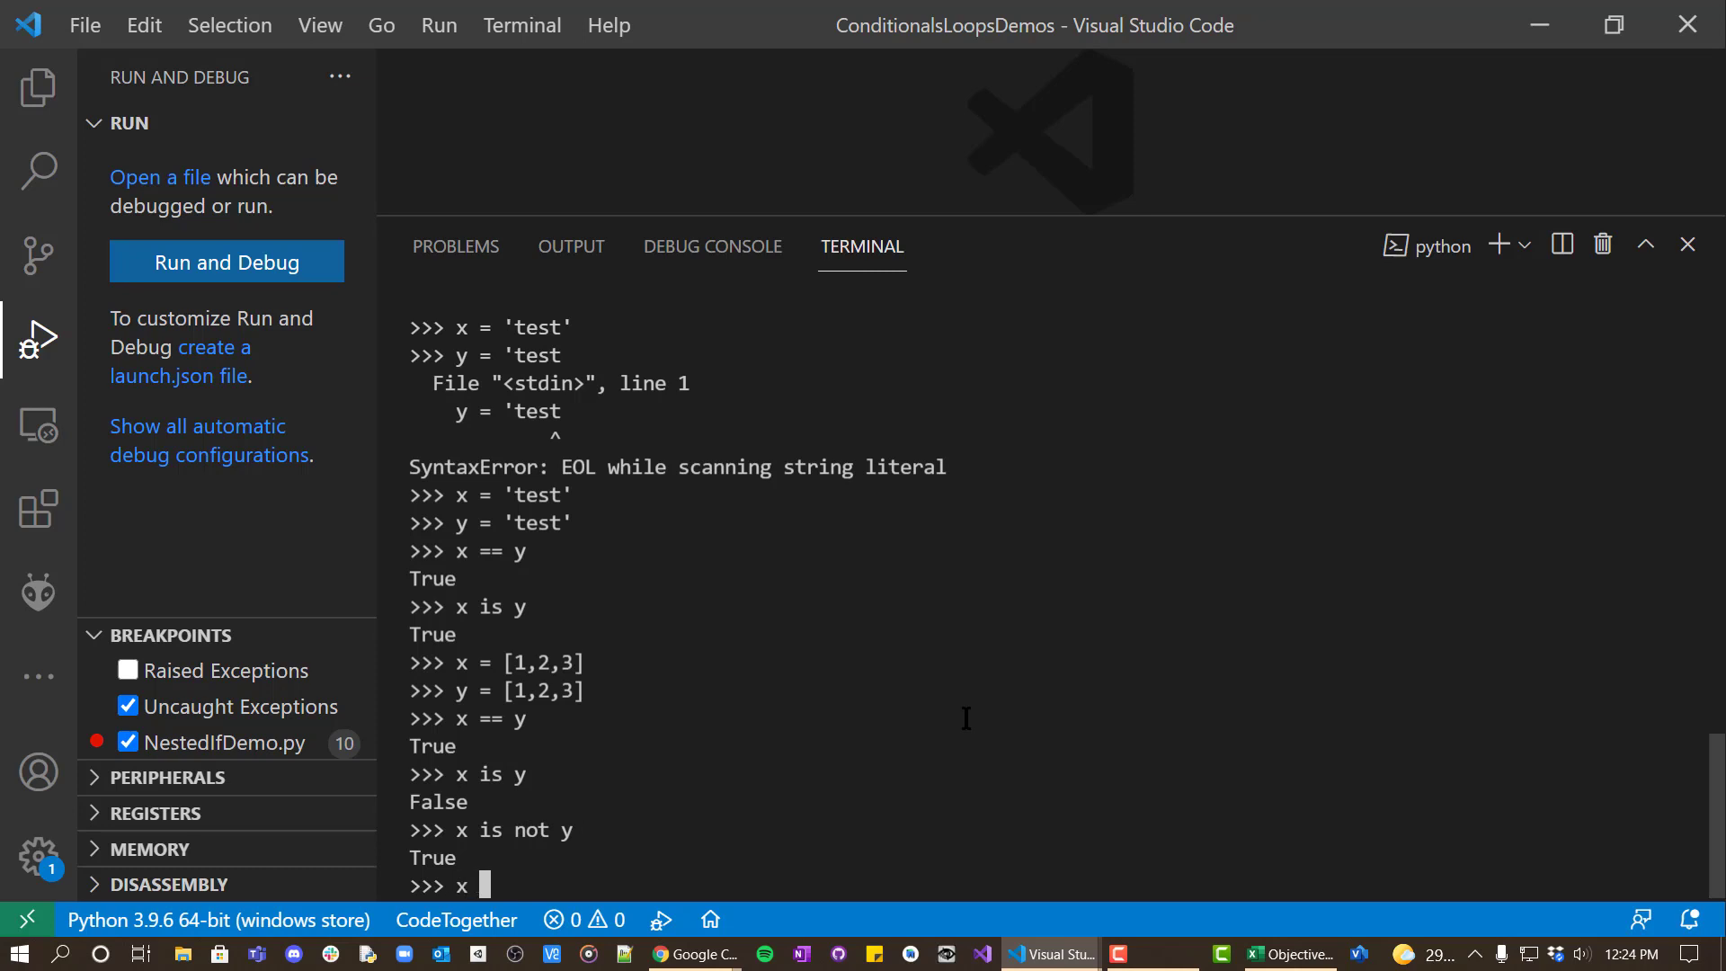
type("2")
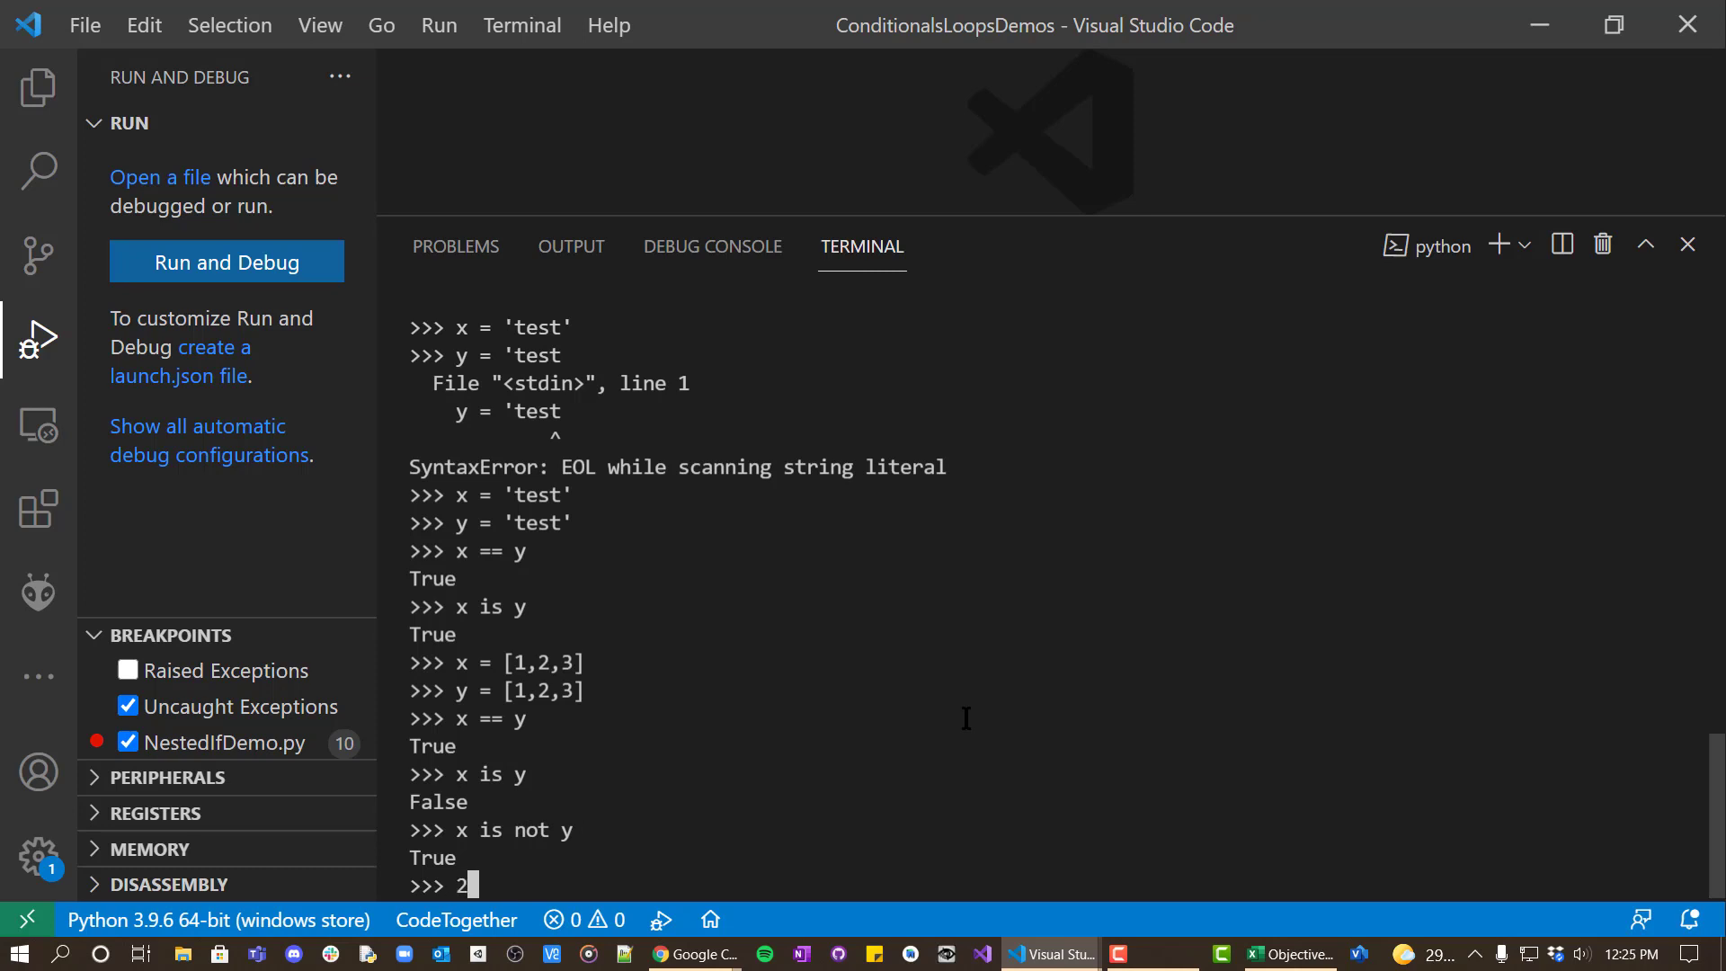
type("in x")
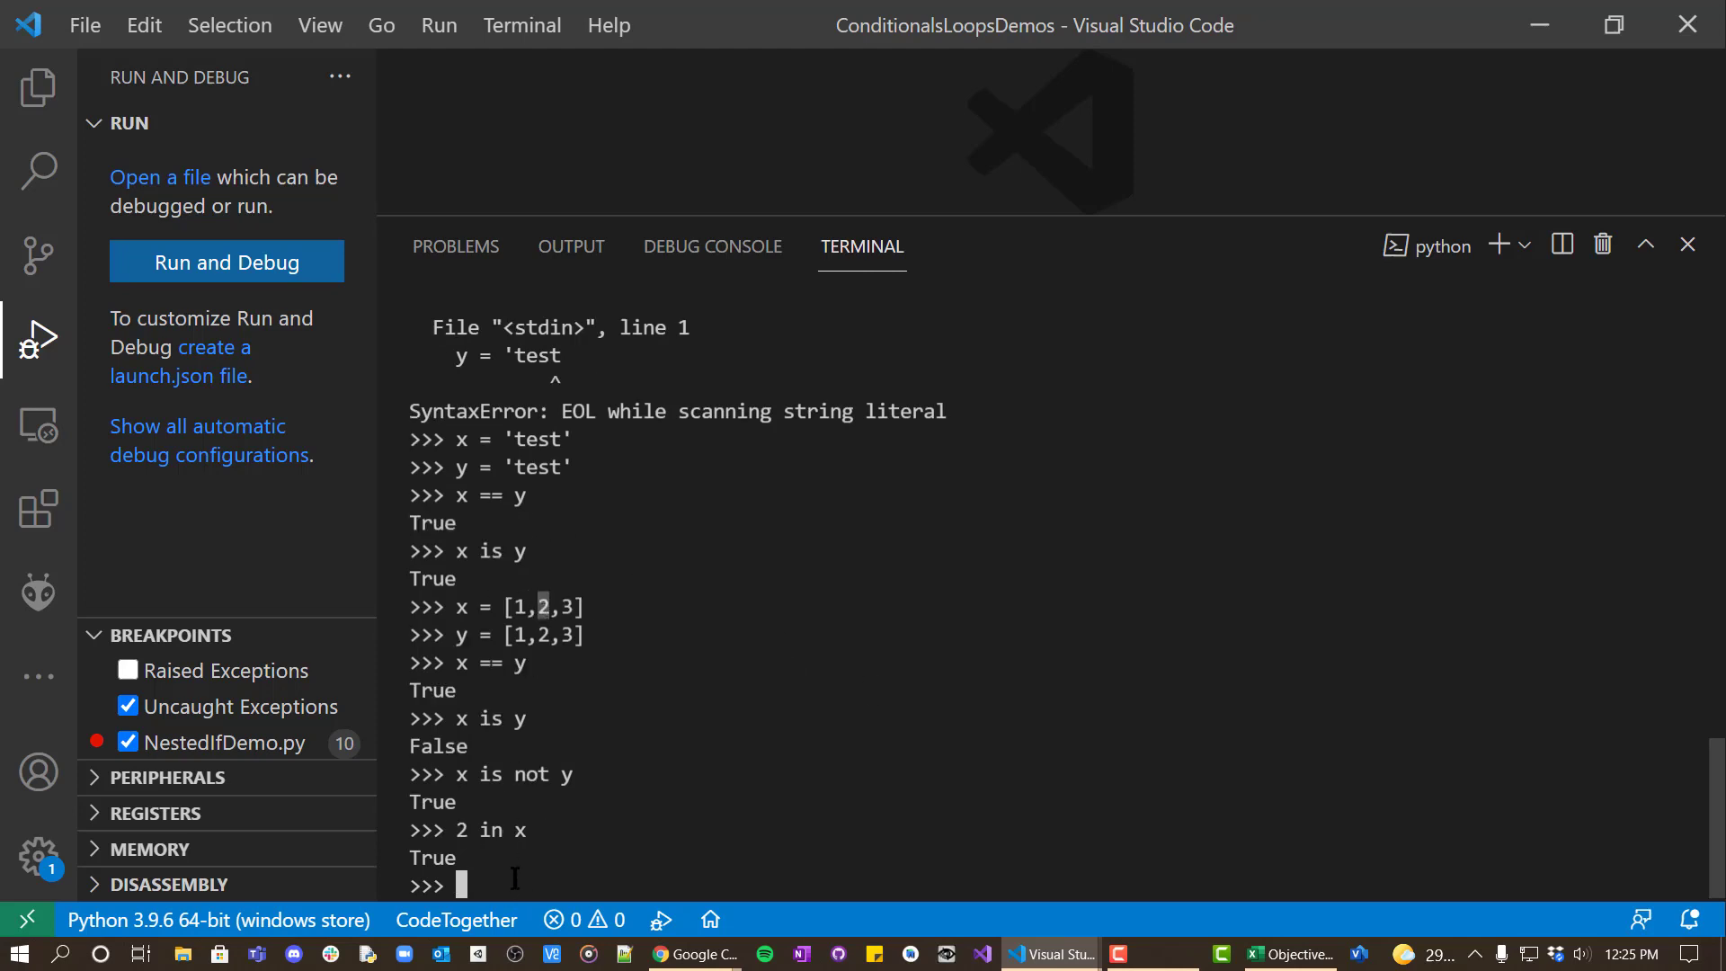
type("5 in x")
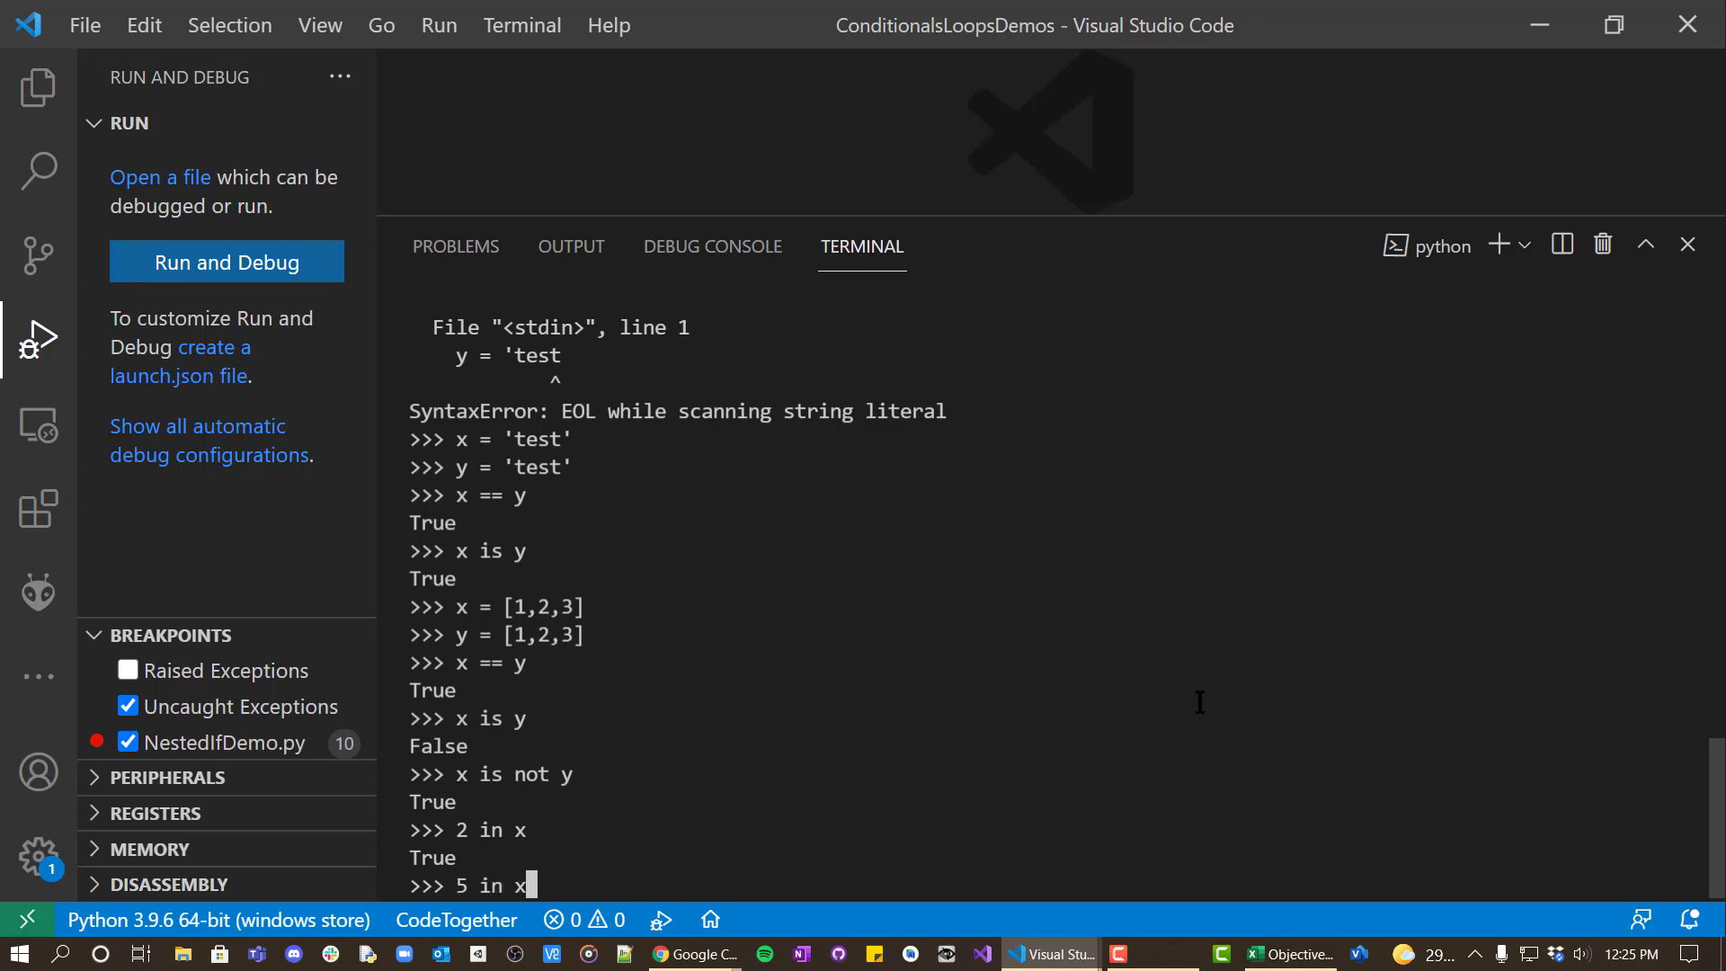
key("enter")
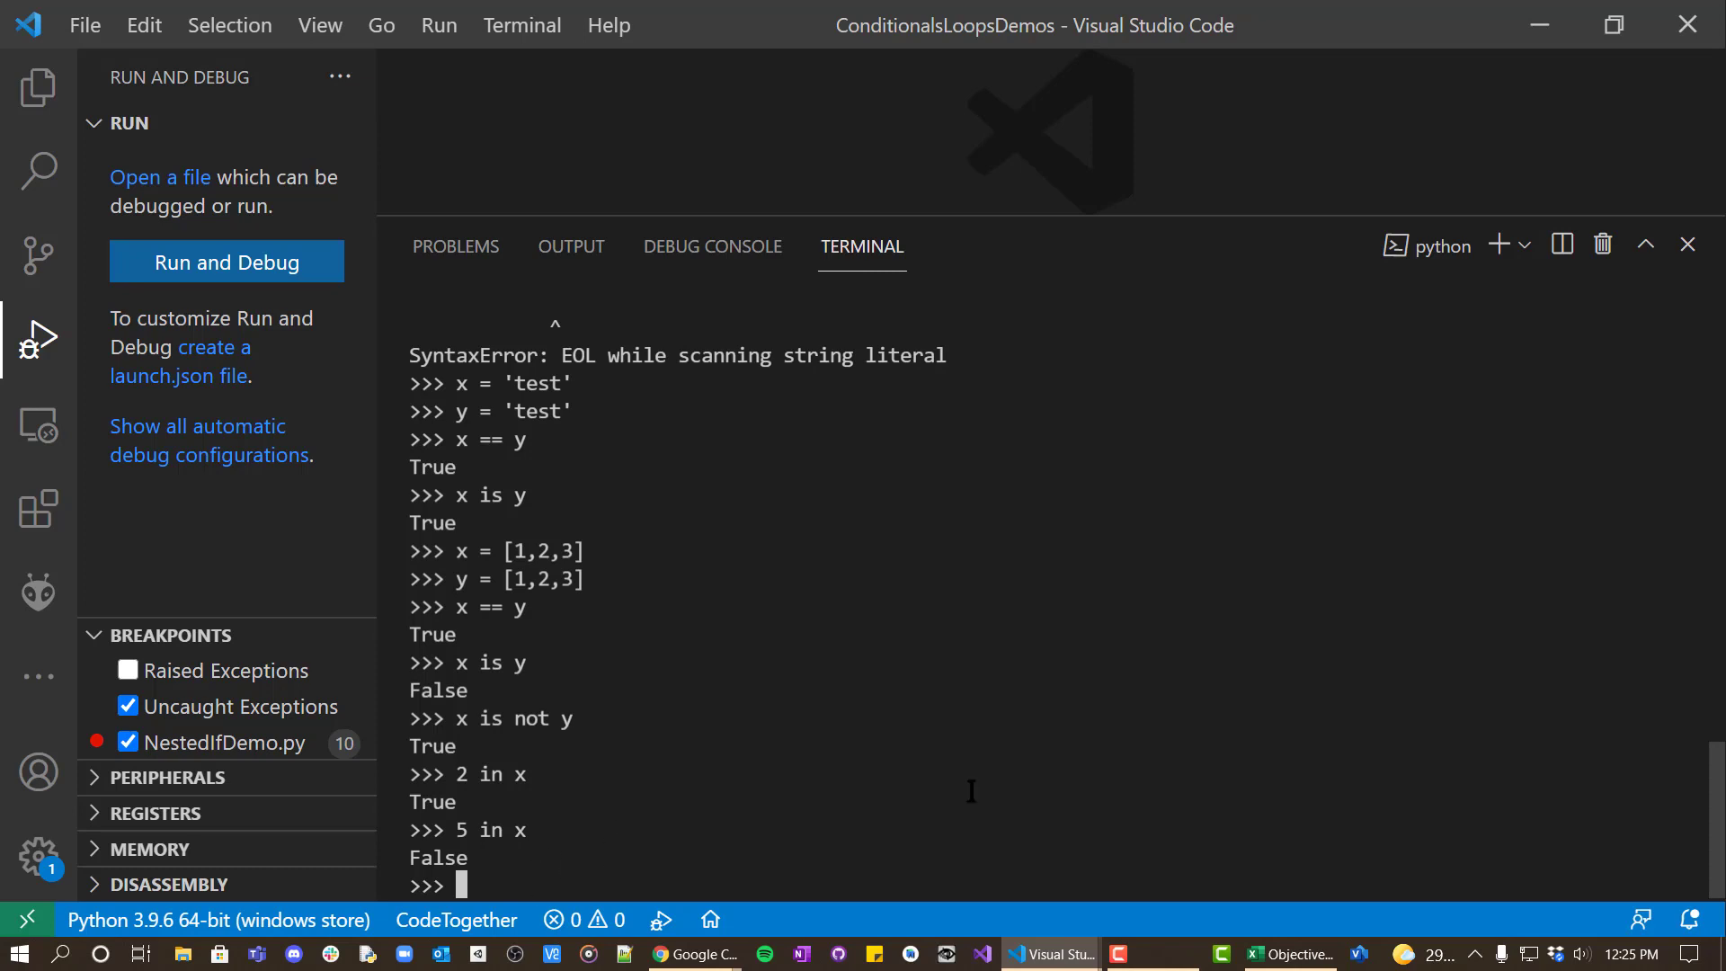
type("2 not in x")
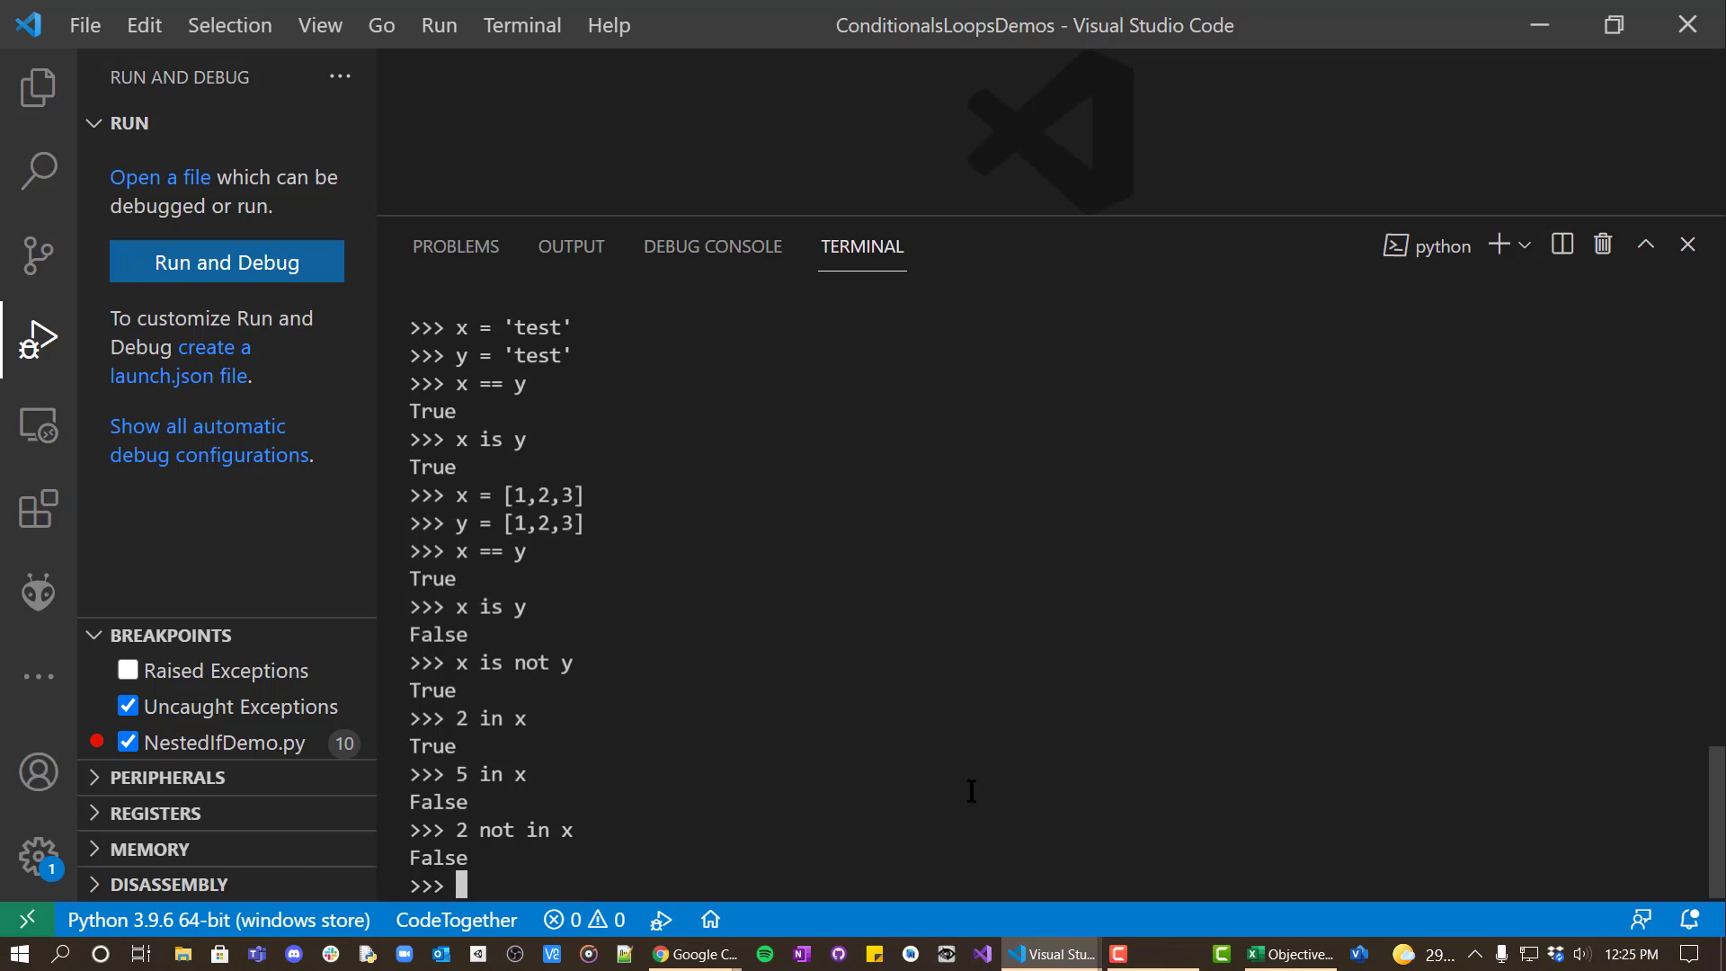
type("5 not in x")
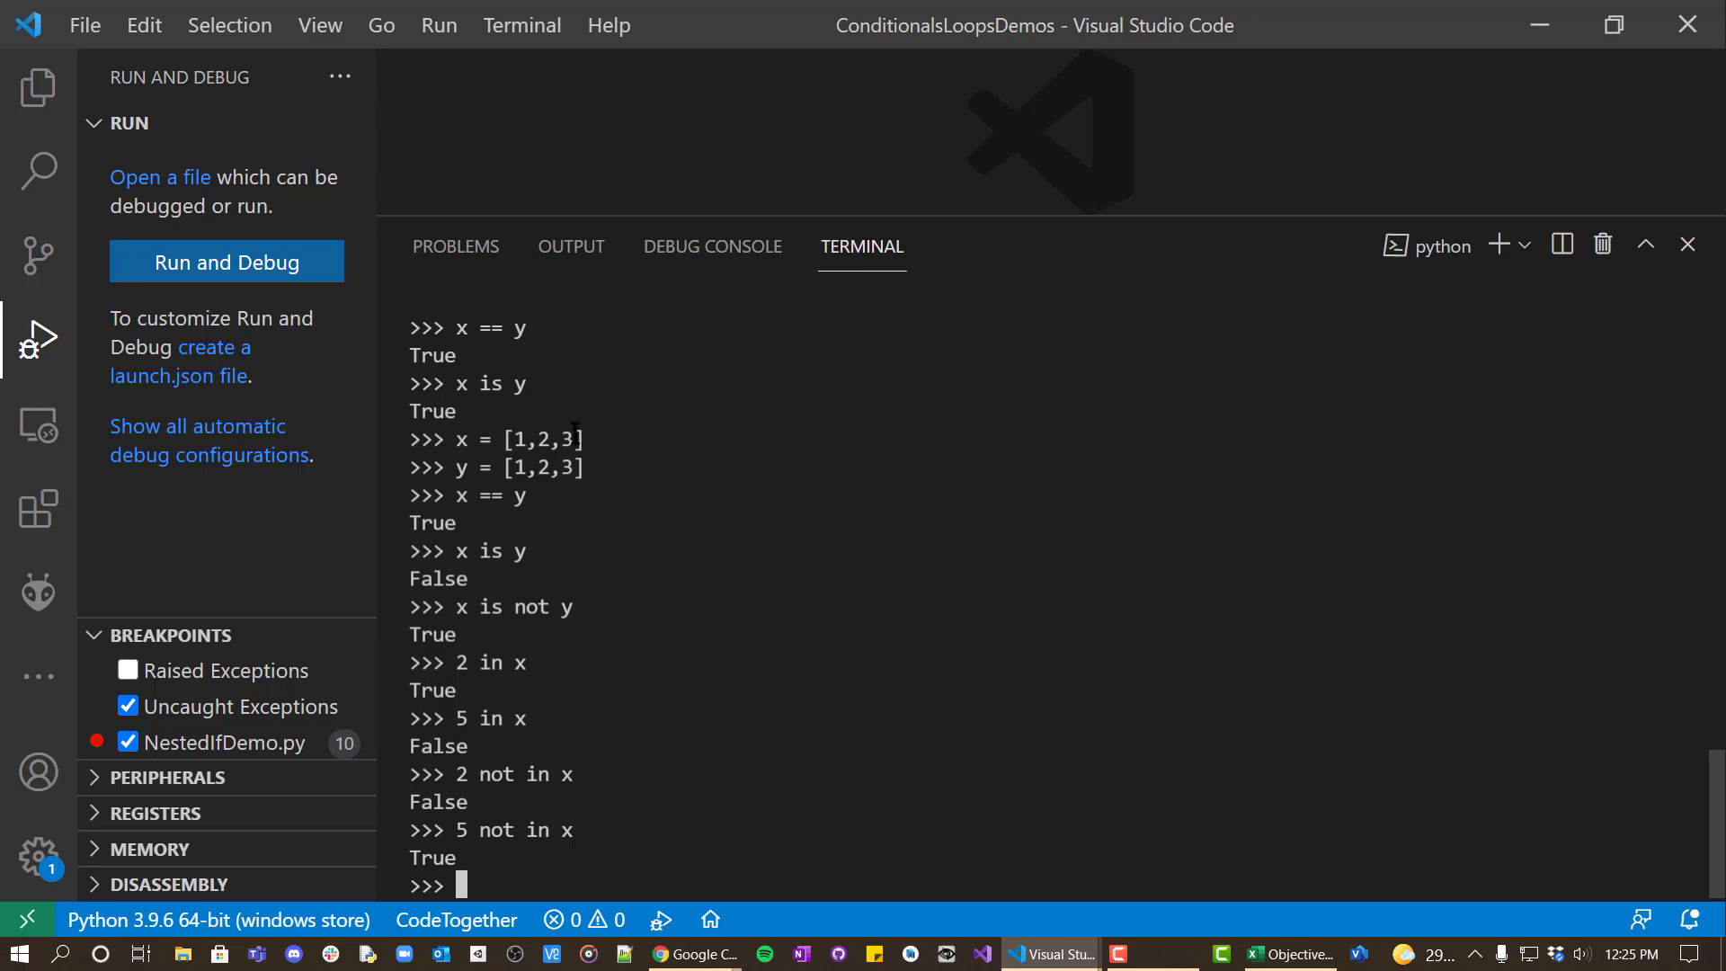
mouse_move(534, 728)
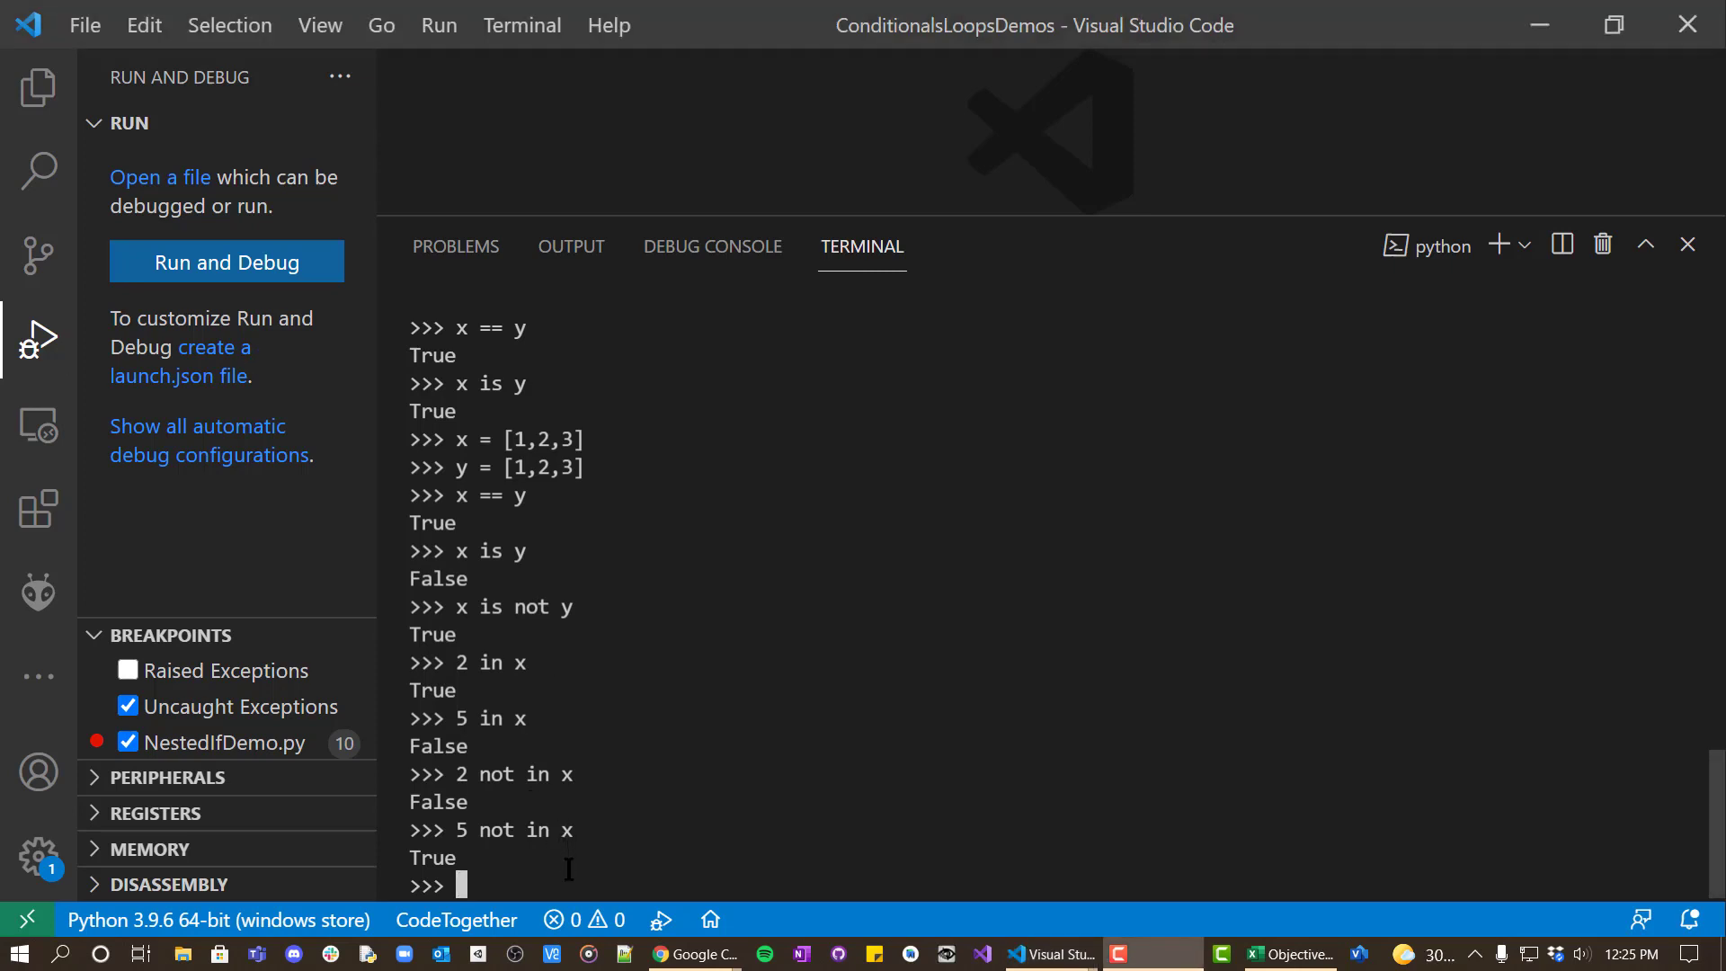
mouse_move(969, 628)
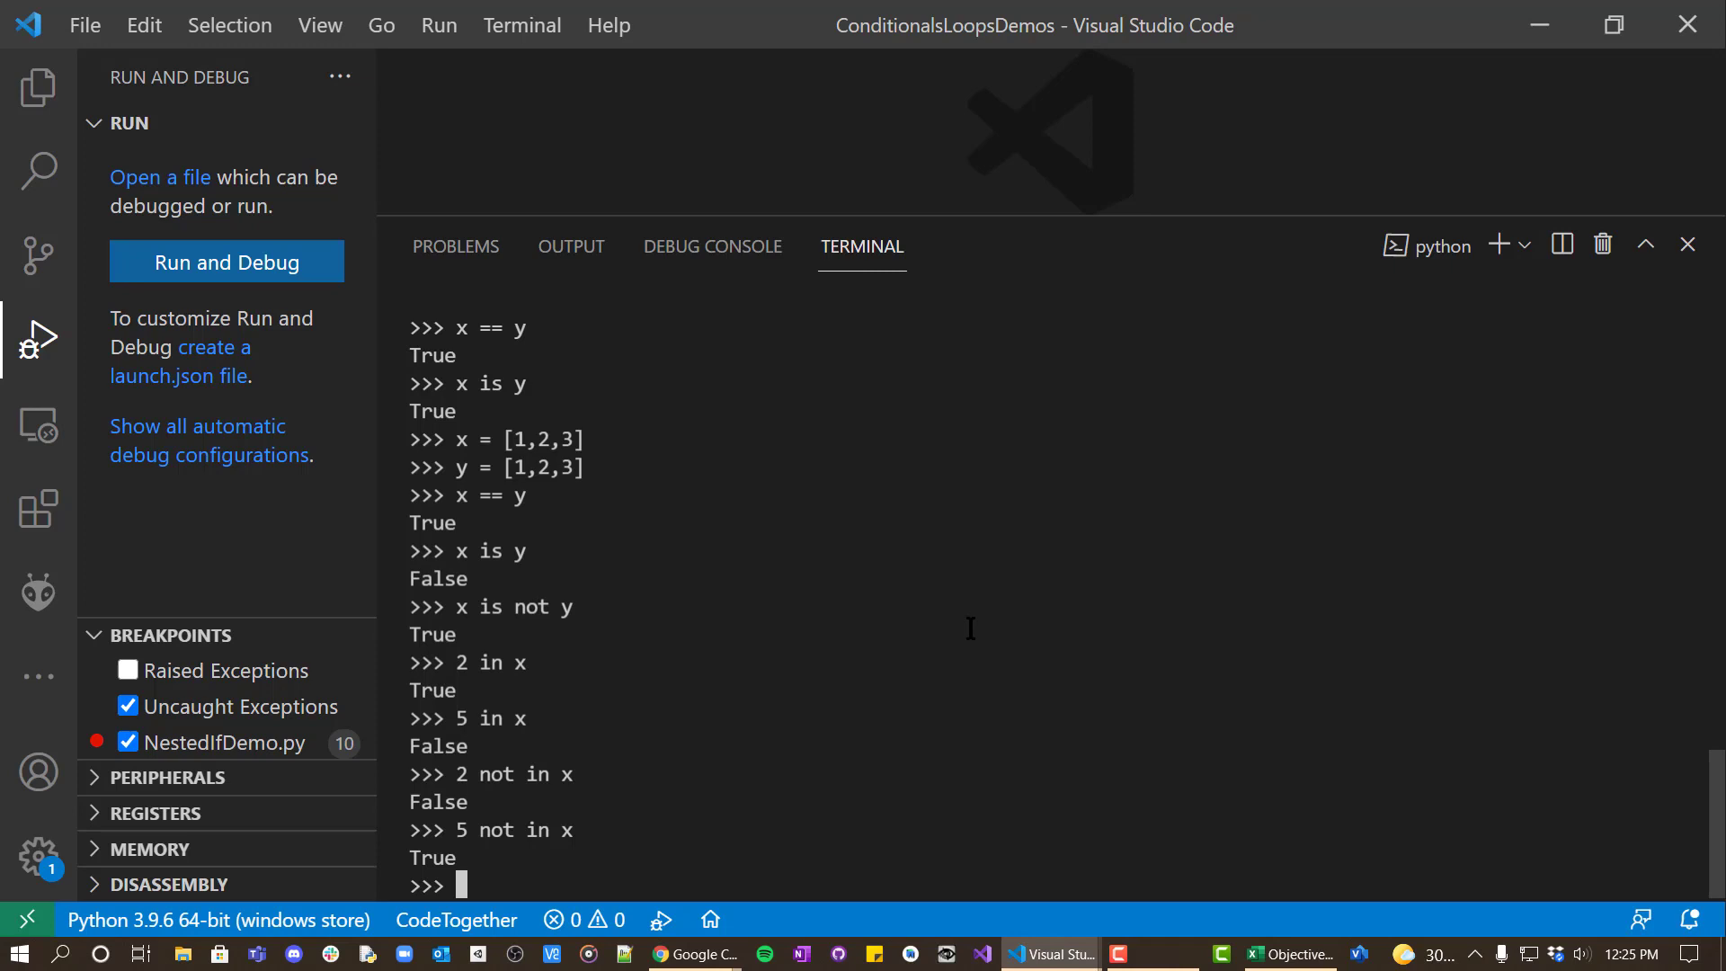
Assign age = 50 and evaluate the chained check 0 < age < 100, returning True.
type("a")
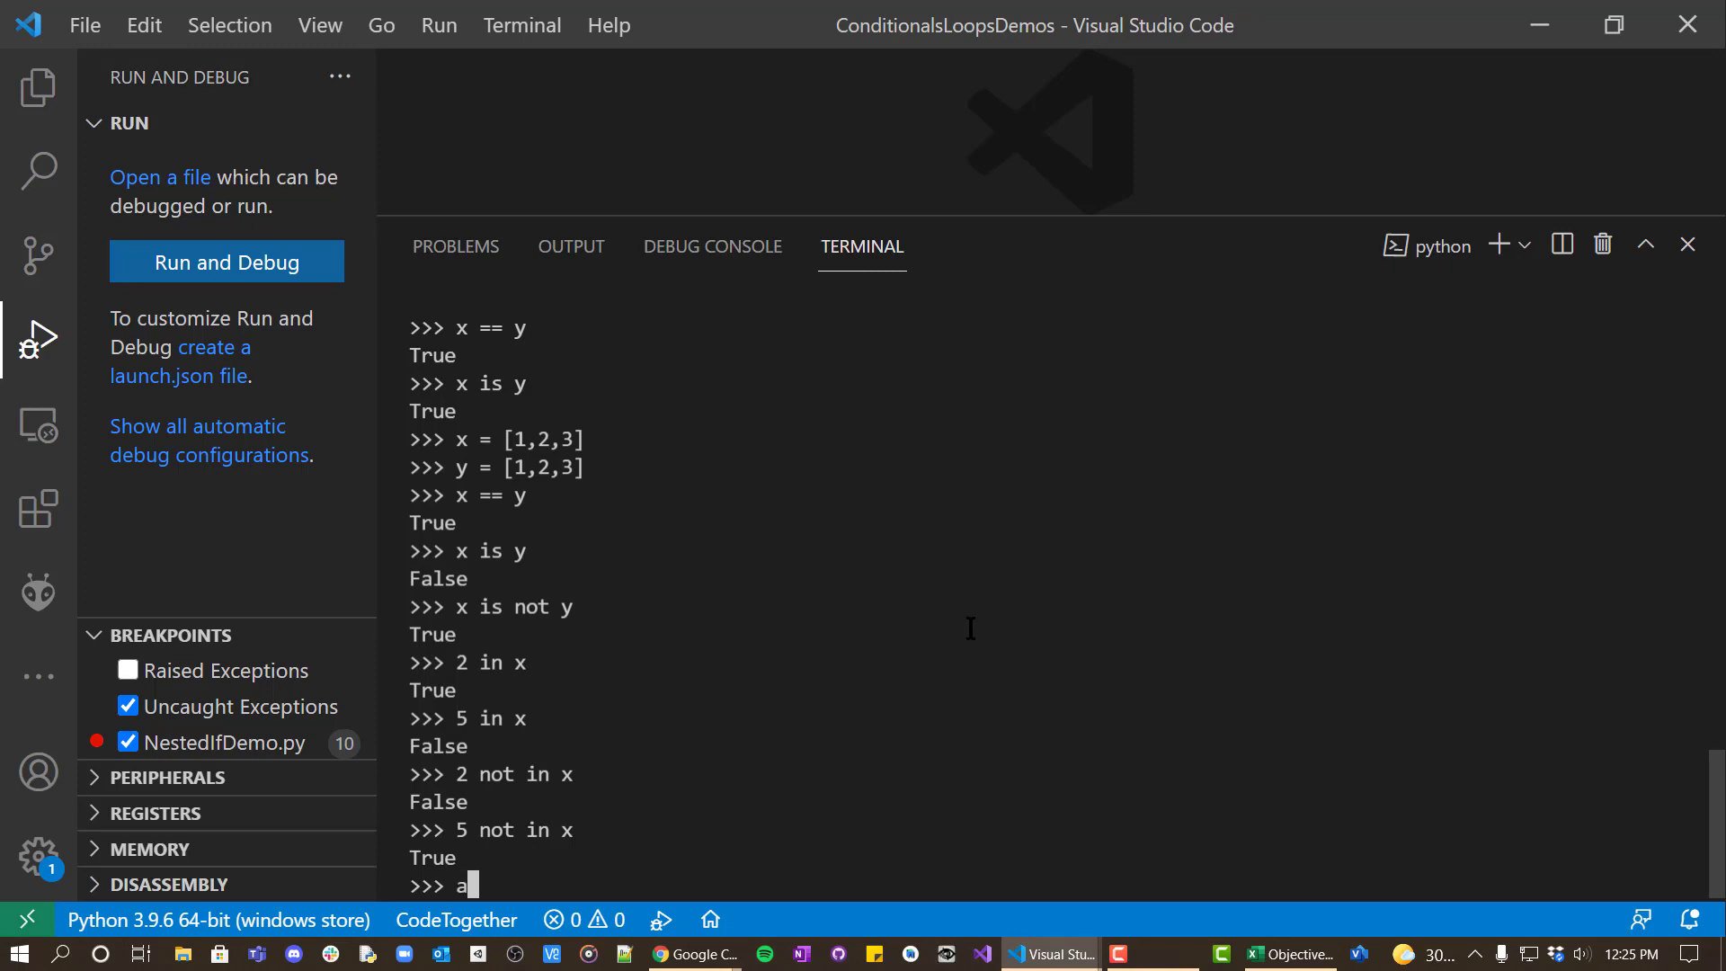
type("ge = 5")
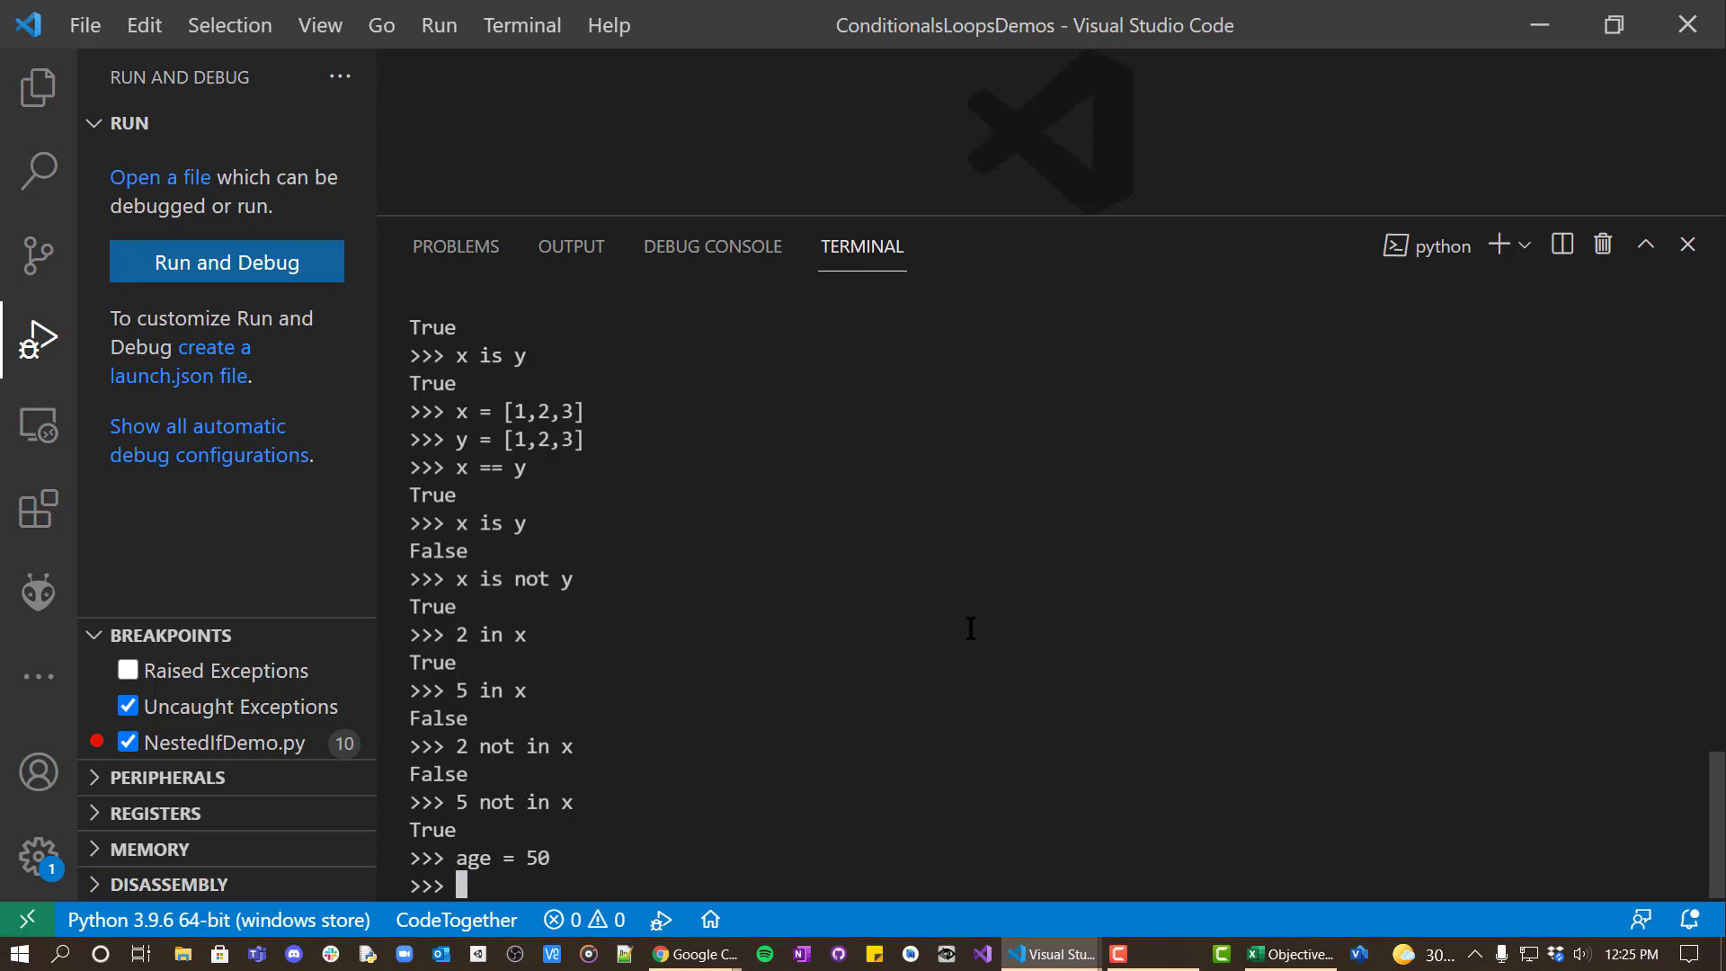
type("0")
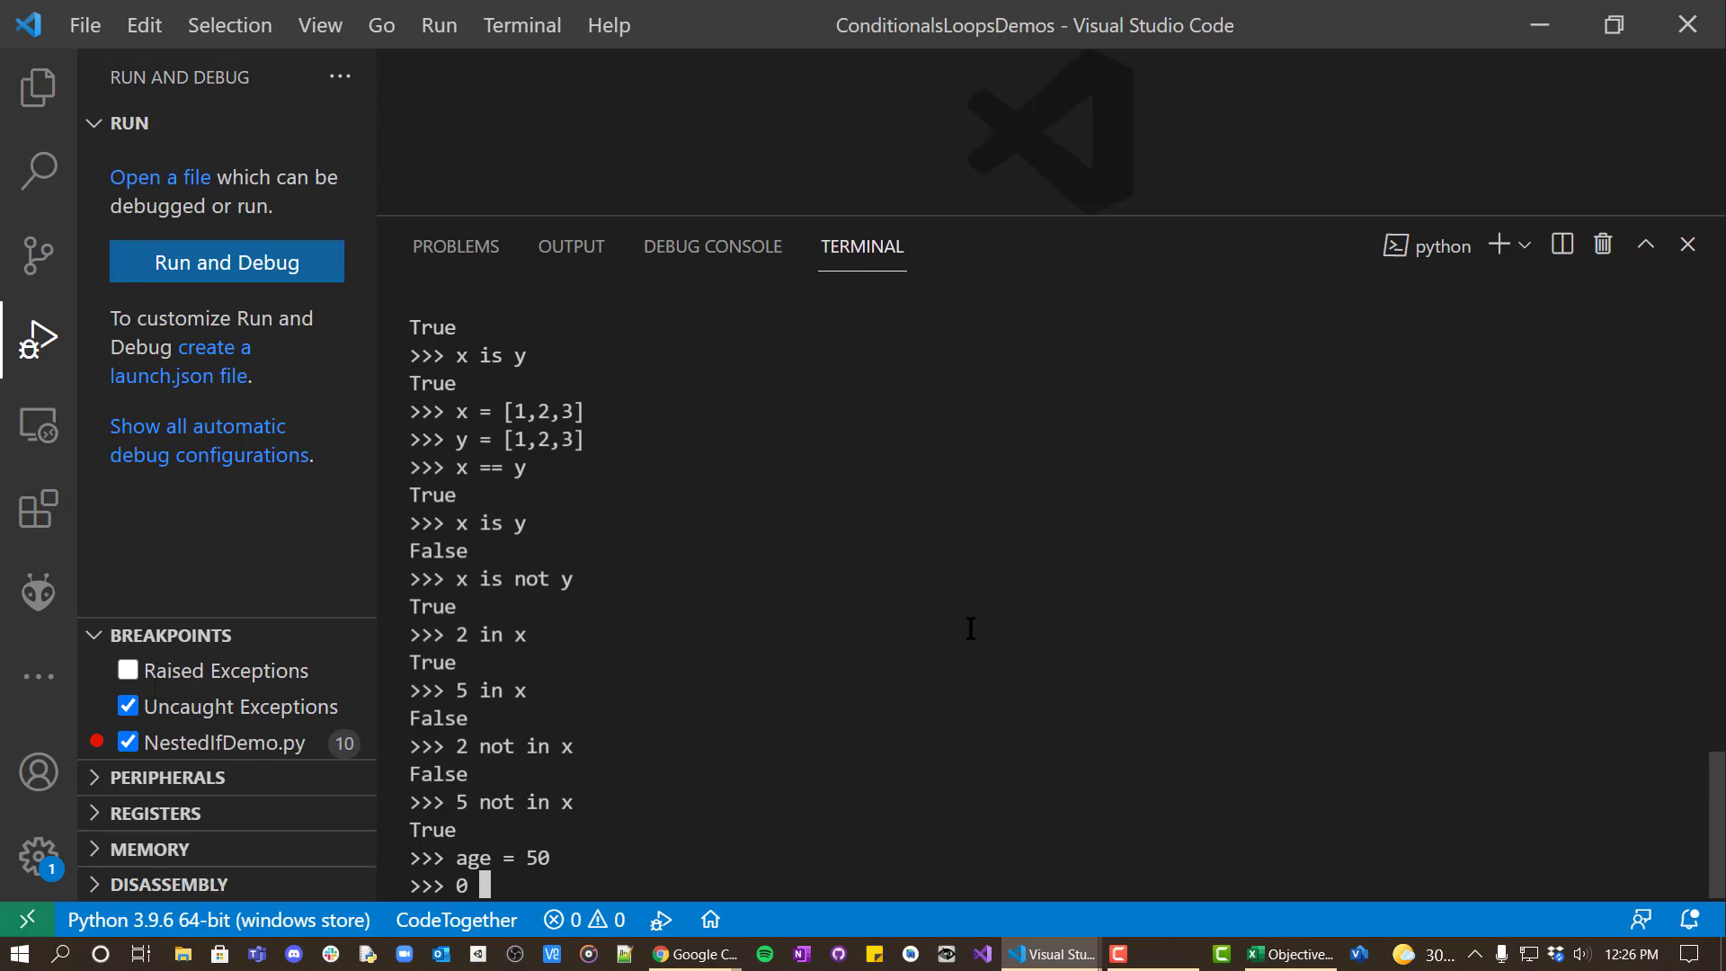
type("< age <")
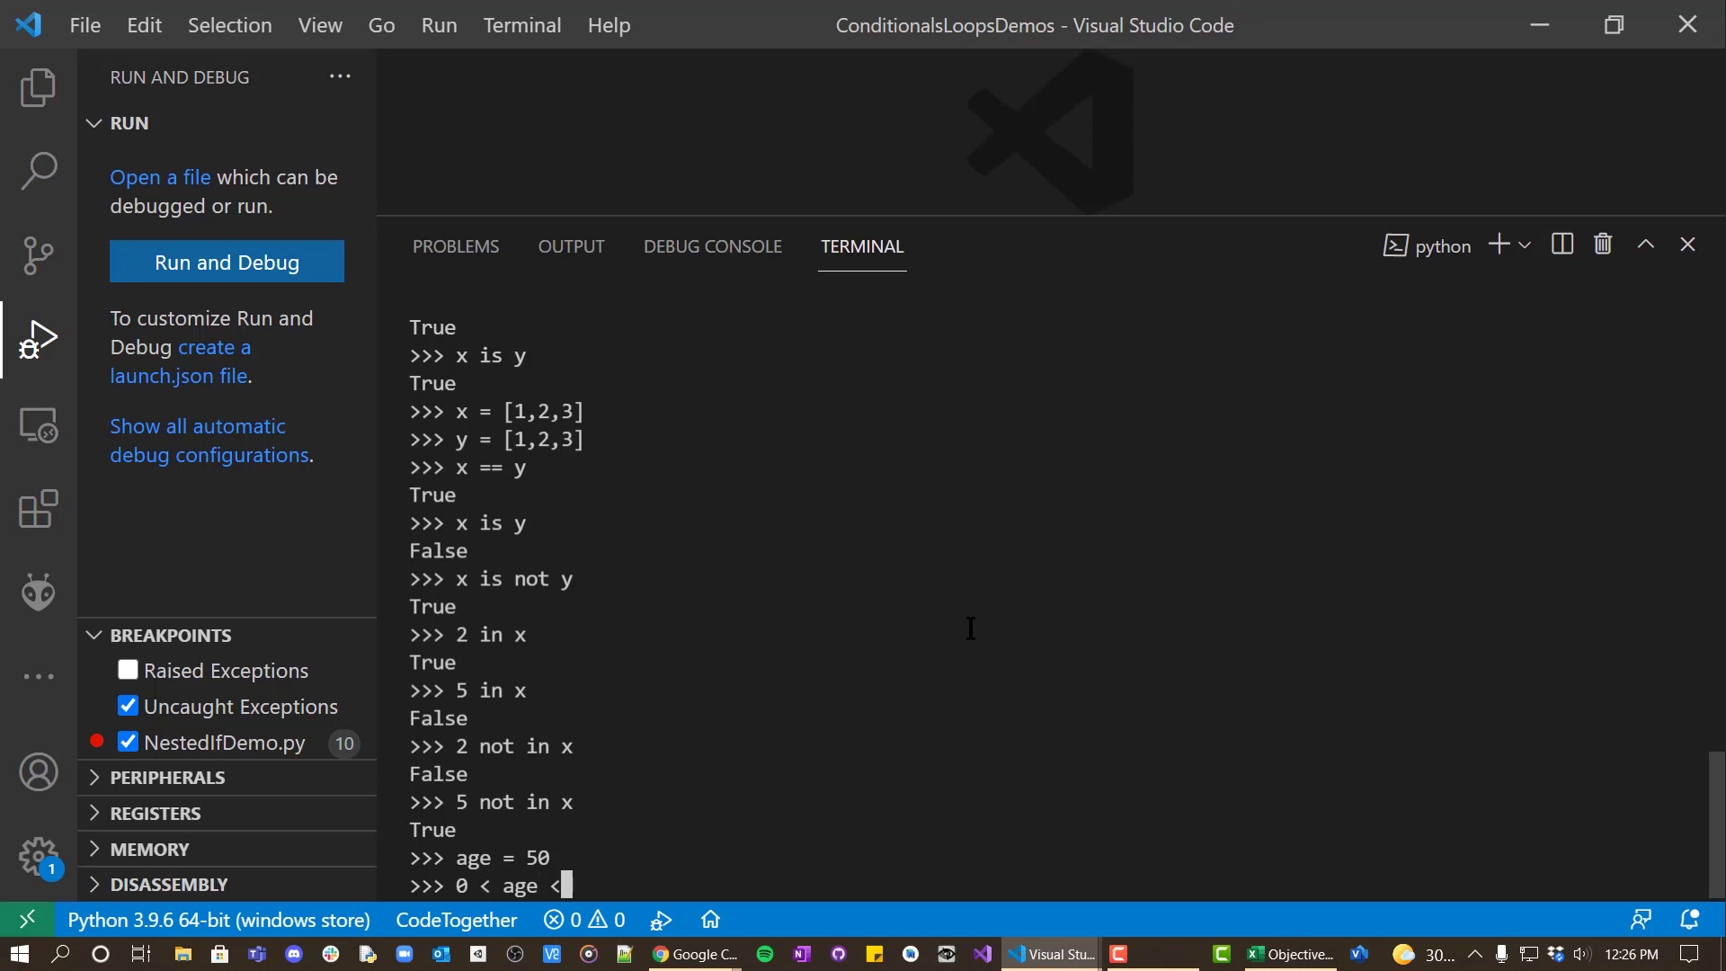
type("100")
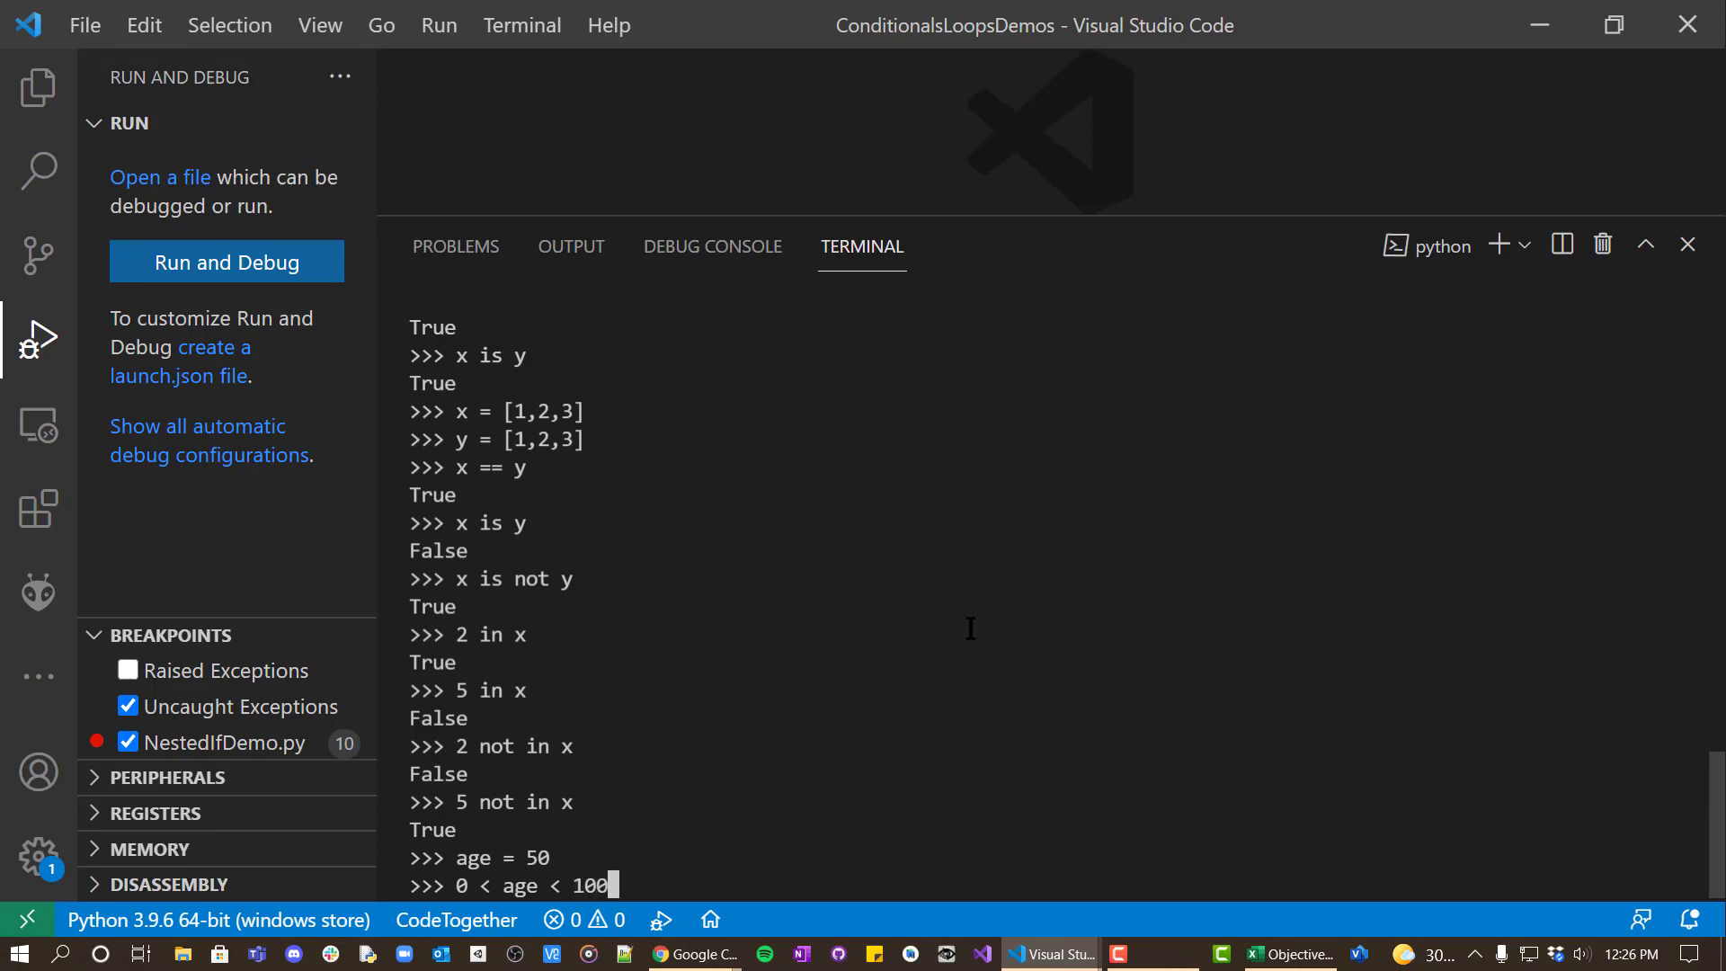
key("enter")
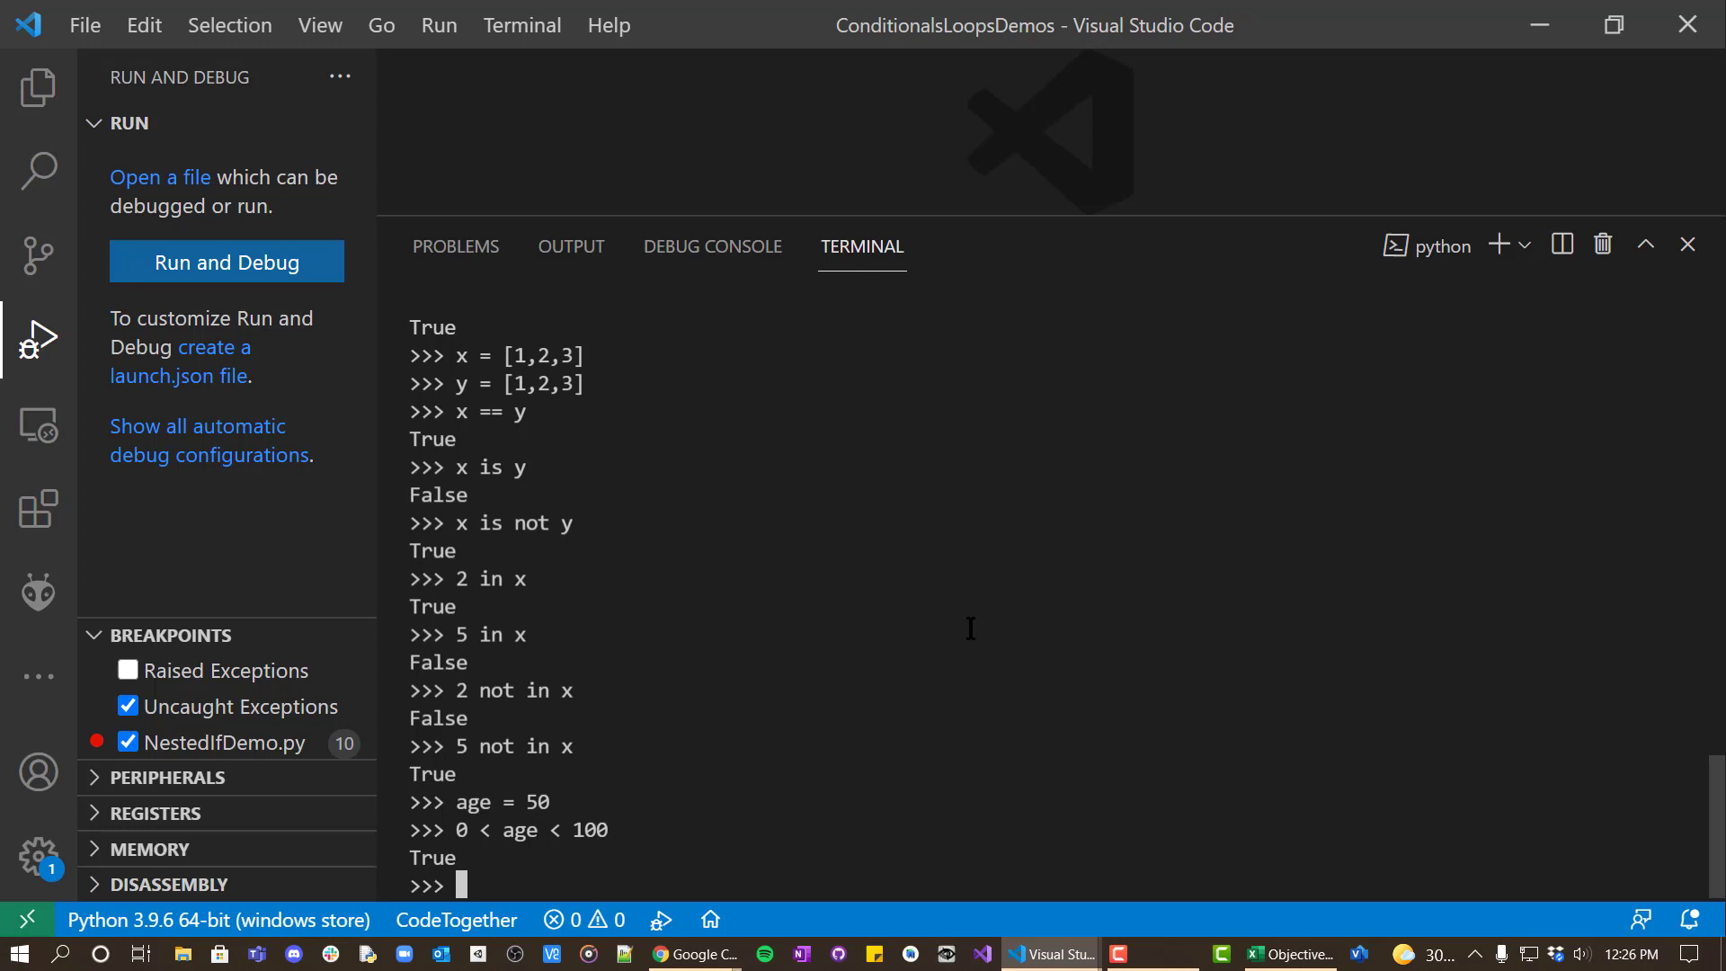
Enter the inclusive range check 0 <= age <= 100.
type("0")
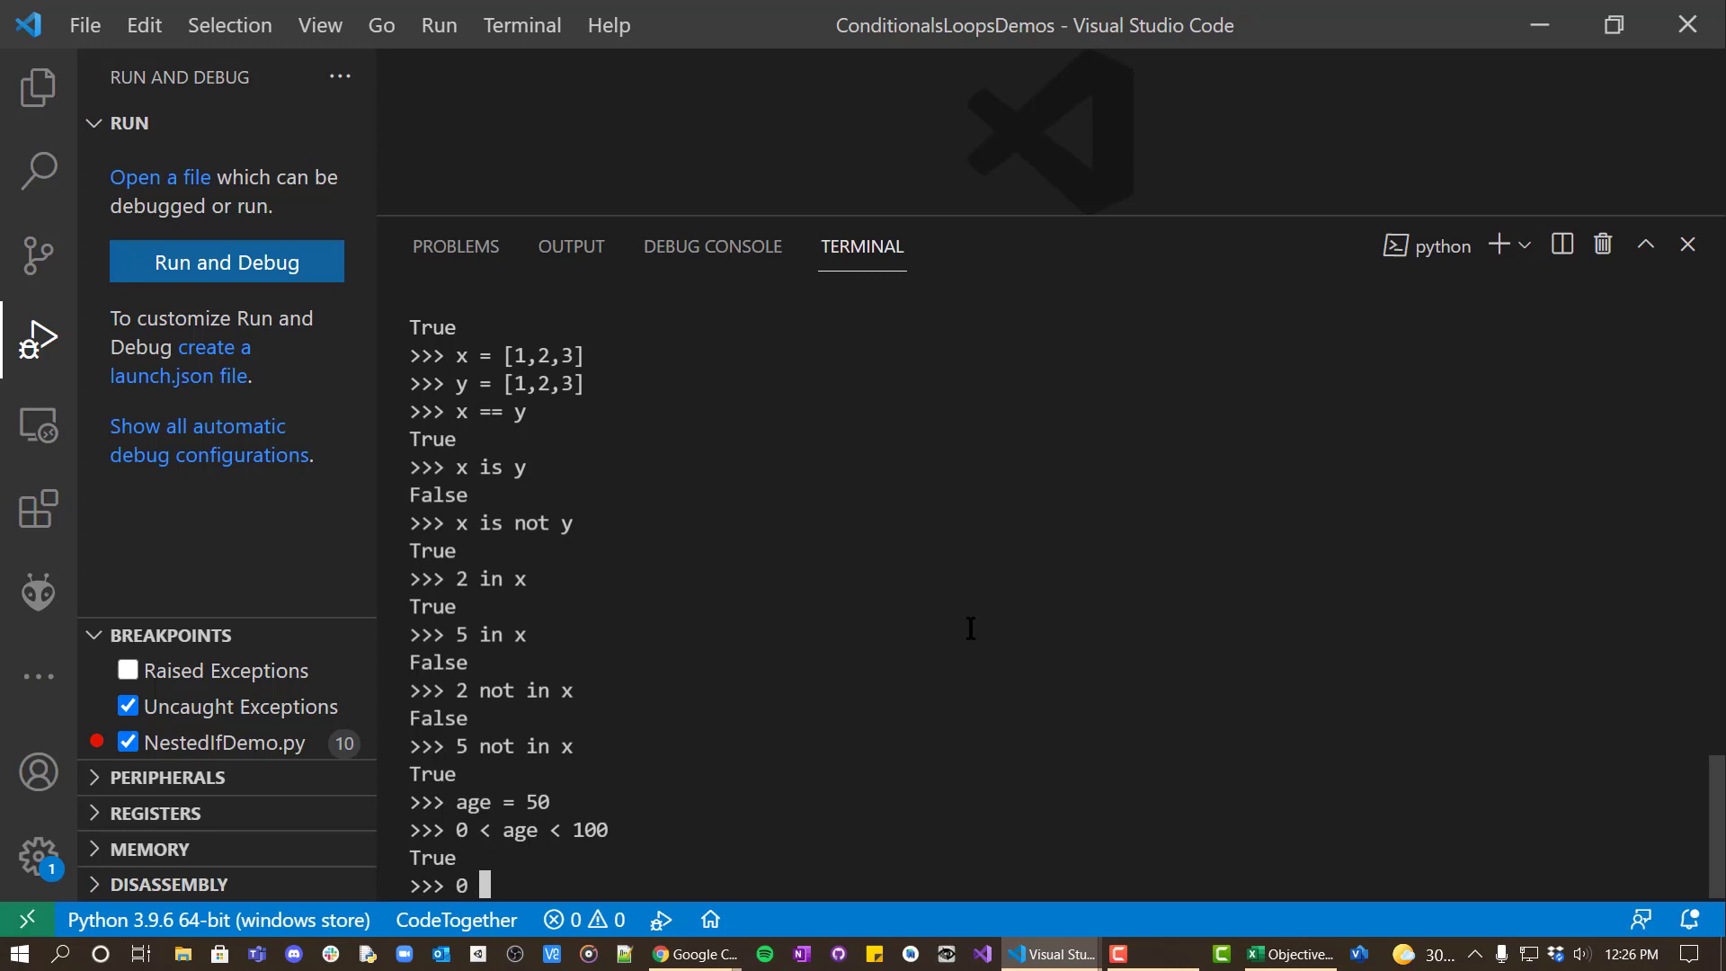
type("<= age <")
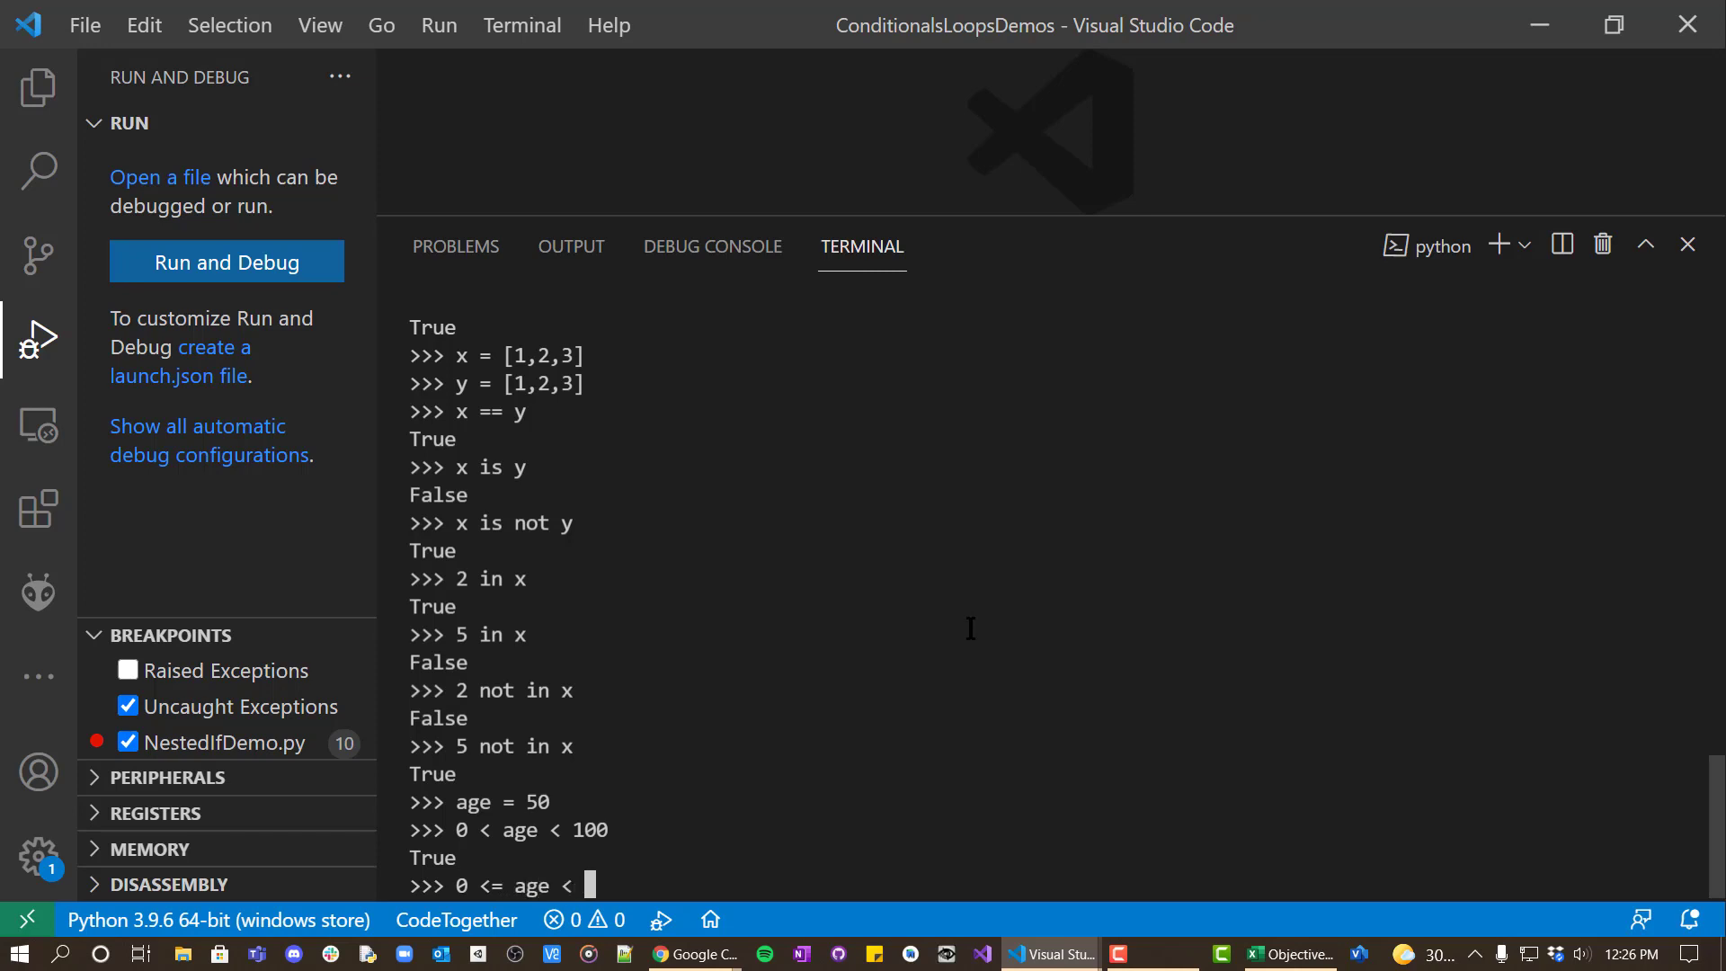
type("= 100")
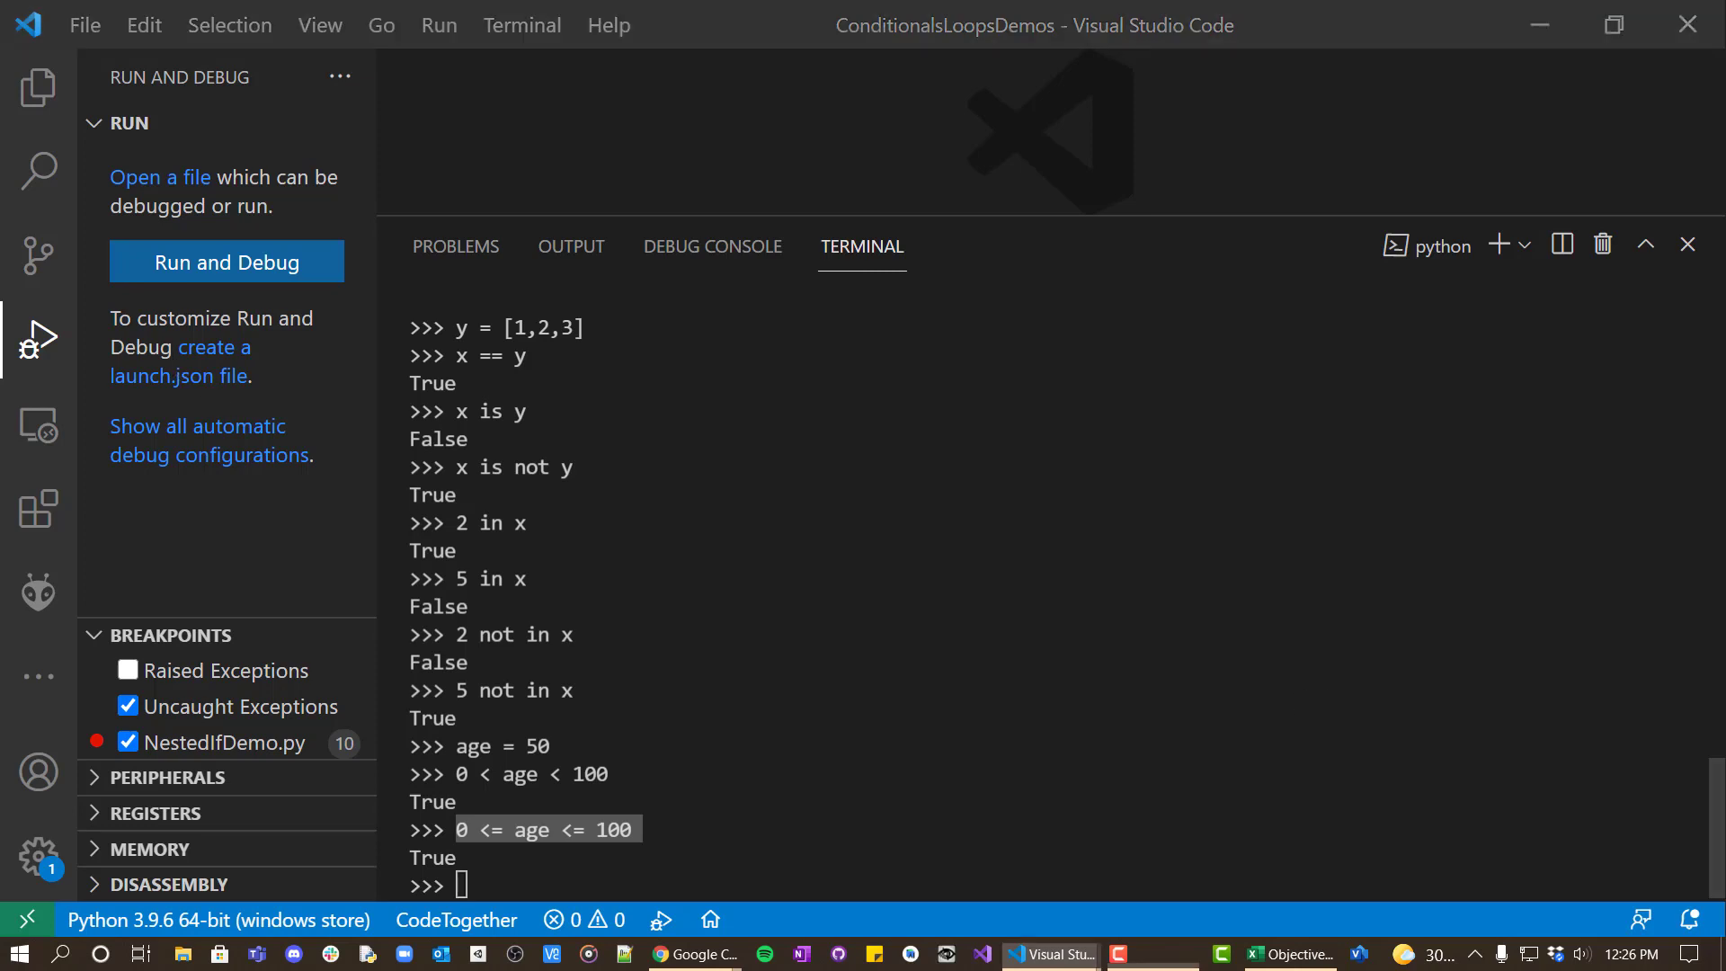
mouse_move(617, 538)
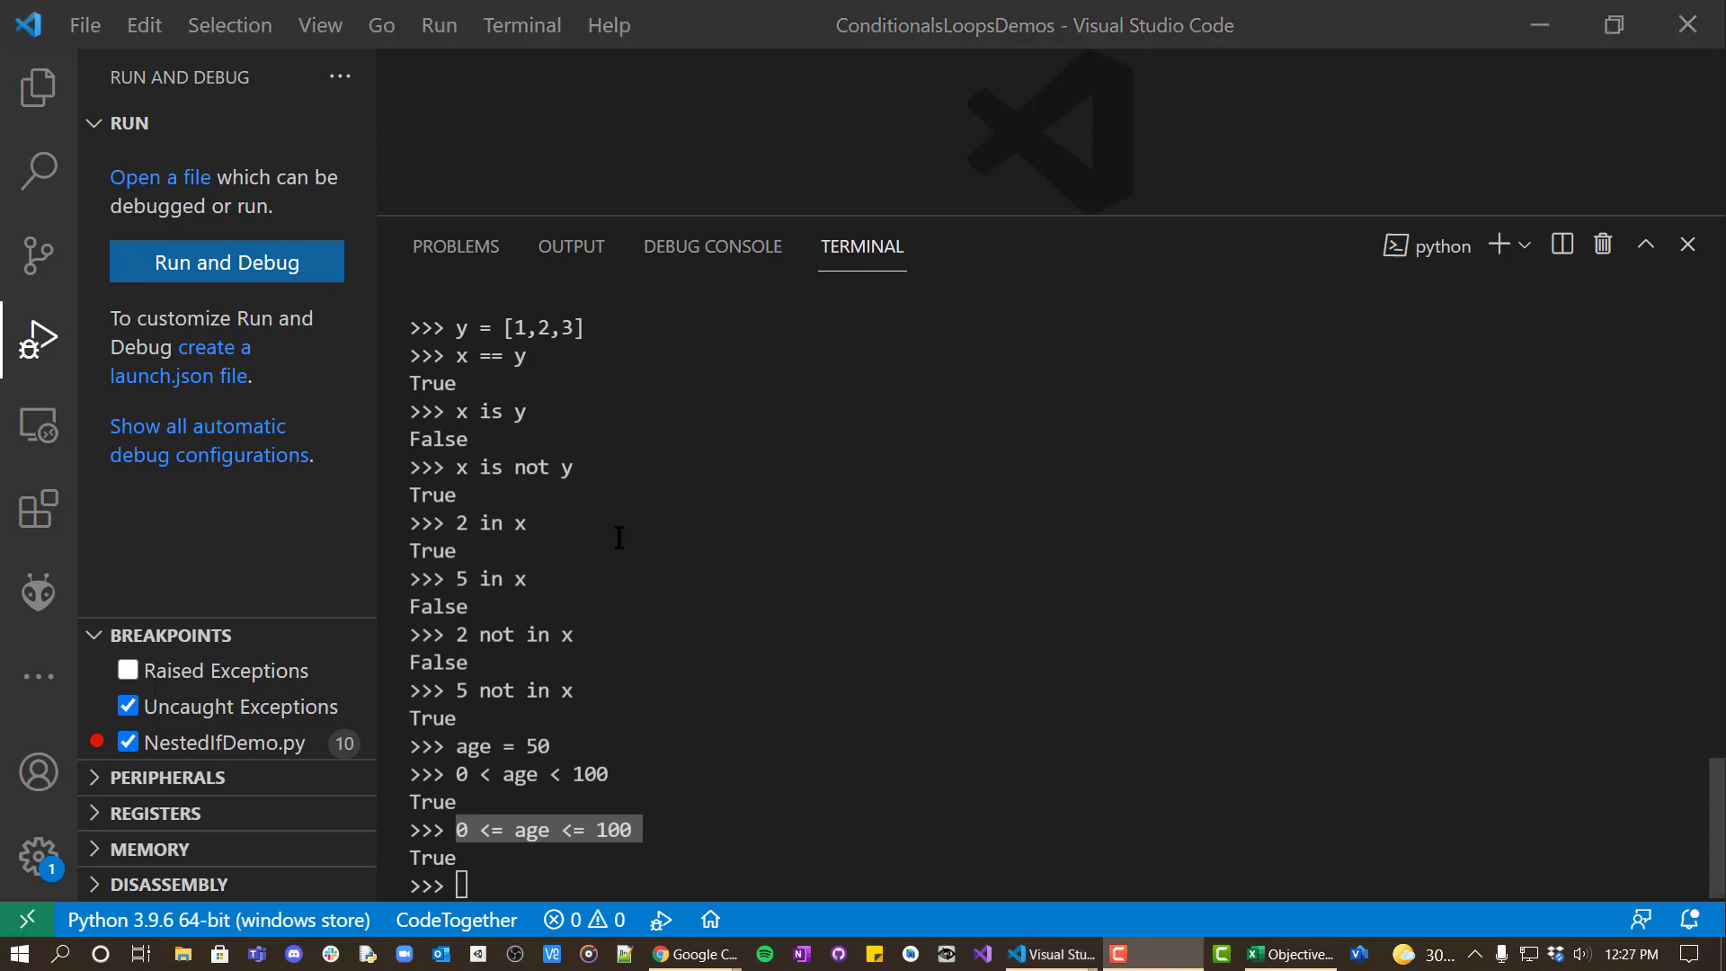